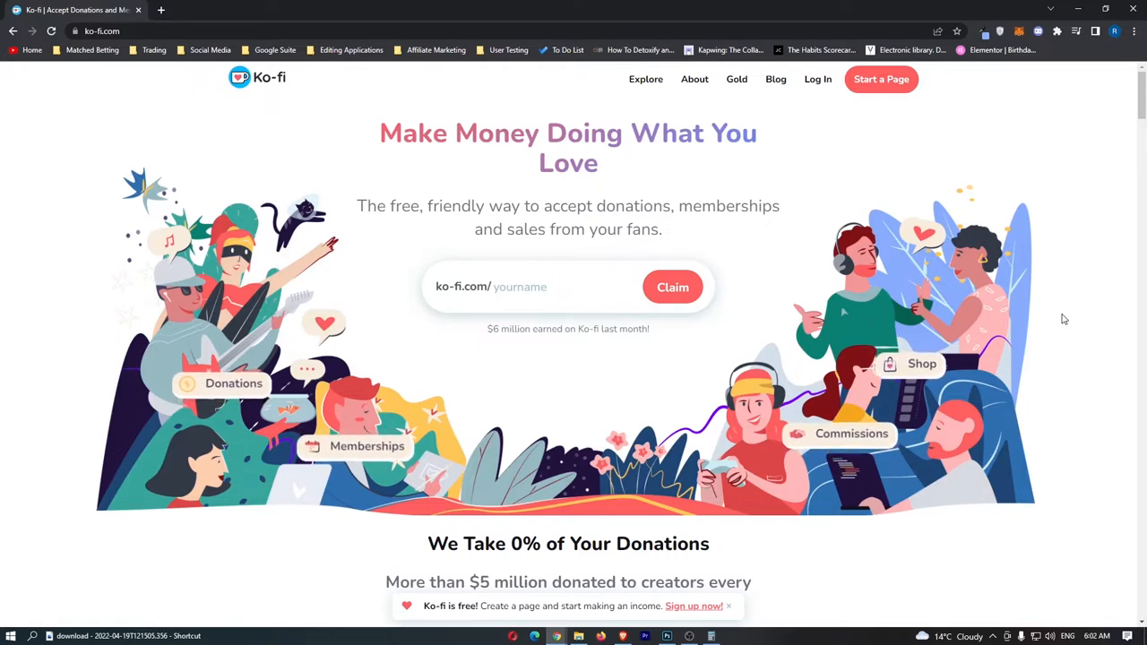
Step: Open Patreon's homepage in a new tab beside the Ko-fi homepage
left_click(349, 10)
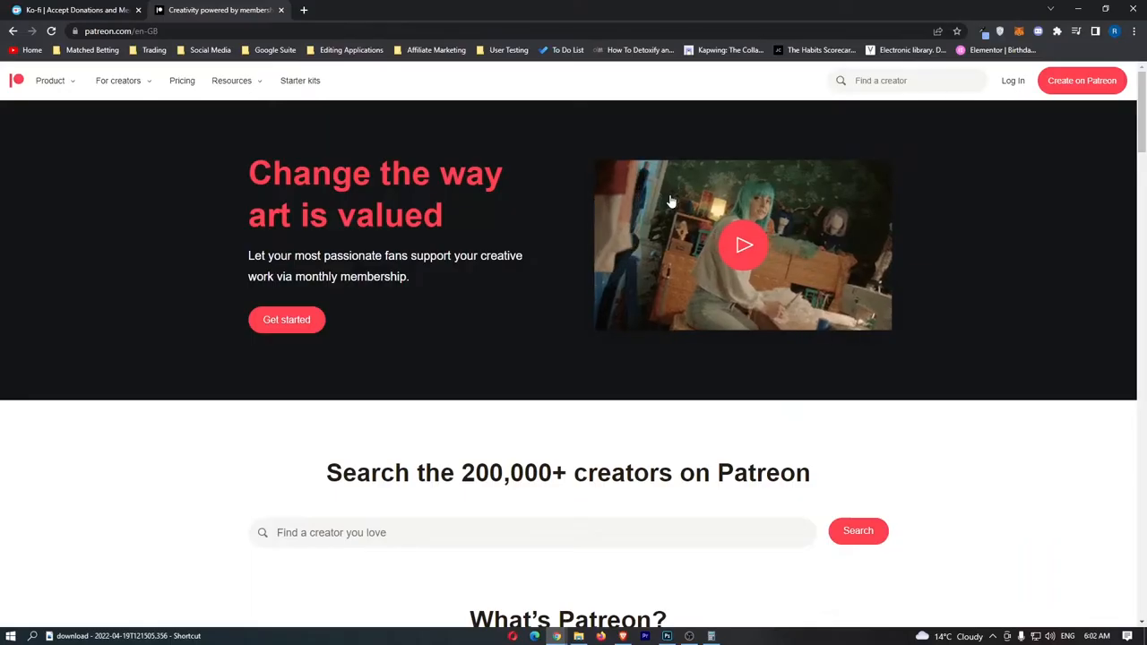
Step: Browse Patreon, glance at Ko-fi, then review Patreon's Lite 5%, Pro 8%, Premium 12% plans
scroll("down", 3)
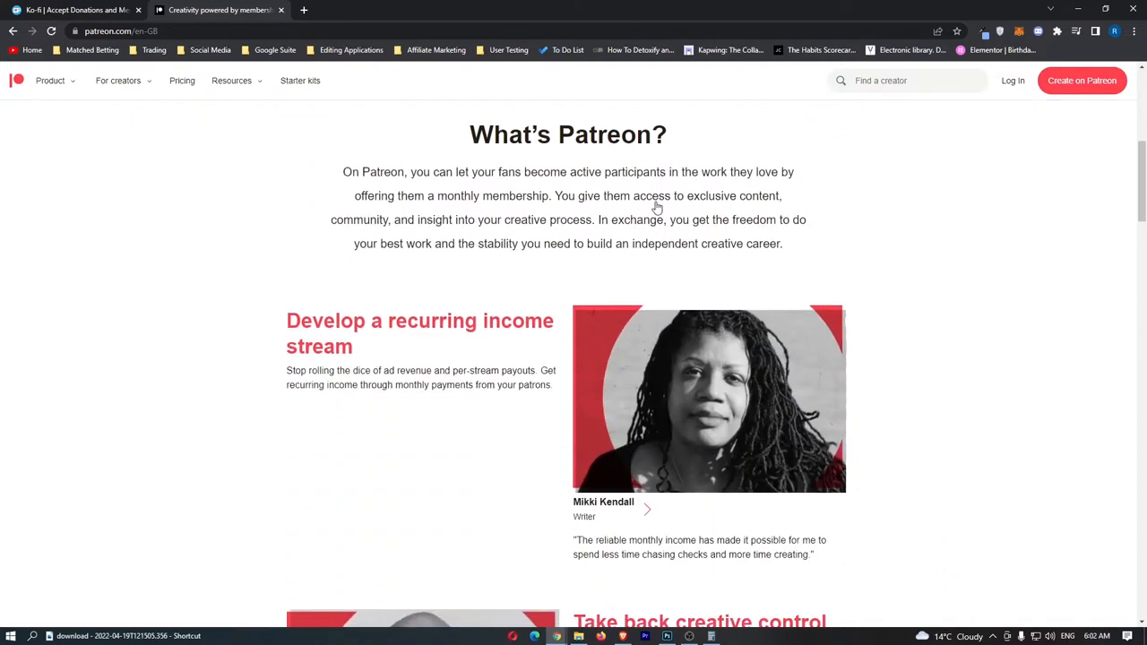
scroll("up", 3)
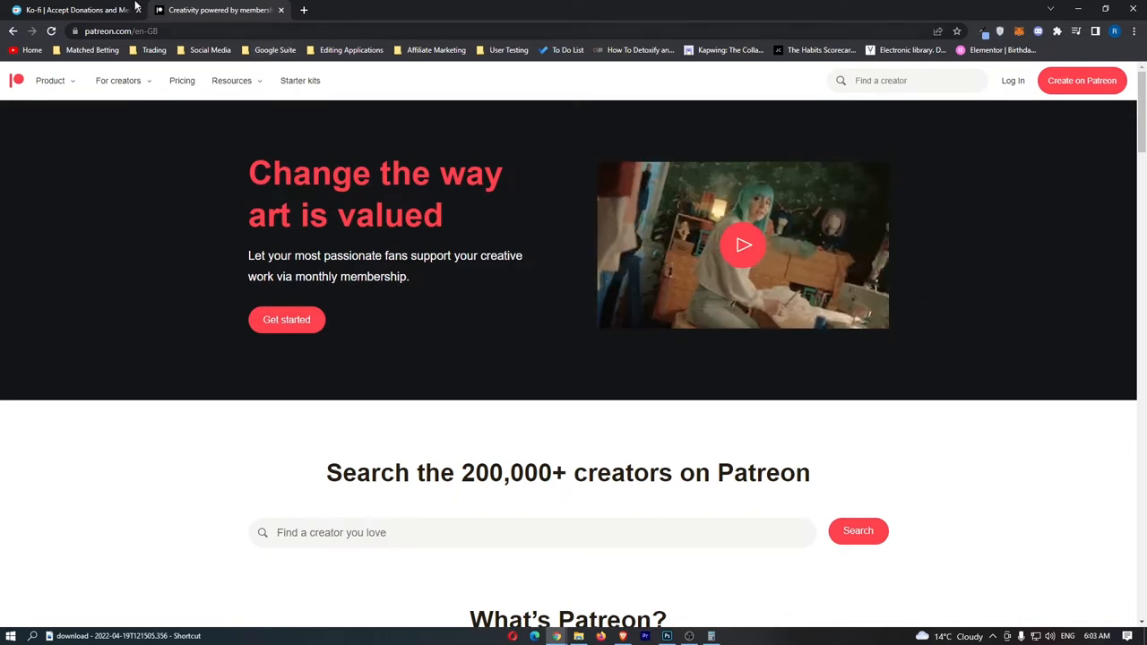
left_click(72, 10)
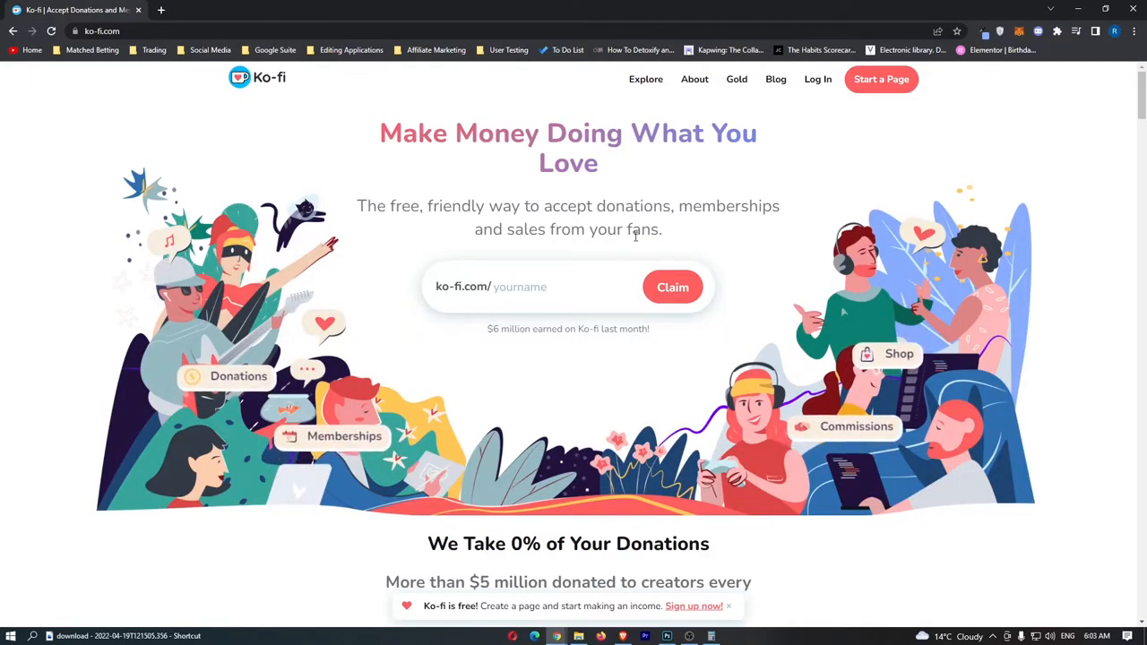
scroll("down", 3)
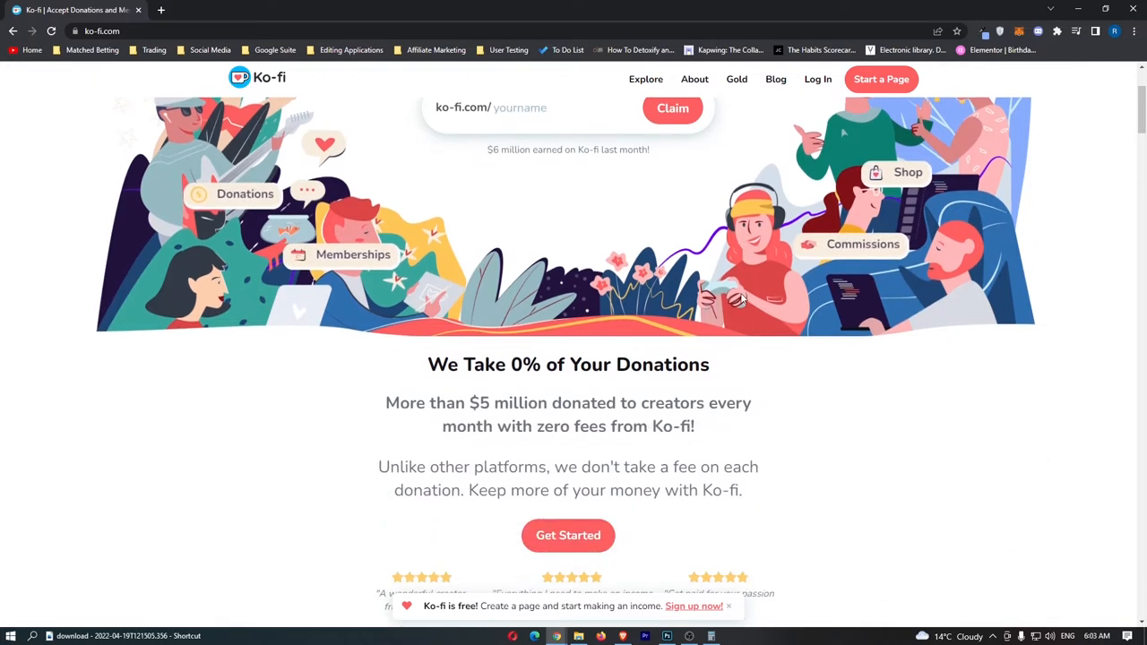
scroll("down", 3)
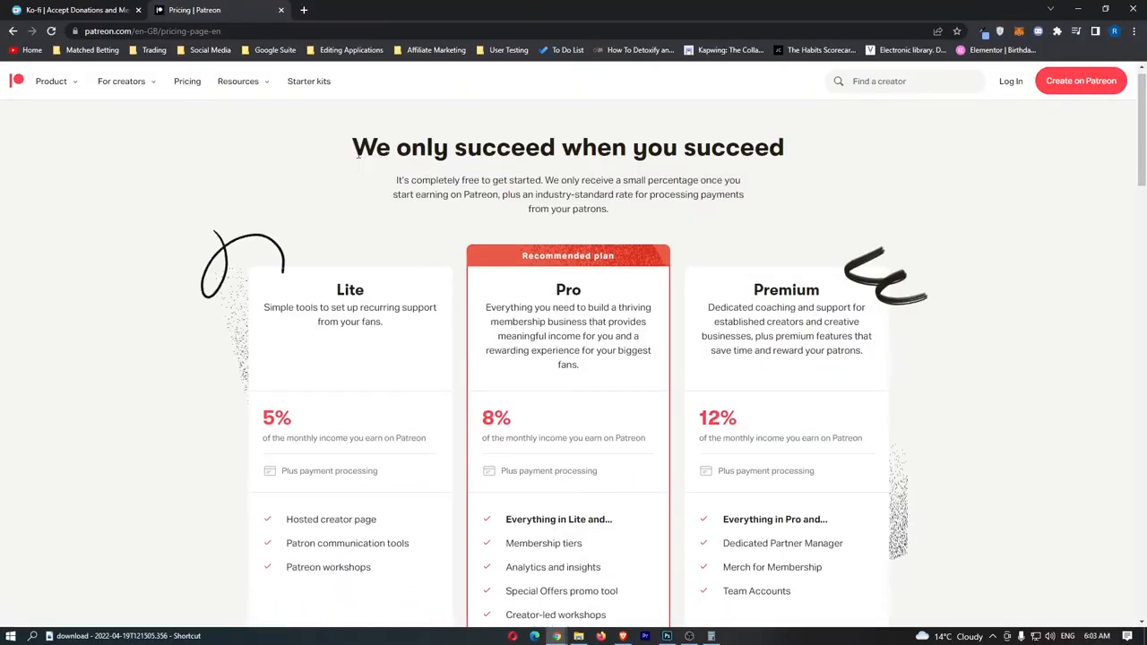
scroll("down", 3)
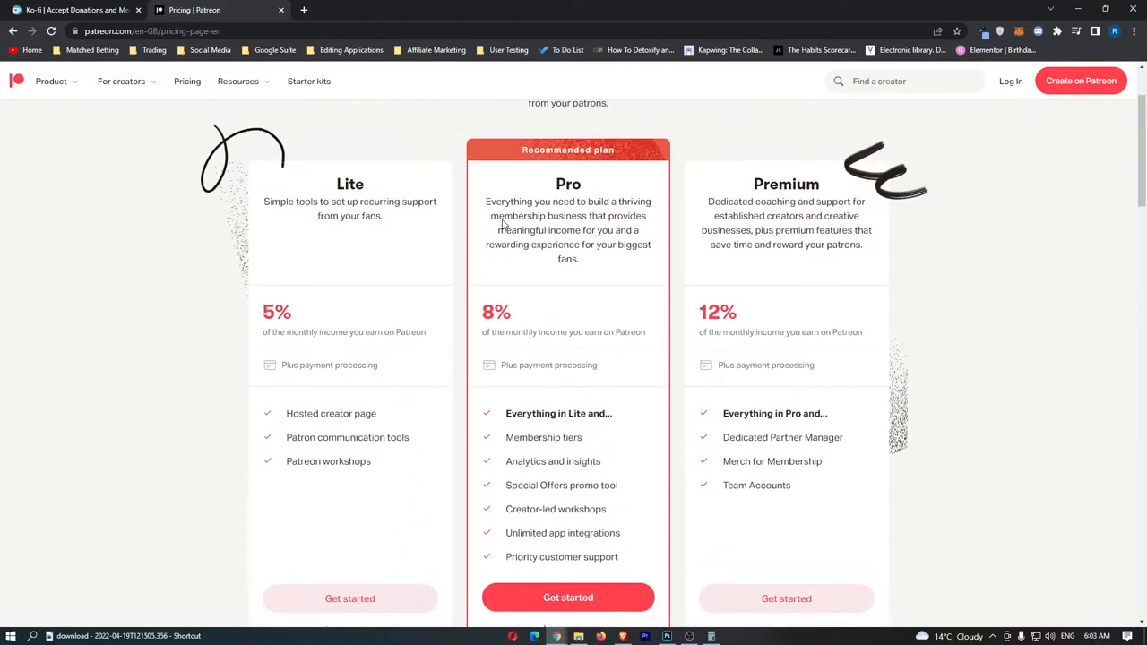
mouse_move(267, 285)
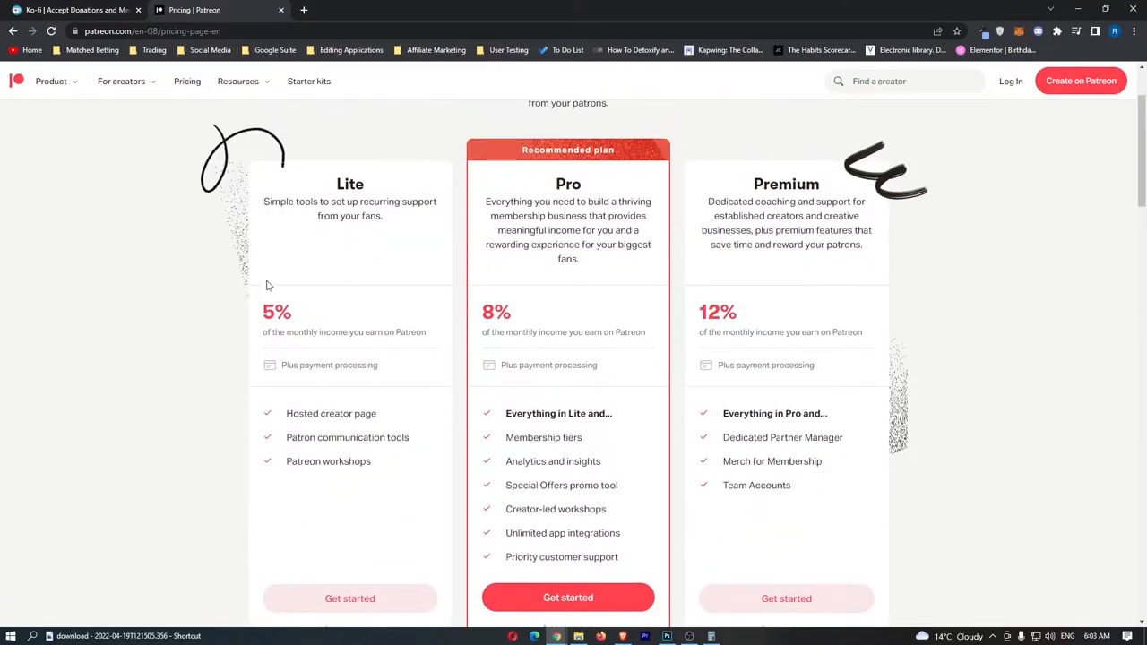
mouse_move(355, 290)
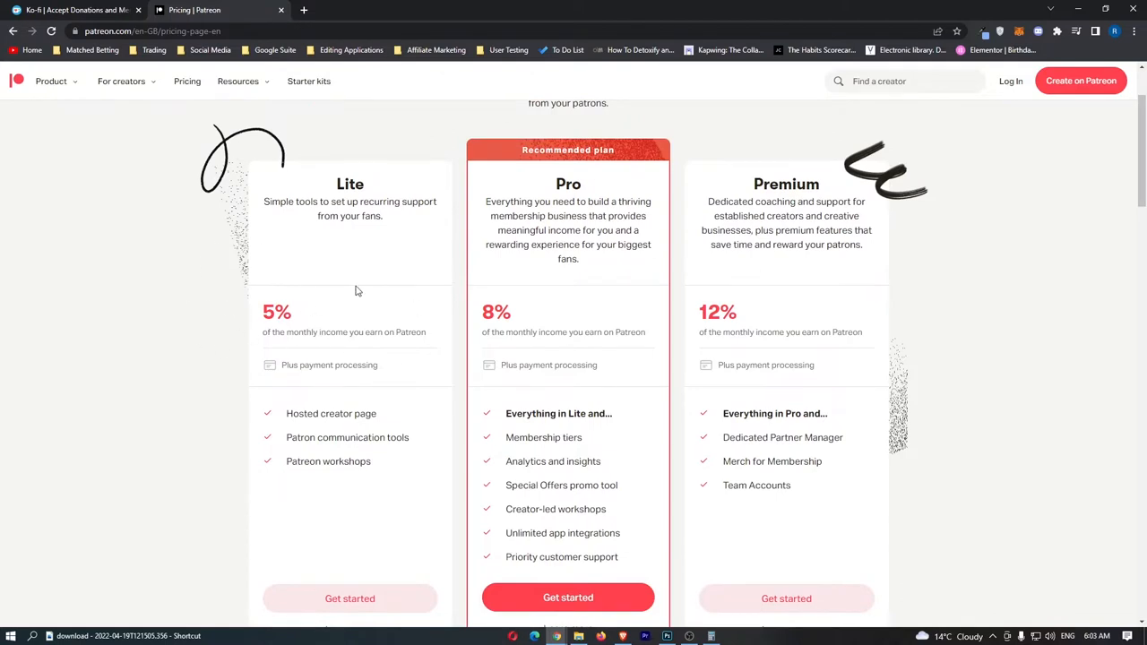
mouse_move(717, 292)
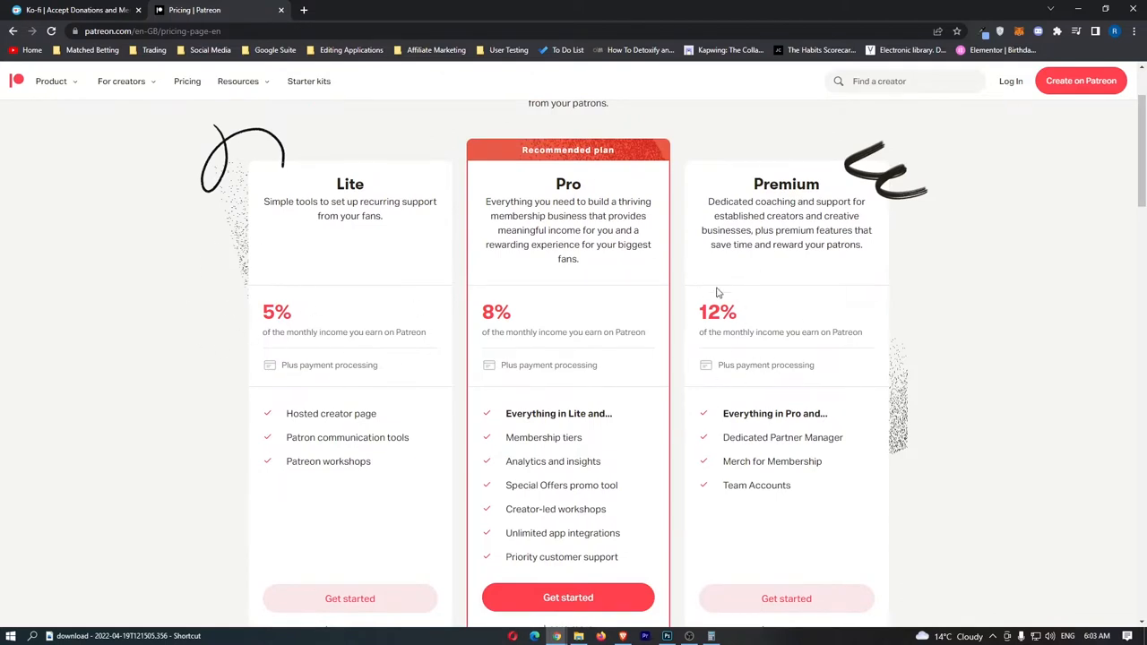
Step: Back on Ko-fi, highlight the '$5 million donated' claim in the 0% section
left_click(76, 10)
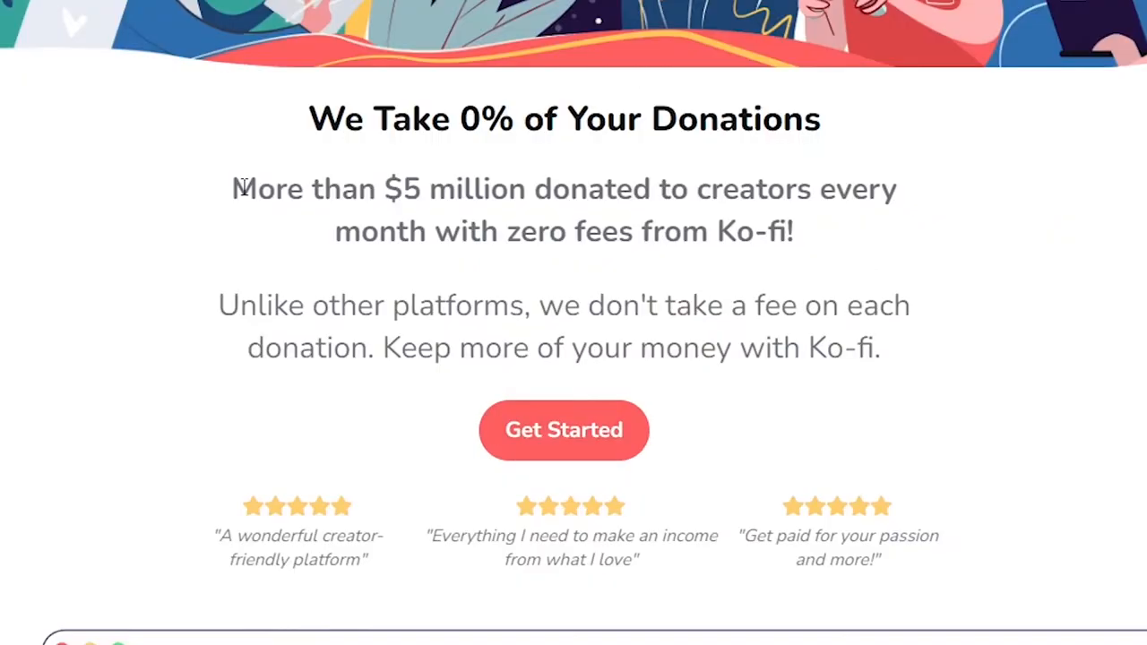
left_click_drag(288, 189, 588, 189)
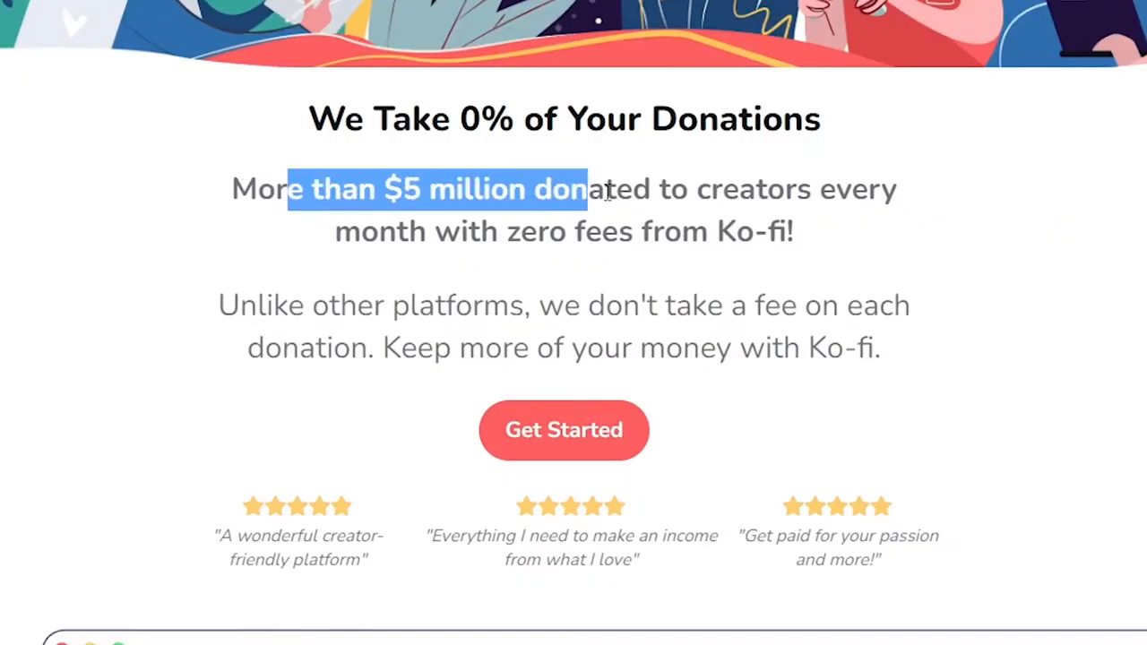
left_click_drag(582, 189, 793, 231)
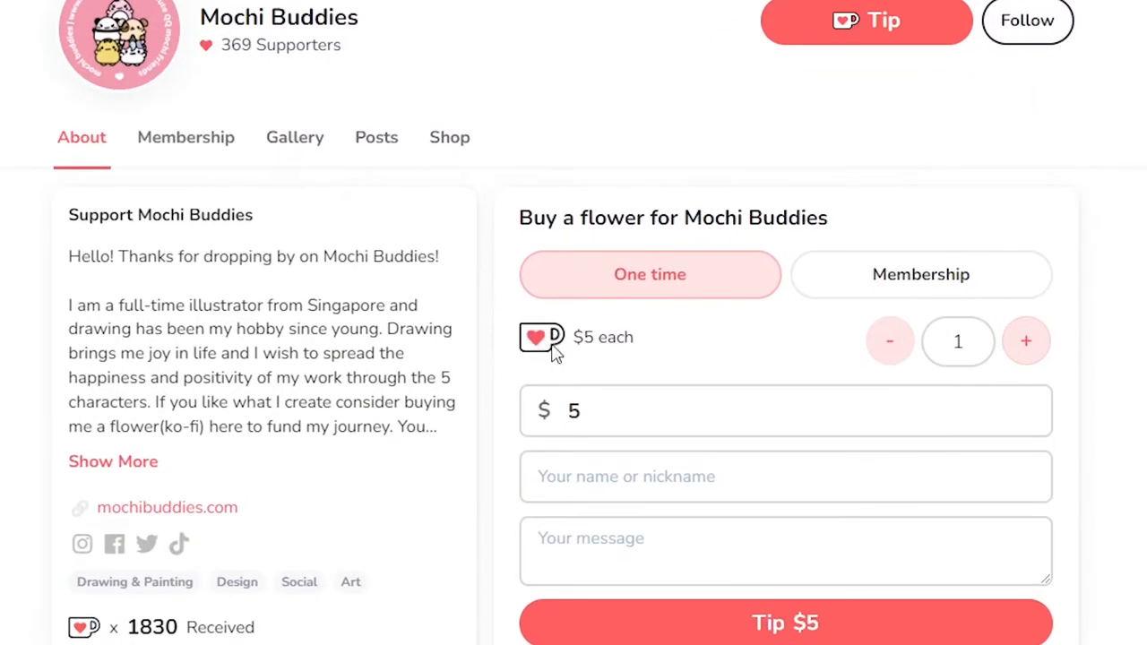
Step: Estimate Mochi Buddies' earnings by multiplying the $5 price by 1830 coffees in Calculator
double_click(603, 337)
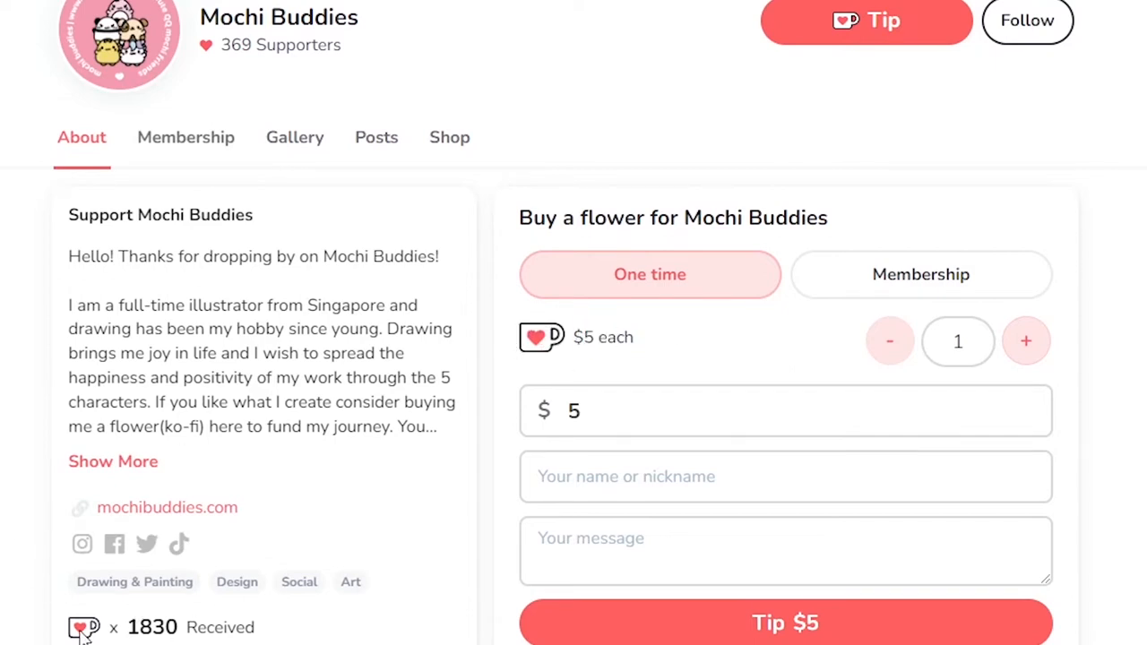
double_click(140, 627)
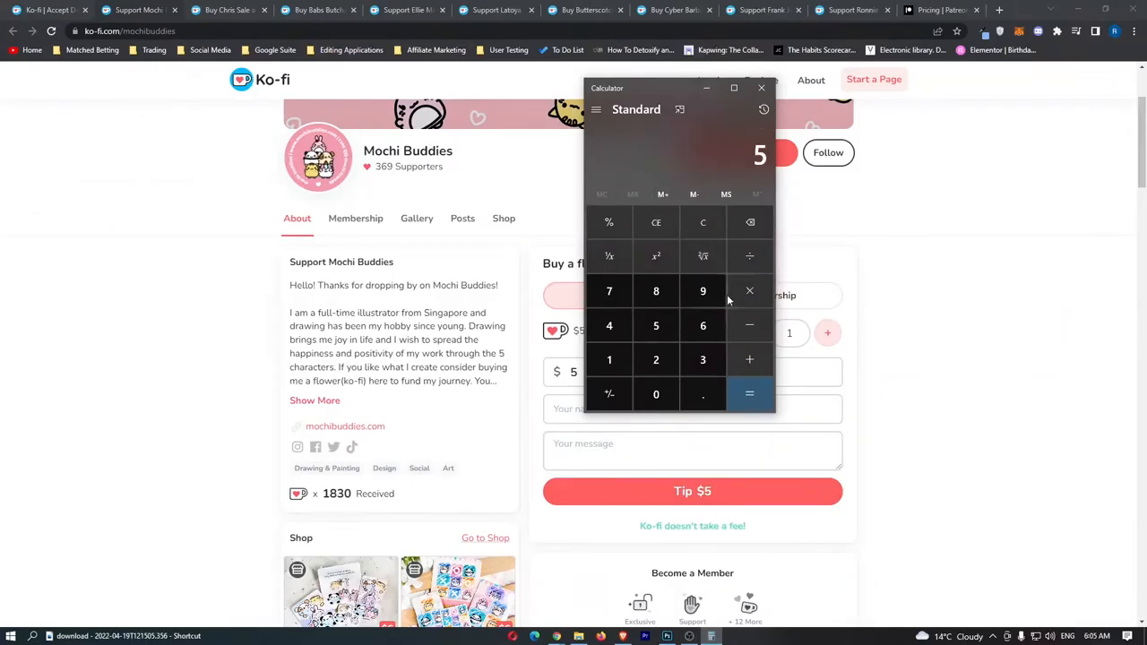
left_click(749, 290)
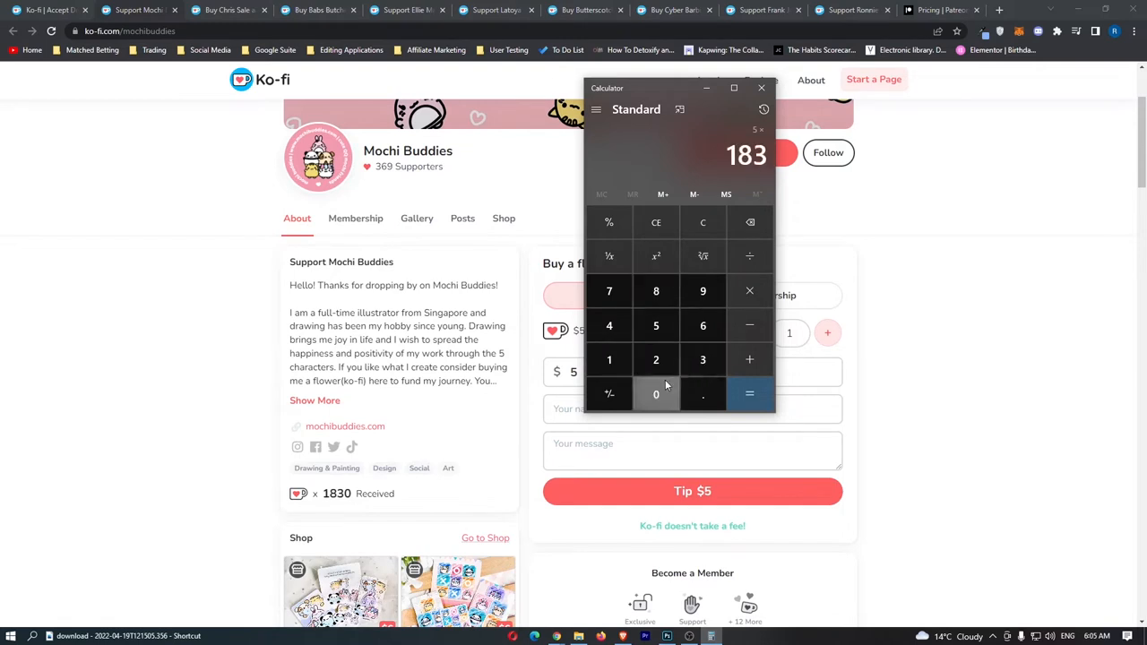
left_click(749, 394)
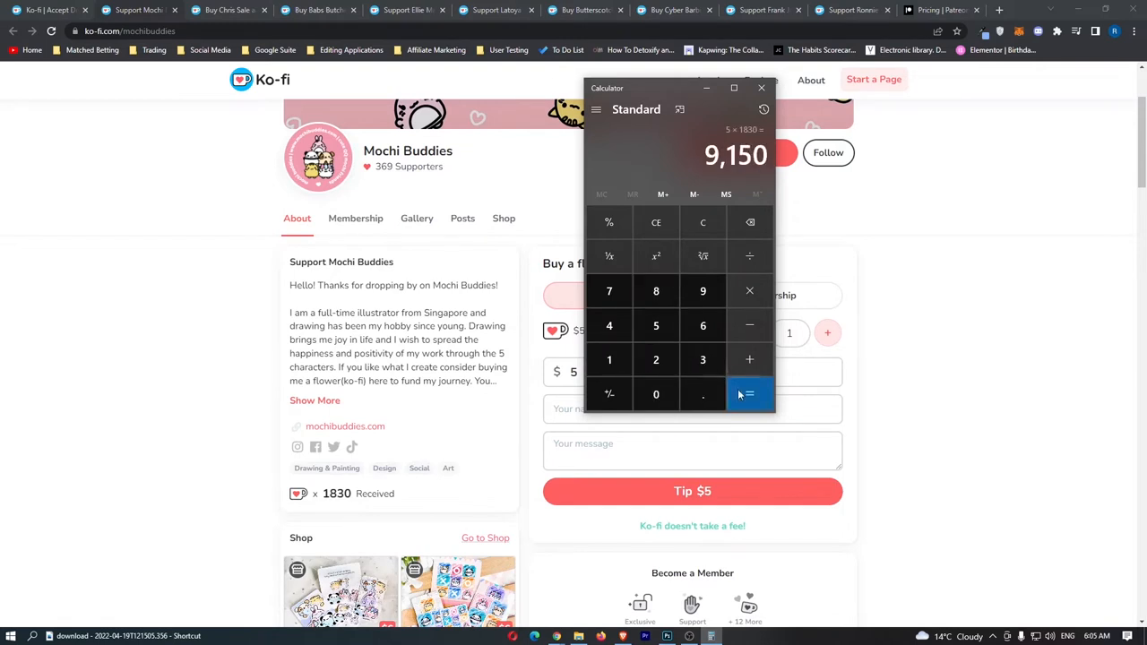
left_click(761, 88)
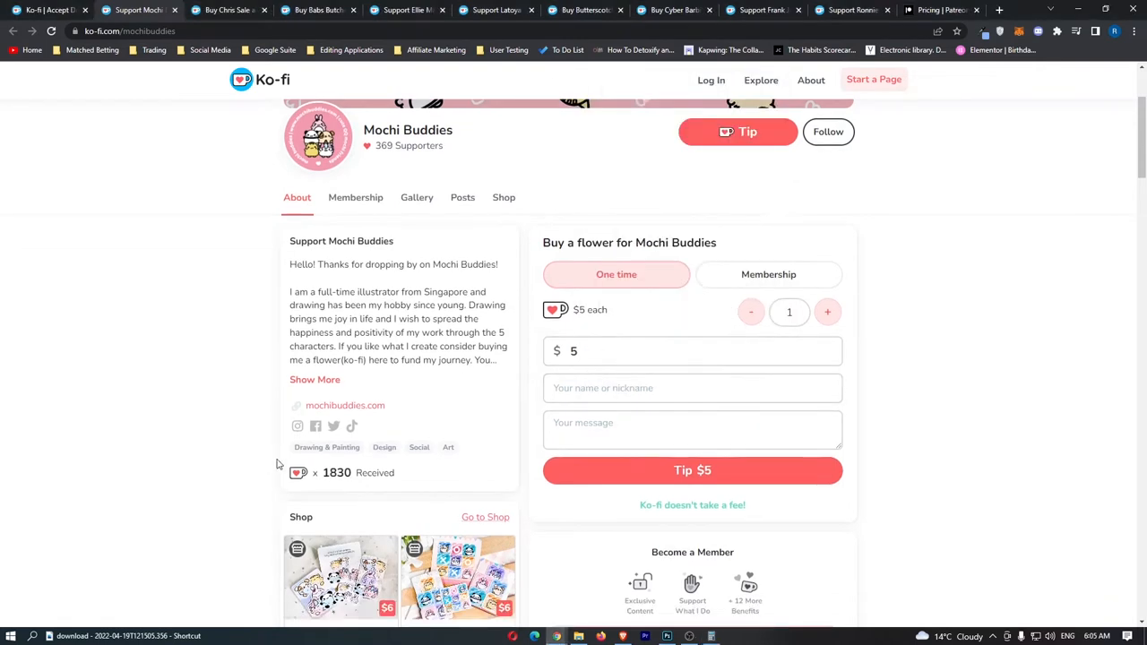
Step: Highlight '369 Supporters' and view all membership tiers at $3, $6 and $12 monthly
left_click(768, 274)
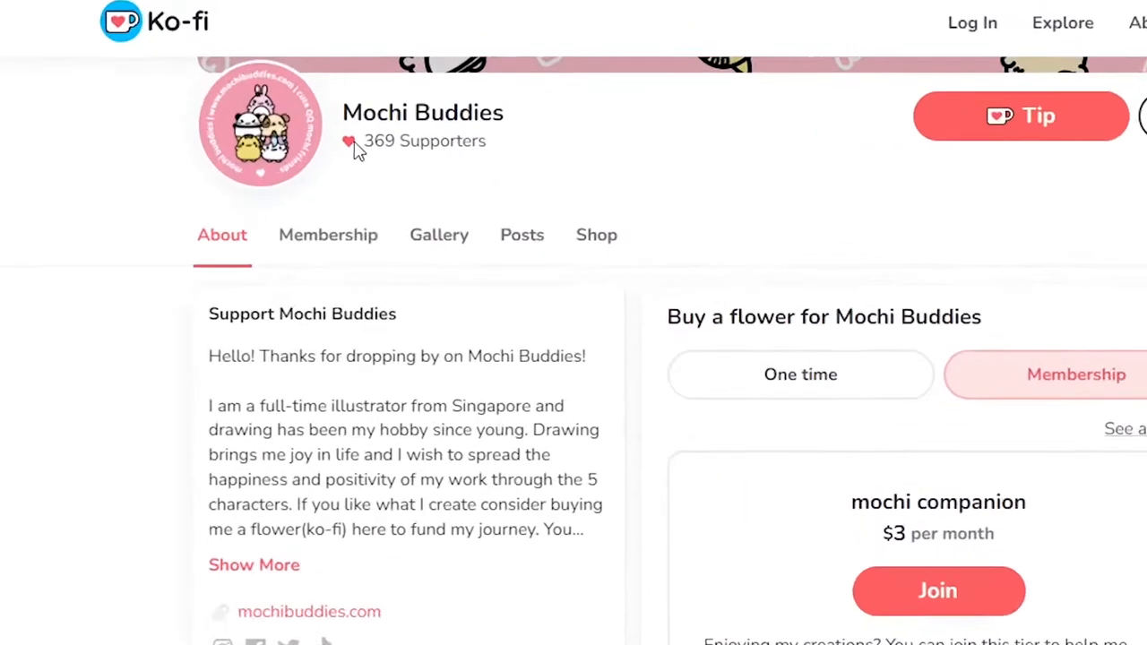
double_click(421, 140)
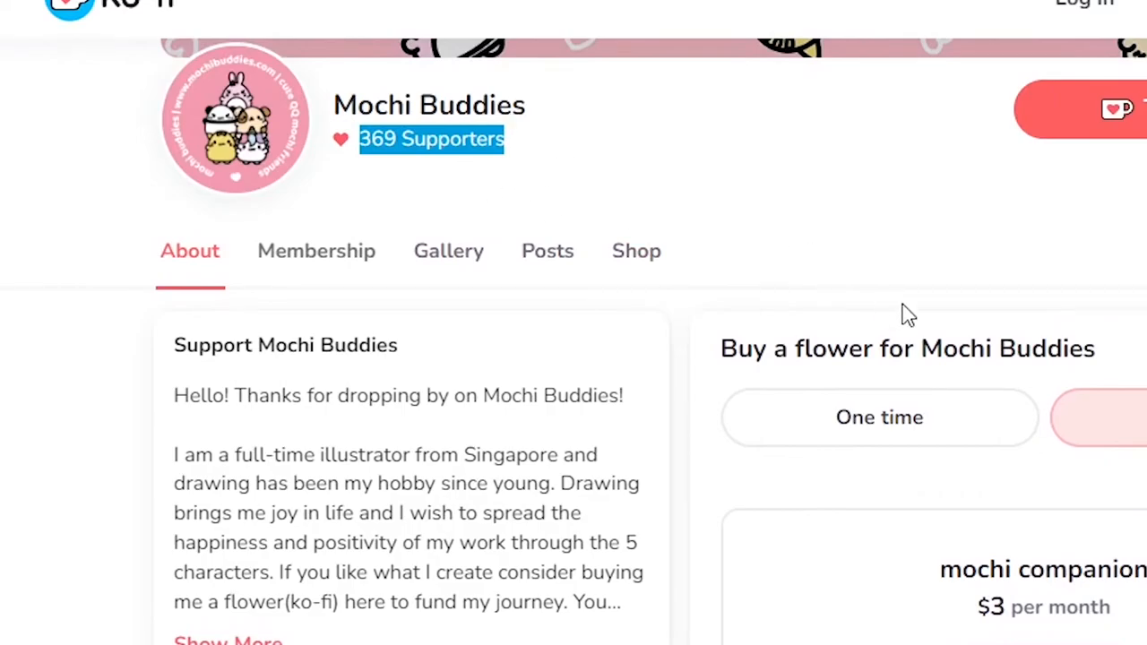
scroll("down", 3)
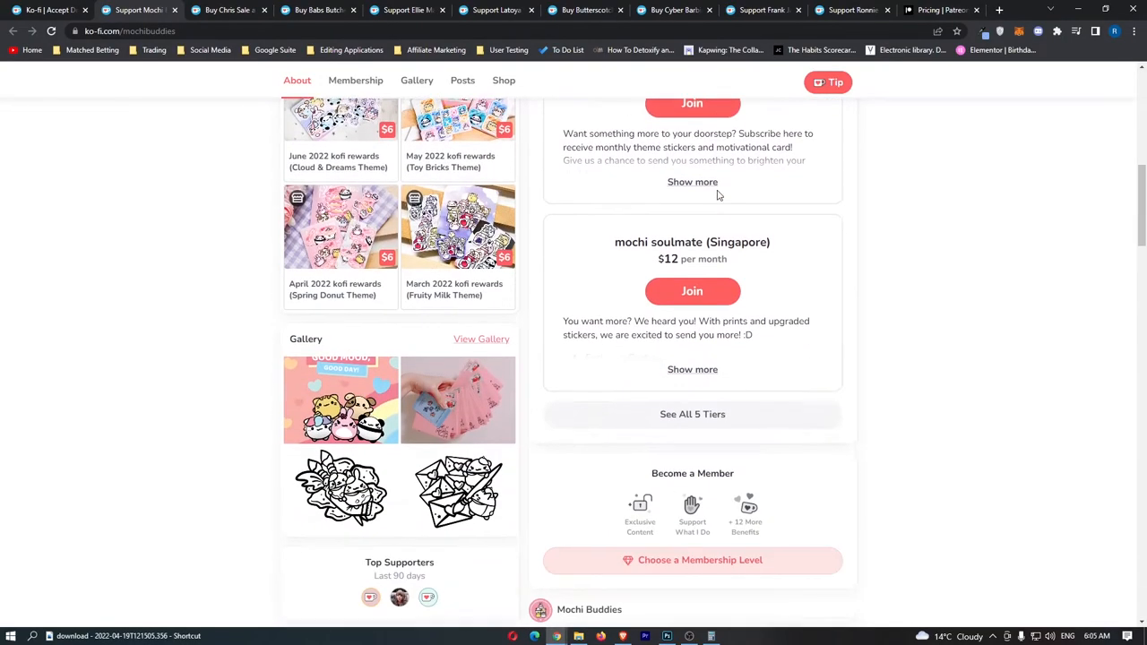
left_click(692, 413)
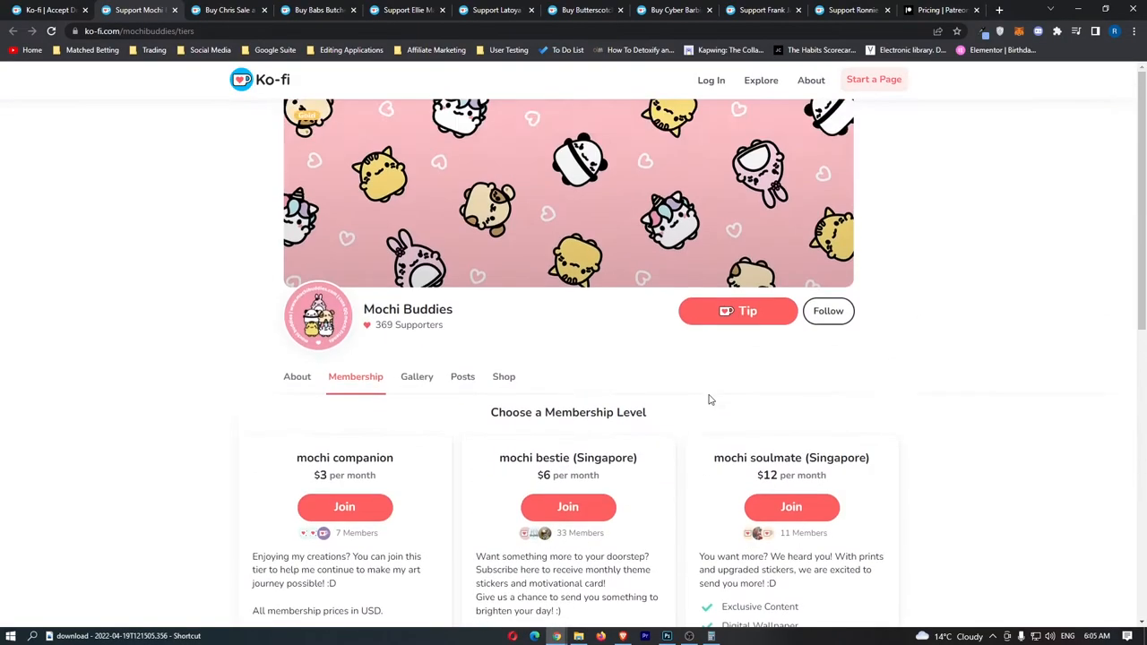
scroll("down", 3)
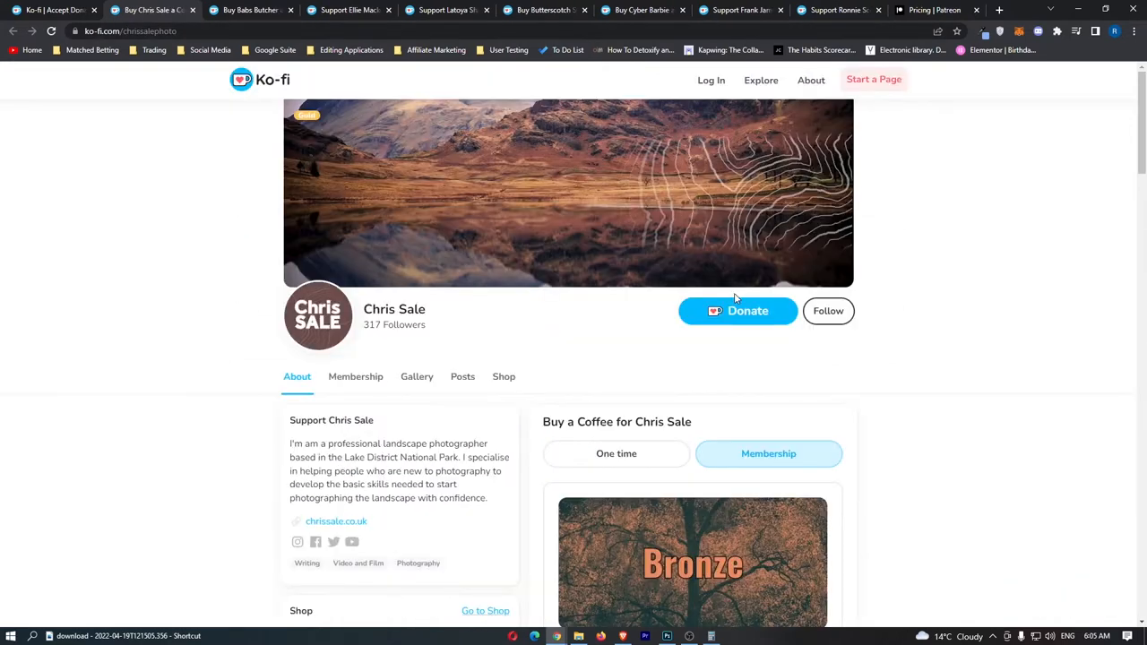
Step: Highlight this creator's 317 Followers count and scroll the page
double_click(387, 325)
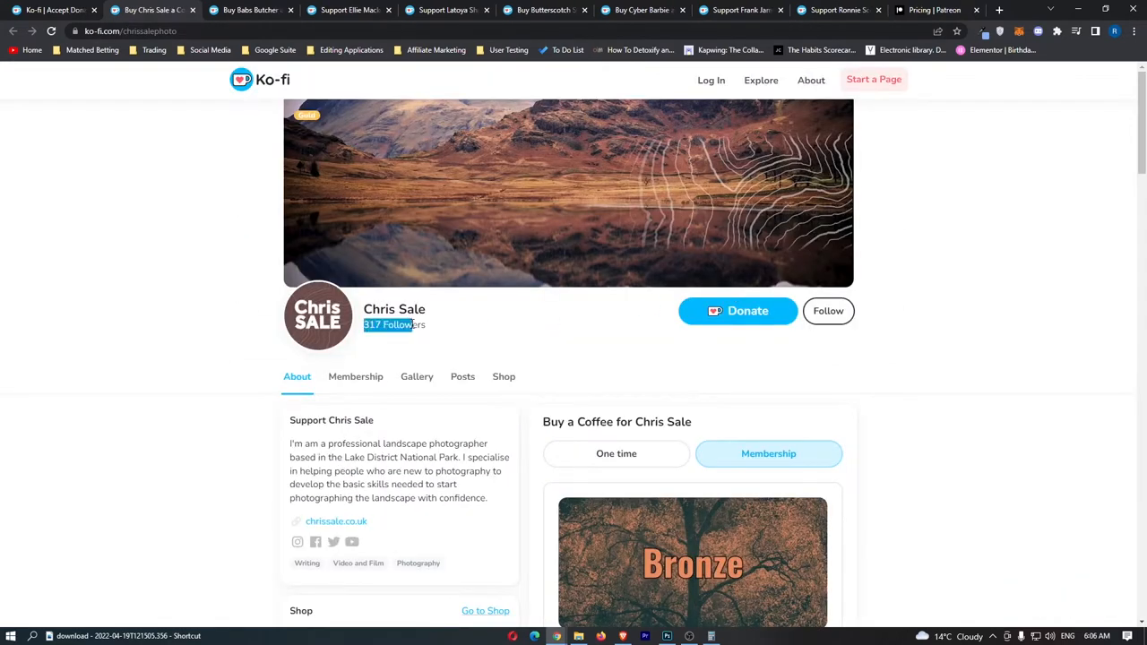
scroll("down", 3)
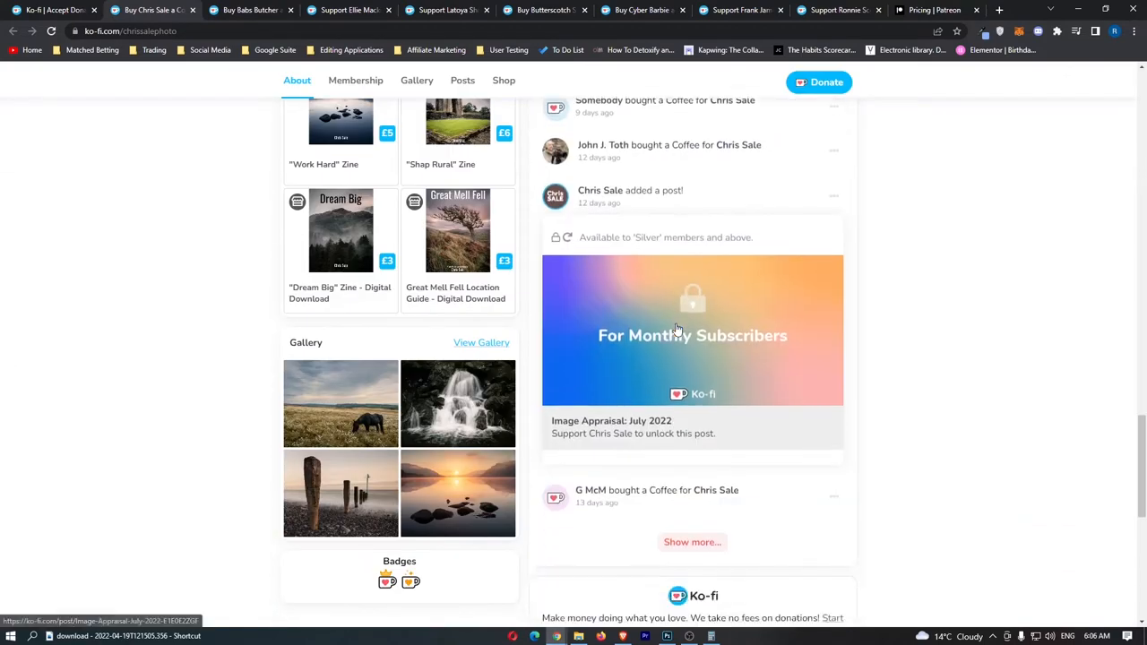
scroll("up", 3)
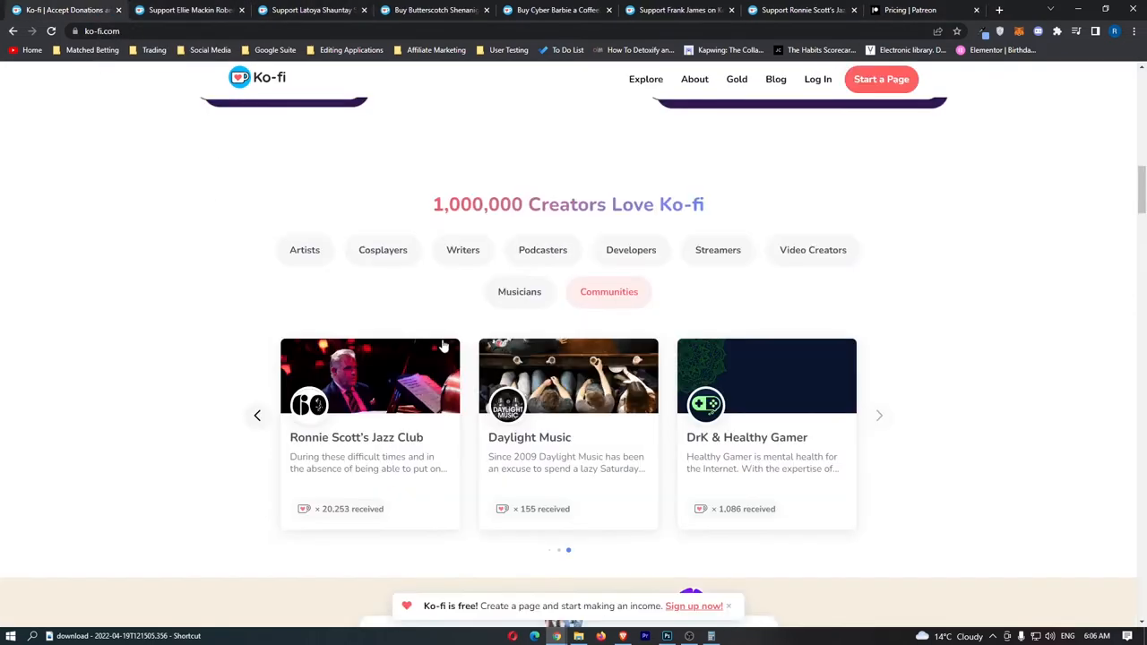
Step: Check another creator's membership tiers and close the ancient historian's page
left_click(311, 10)
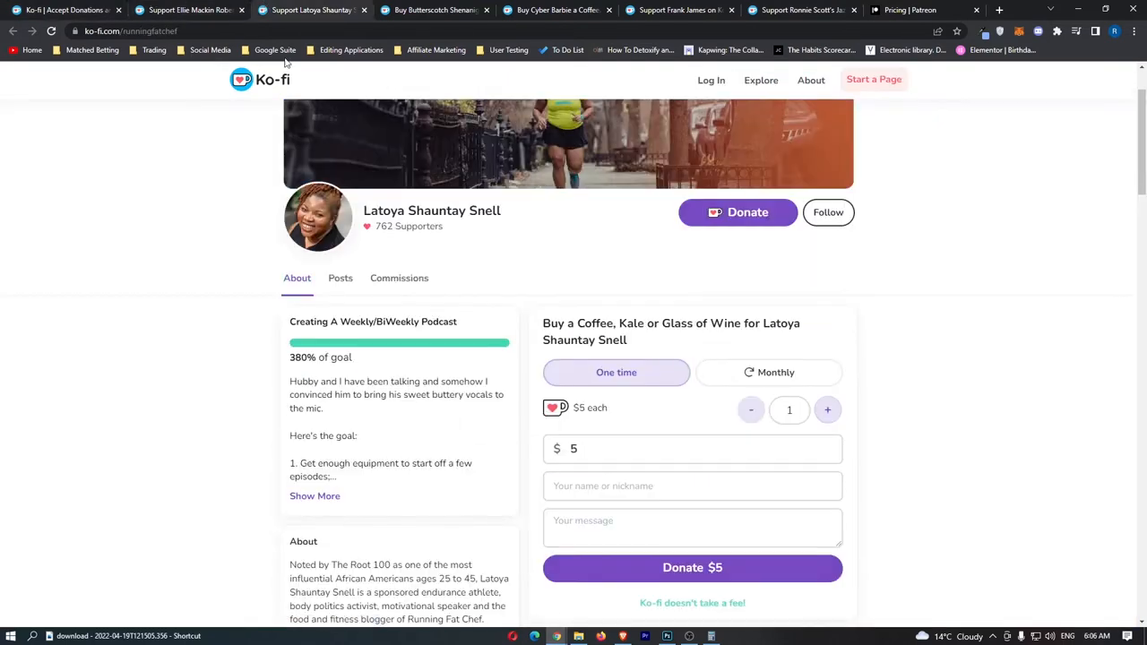
left_click(183, 10)
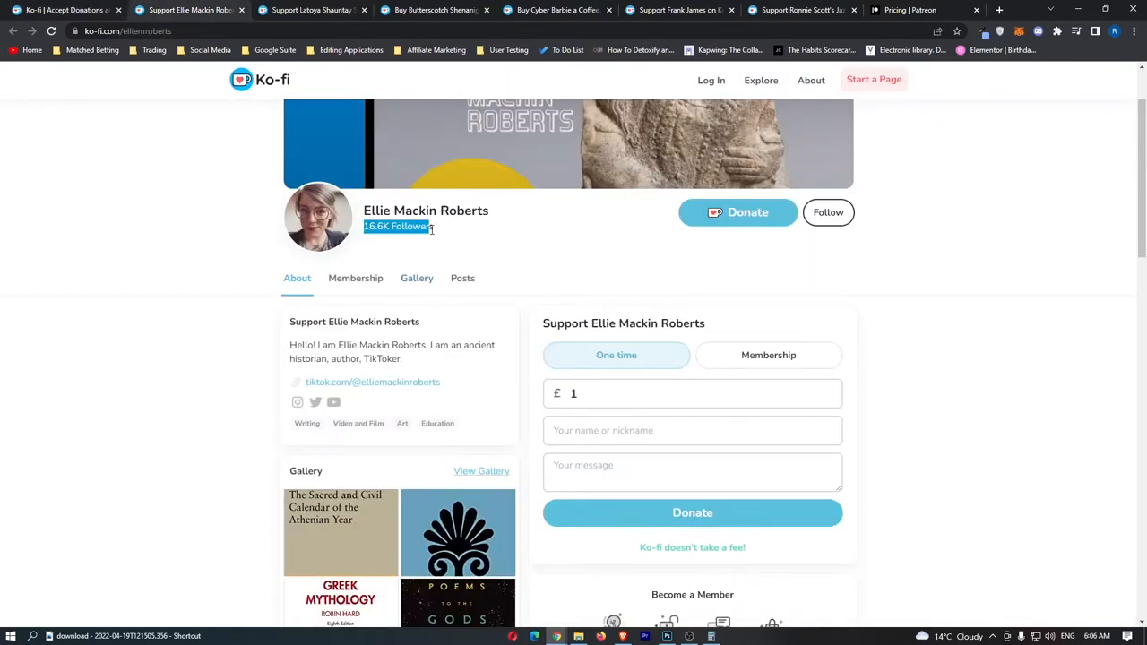
left_click(768, 354)
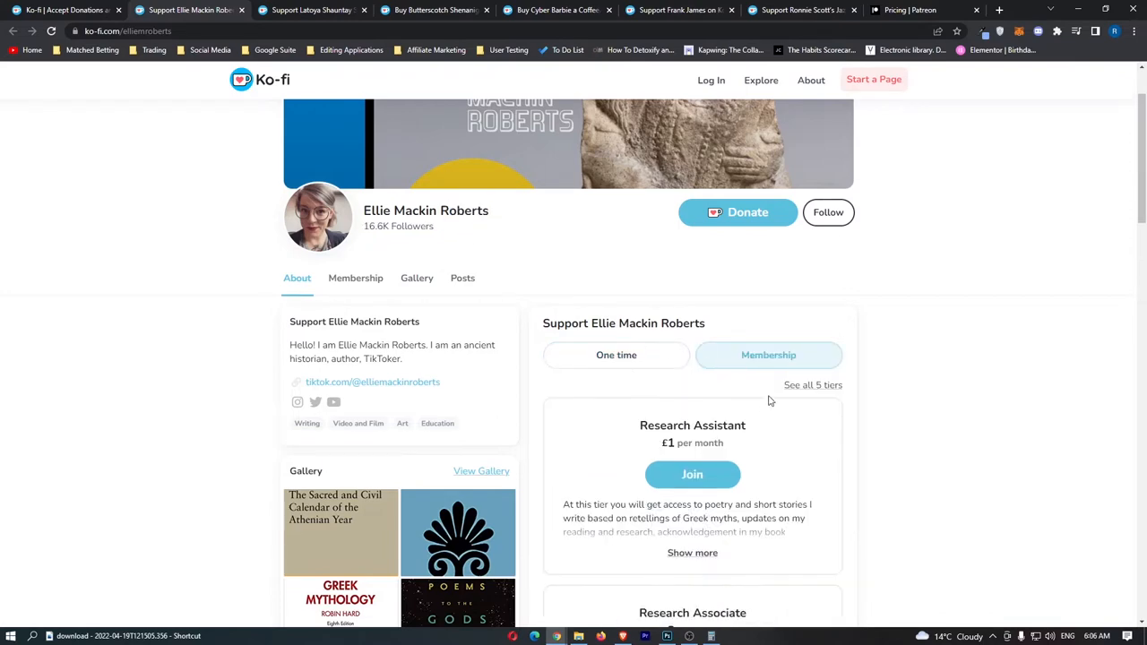
scroll("down", 3)
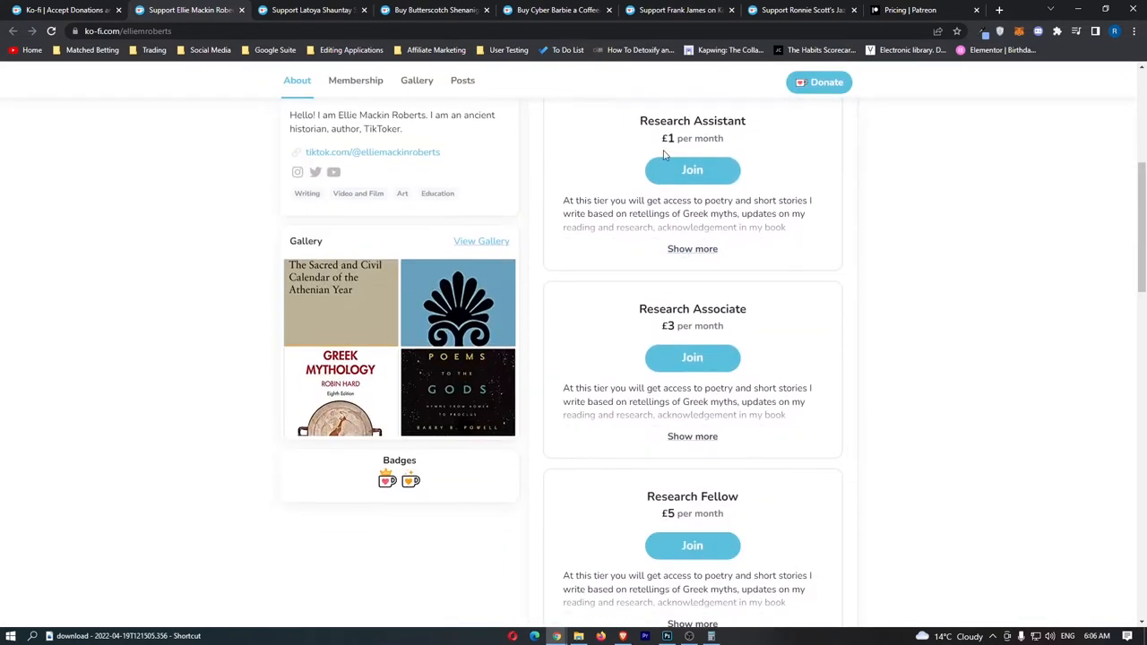
left_click(355, 79)
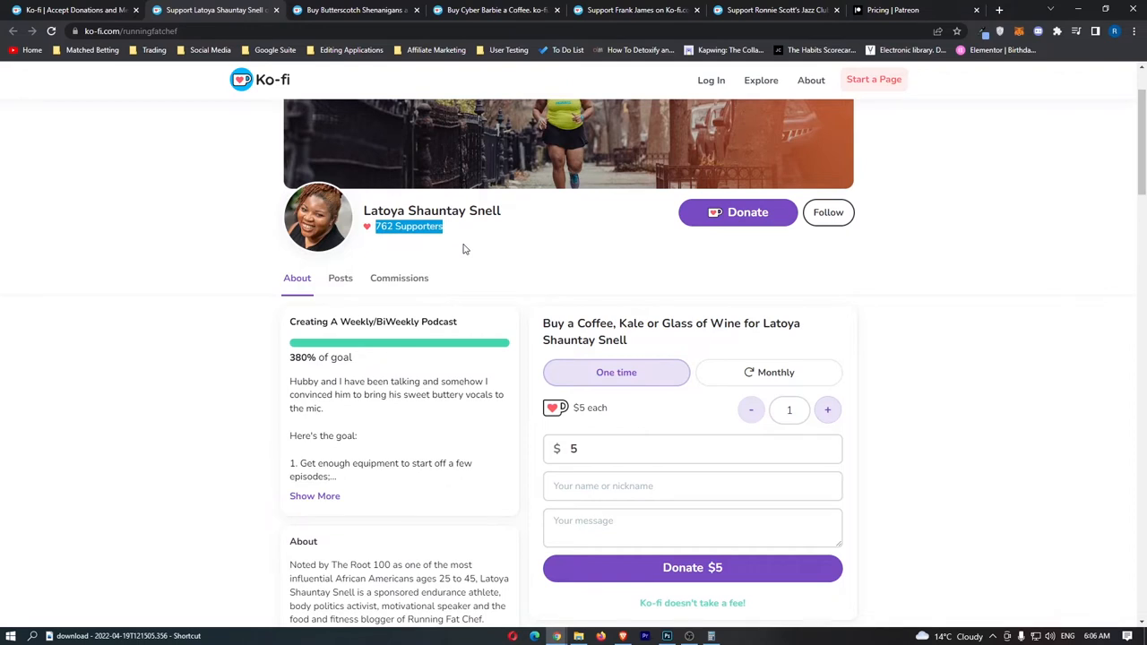
Step: Pick Monthly on the donation box, close the sample creator tabs, and reach Sell Products
left_click(769, 372)
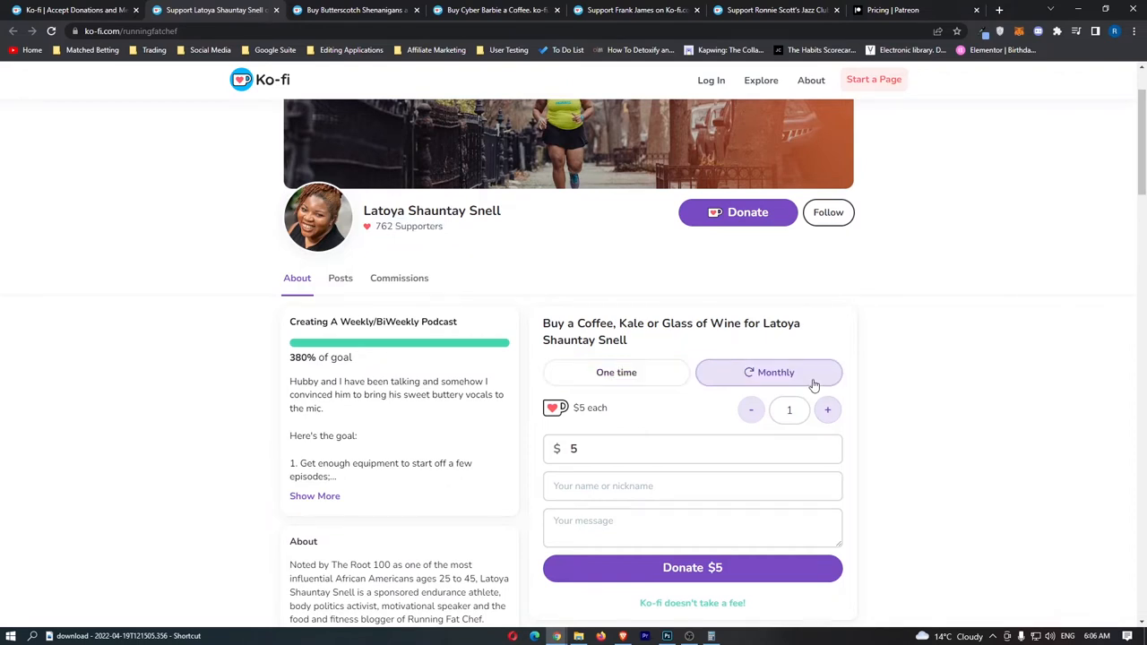
scroll("down", 3)
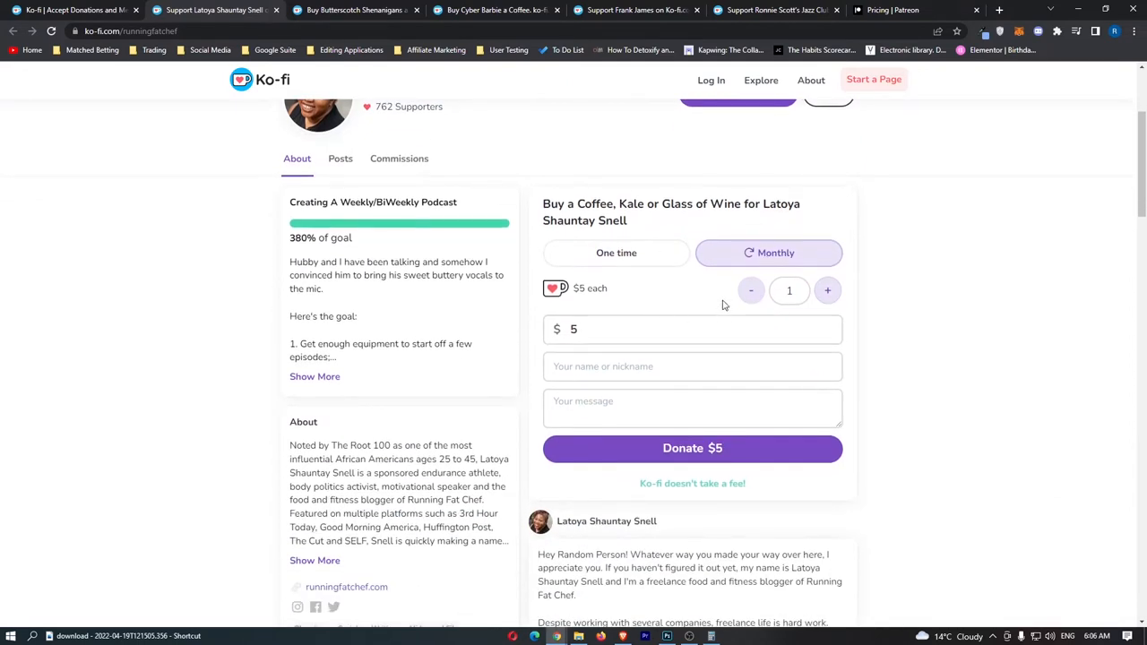
left_click(692, 408)
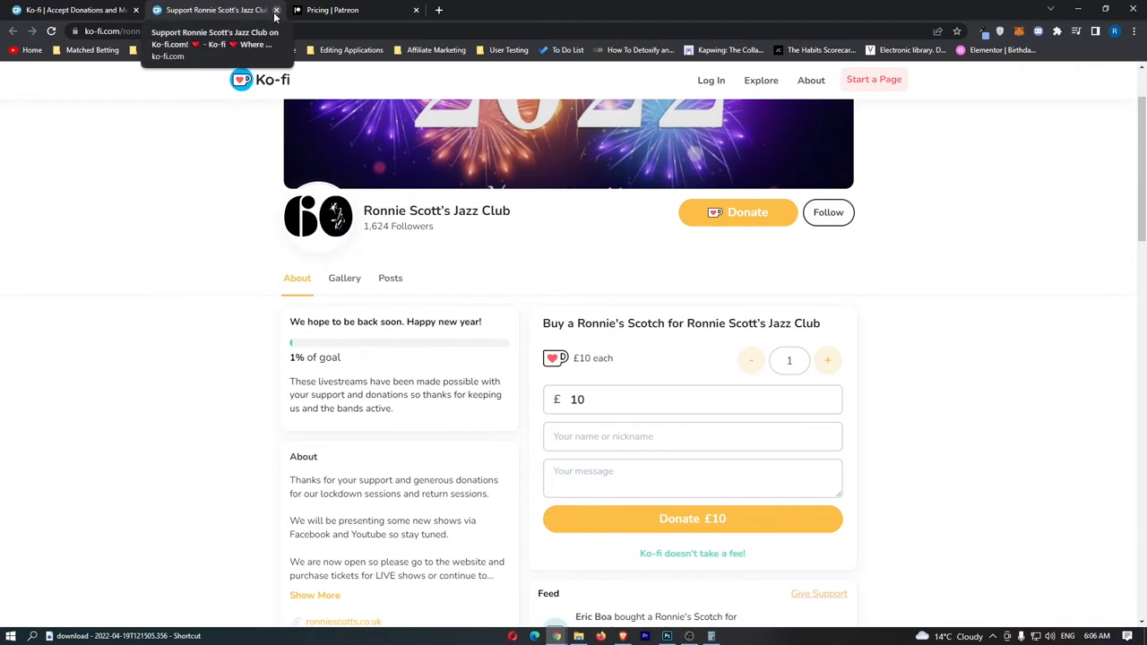
left_click(251, 9)
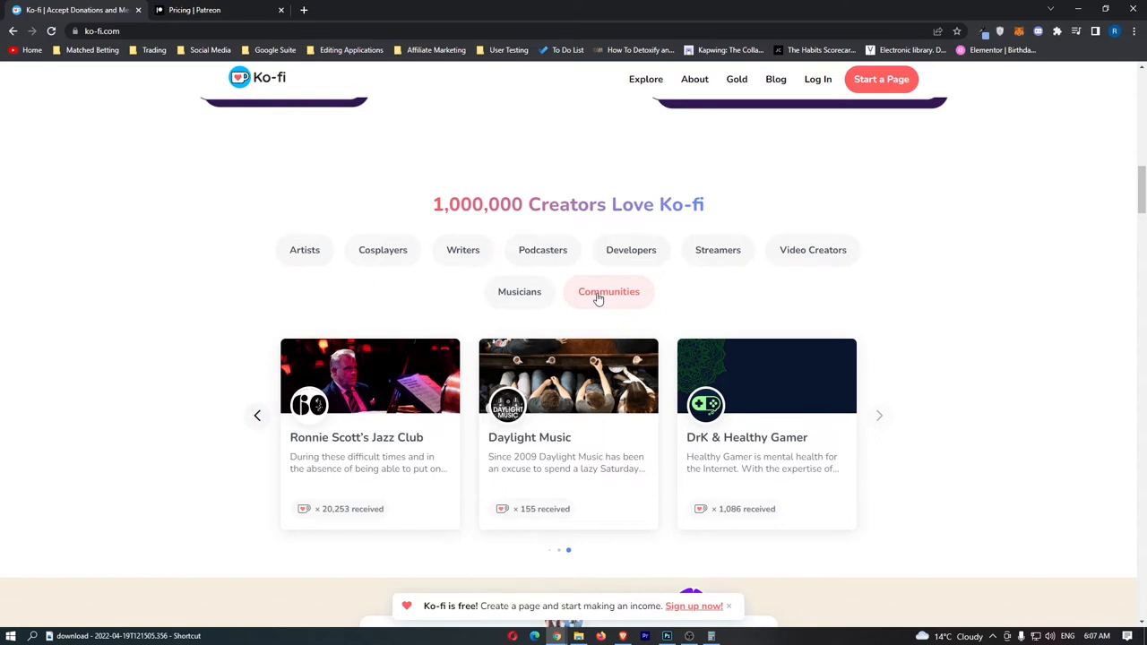
mouse_move(372, 412)
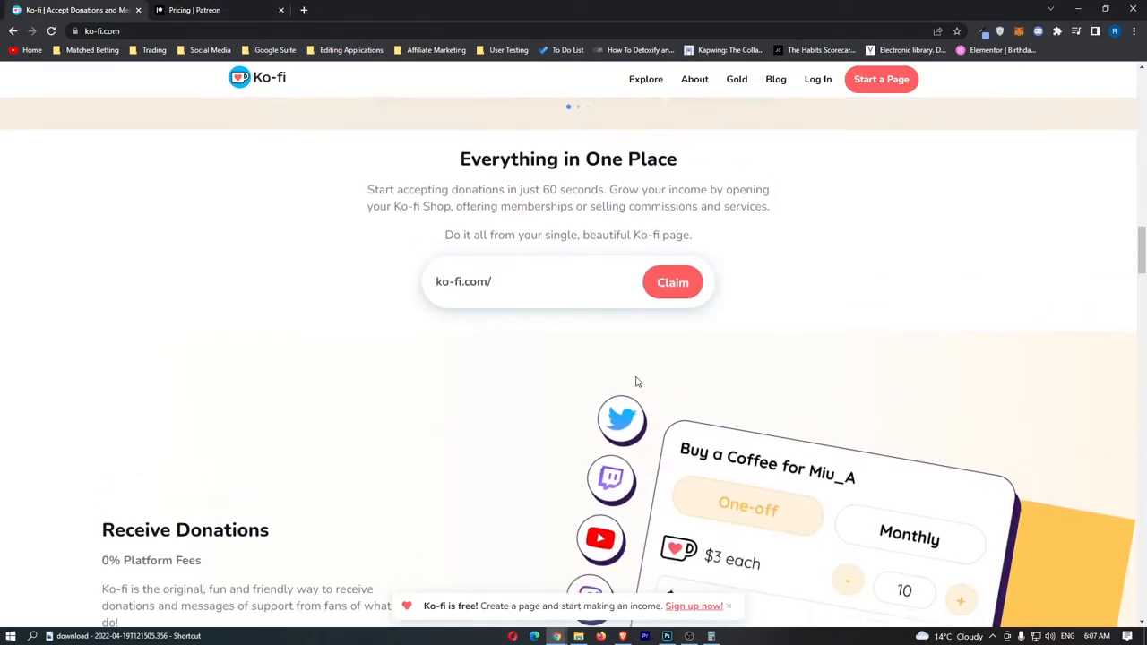
scroll("down", 3)
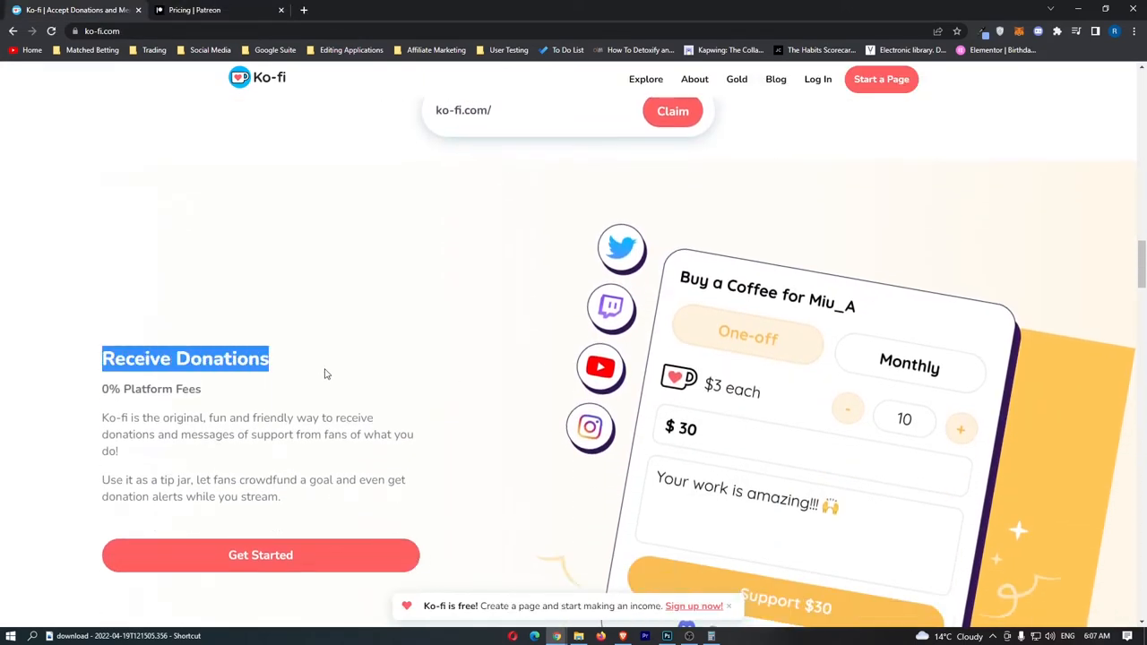
scroll("down", 3)
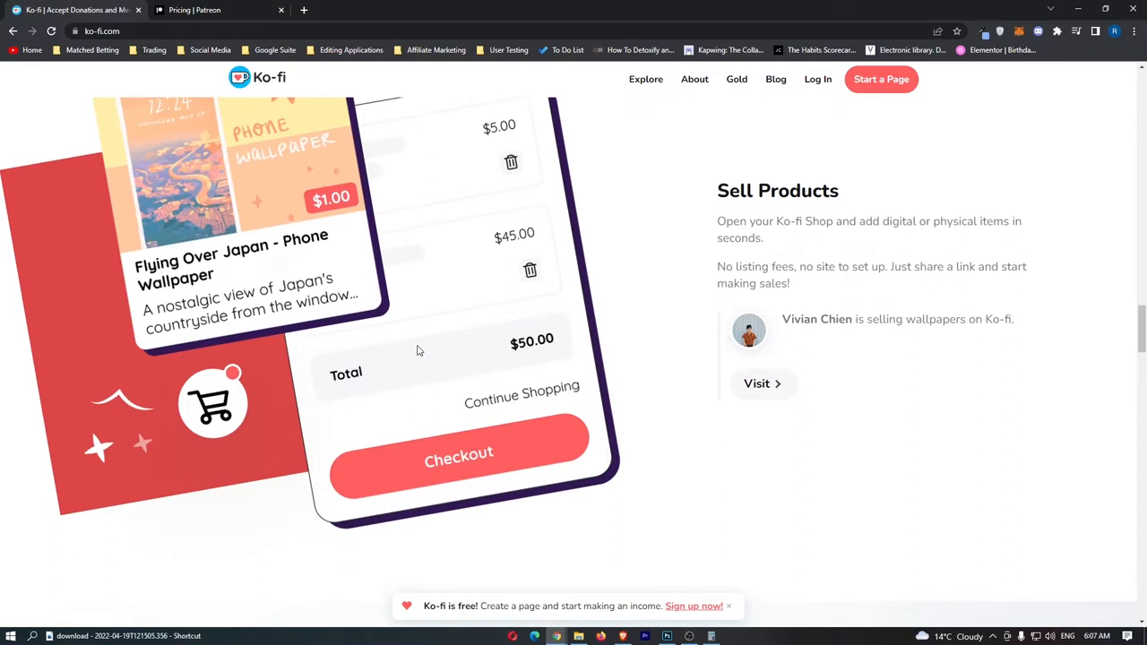
mouse_move(741, 259)
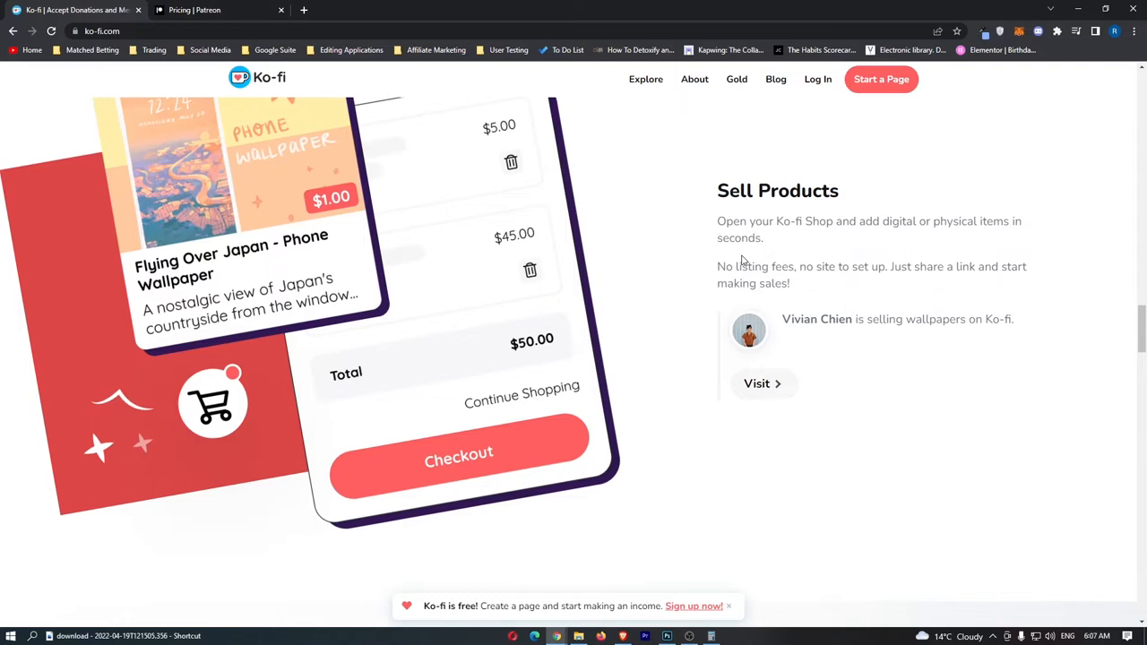
mouse_move(758, 392)
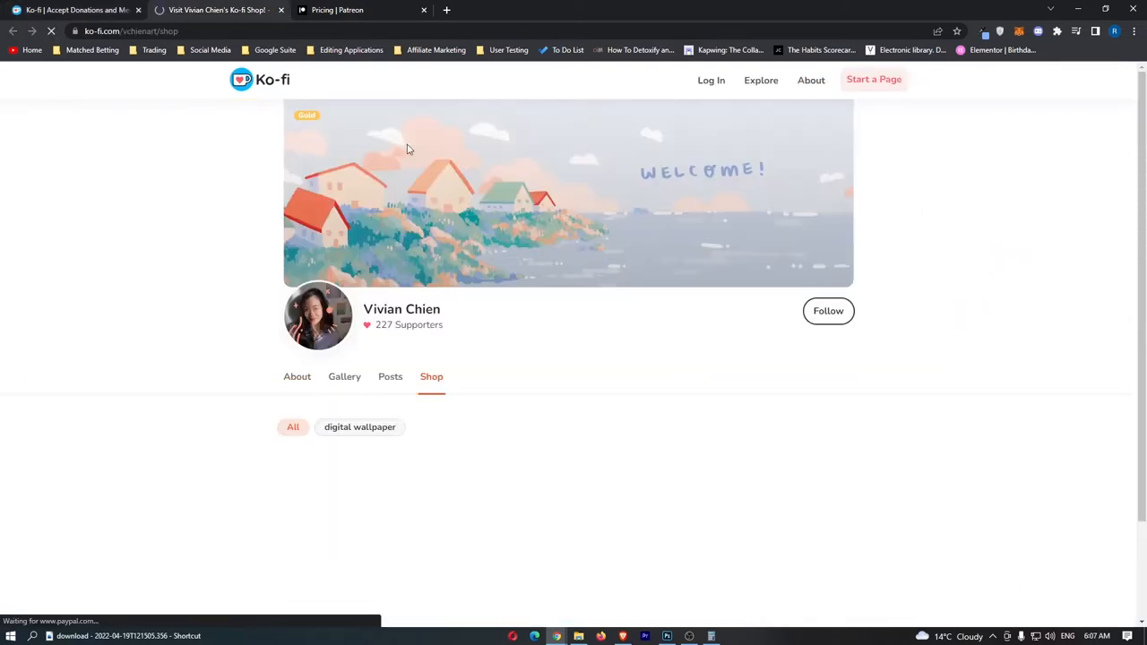
scroll("down", 3)
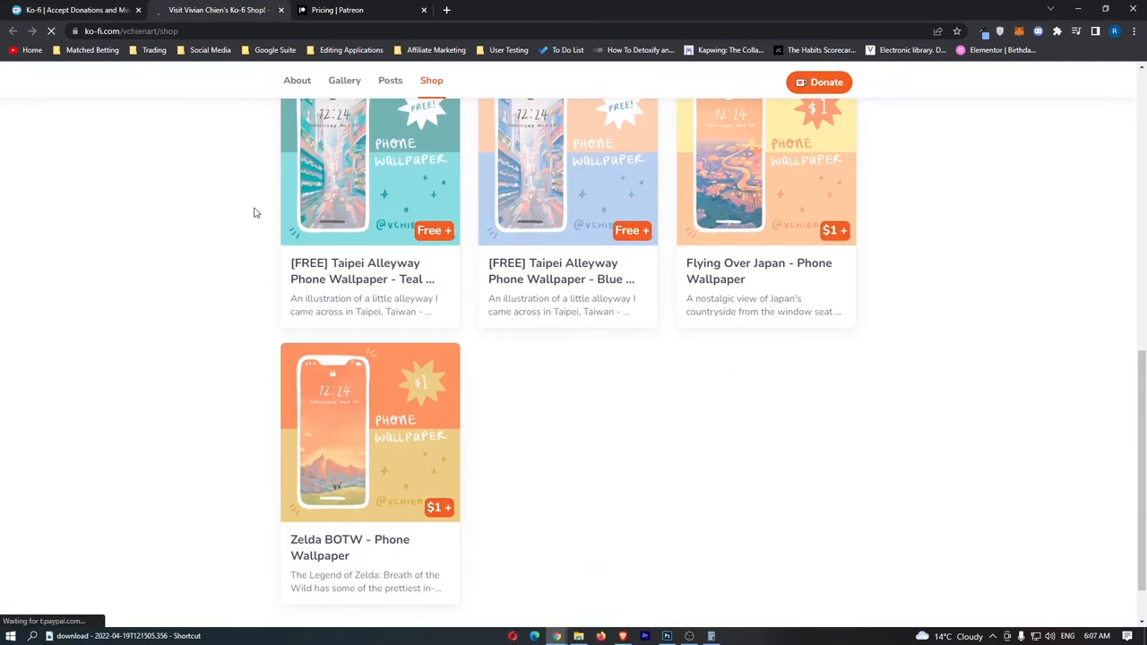
mouse_move(412, 405)
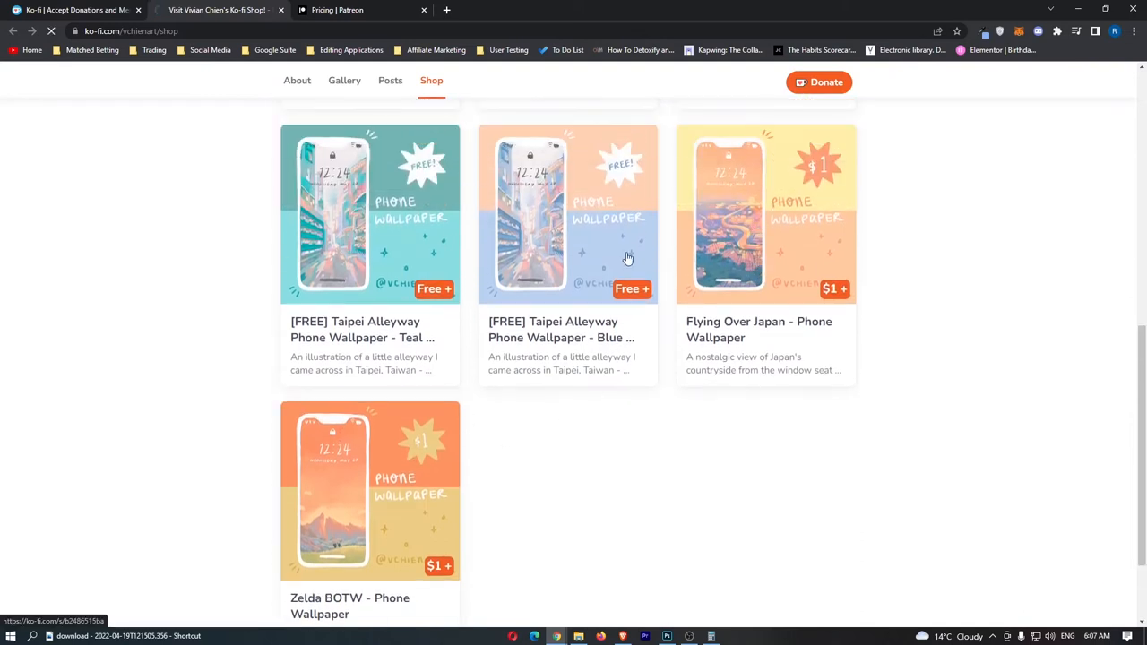
left_click(766, 214)
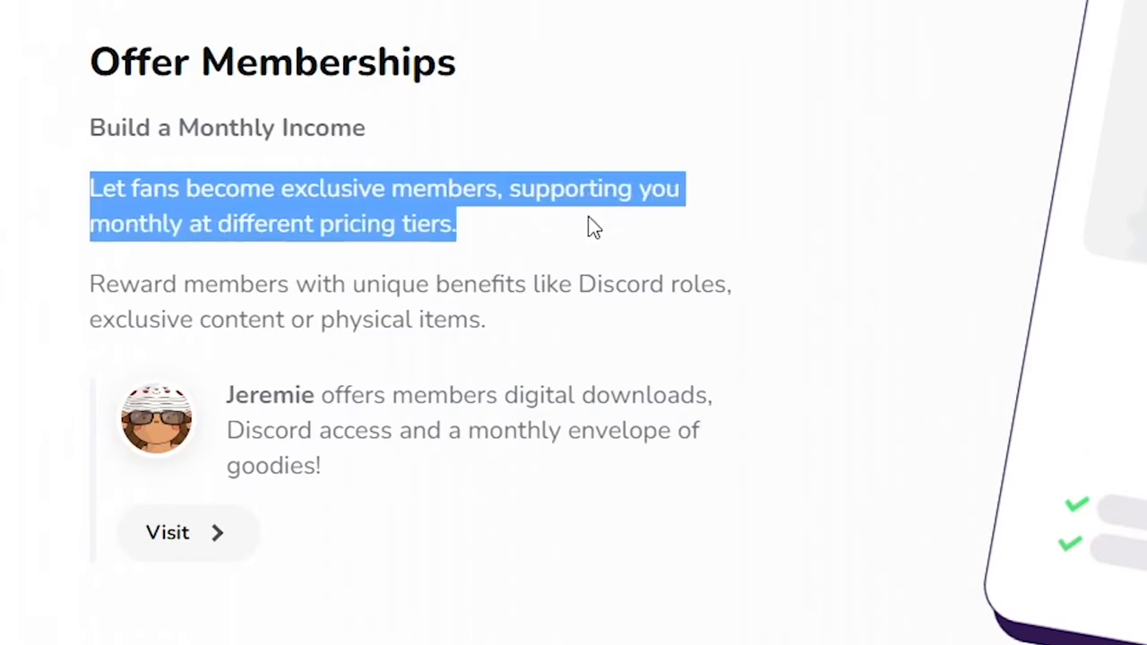
mouse_move(598, 237)
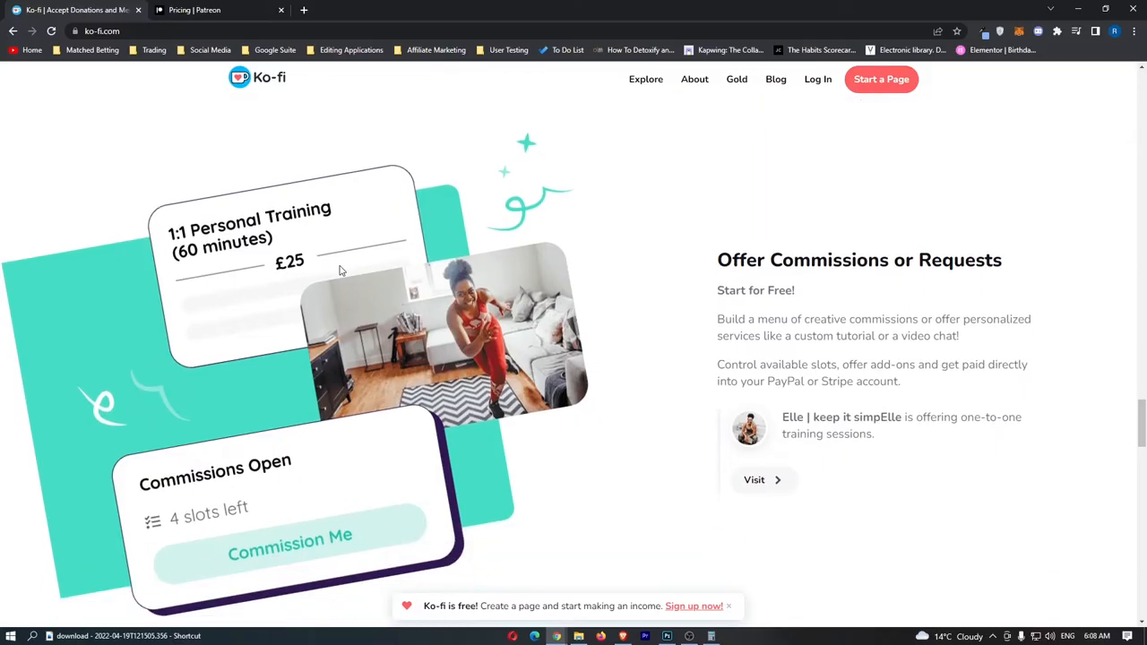
Step: Scroll Ko-fi's features list, then open the Gaps.com article on the biggest Patreon earners
scroll("down", 3)
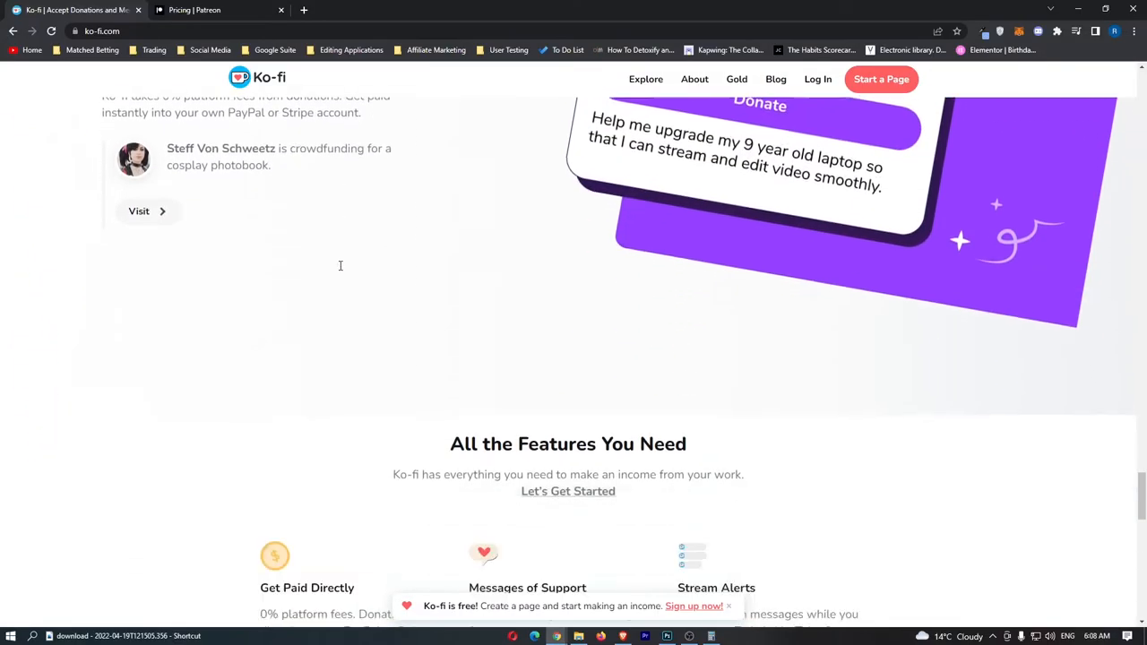
scroll("down", 3)
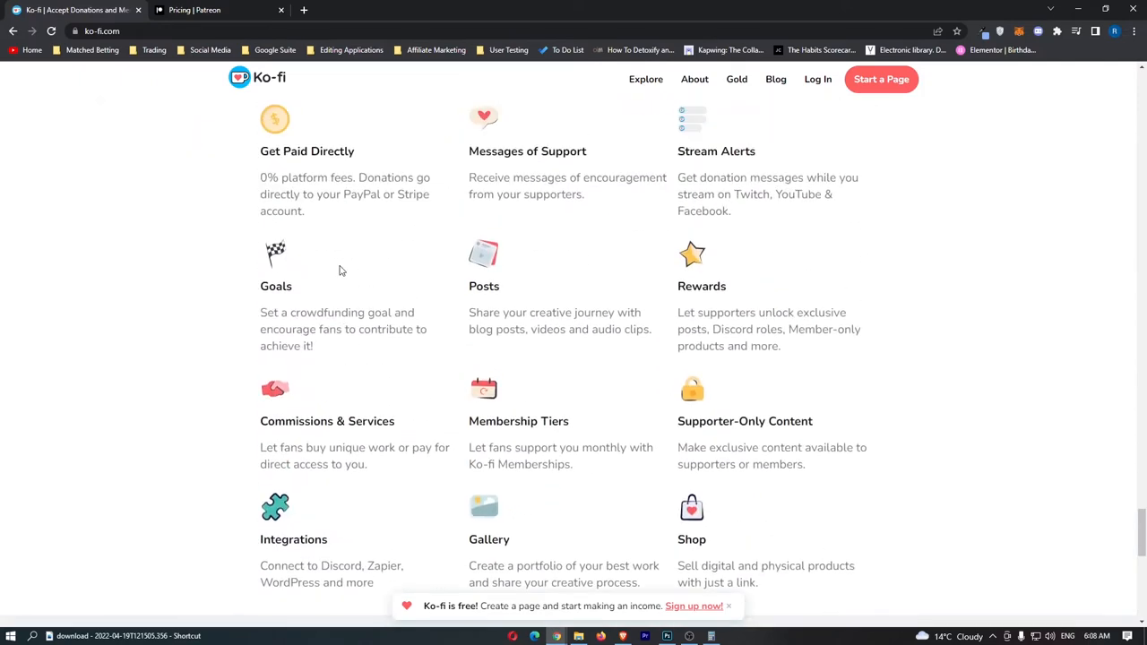
scroll("up", 3)
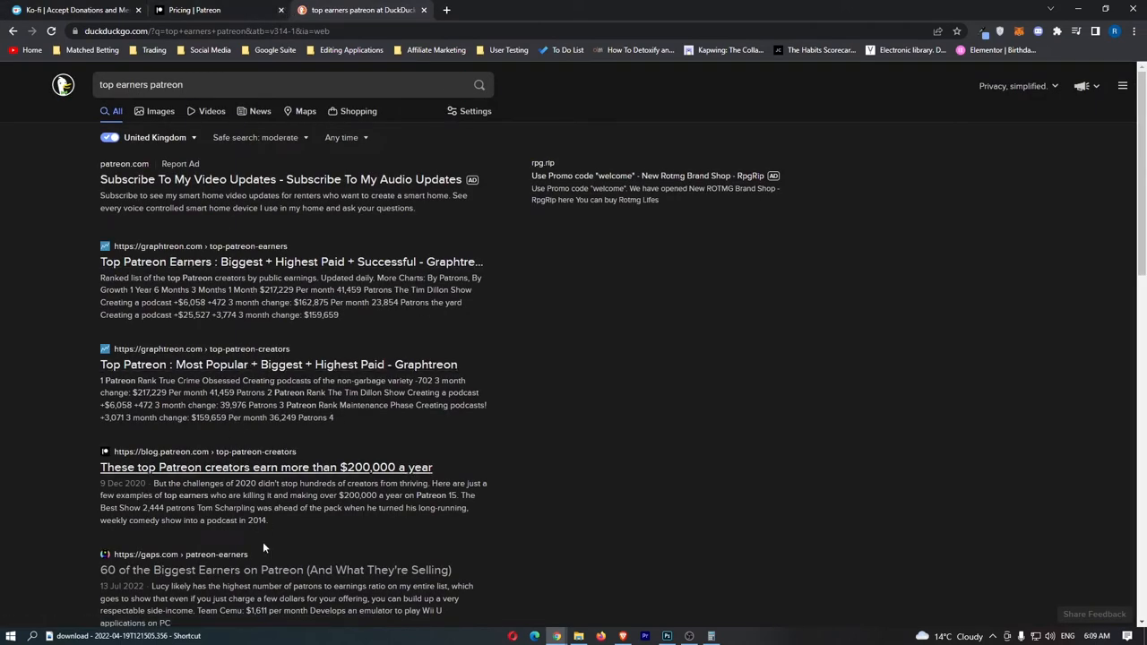
left_click(275, 569)
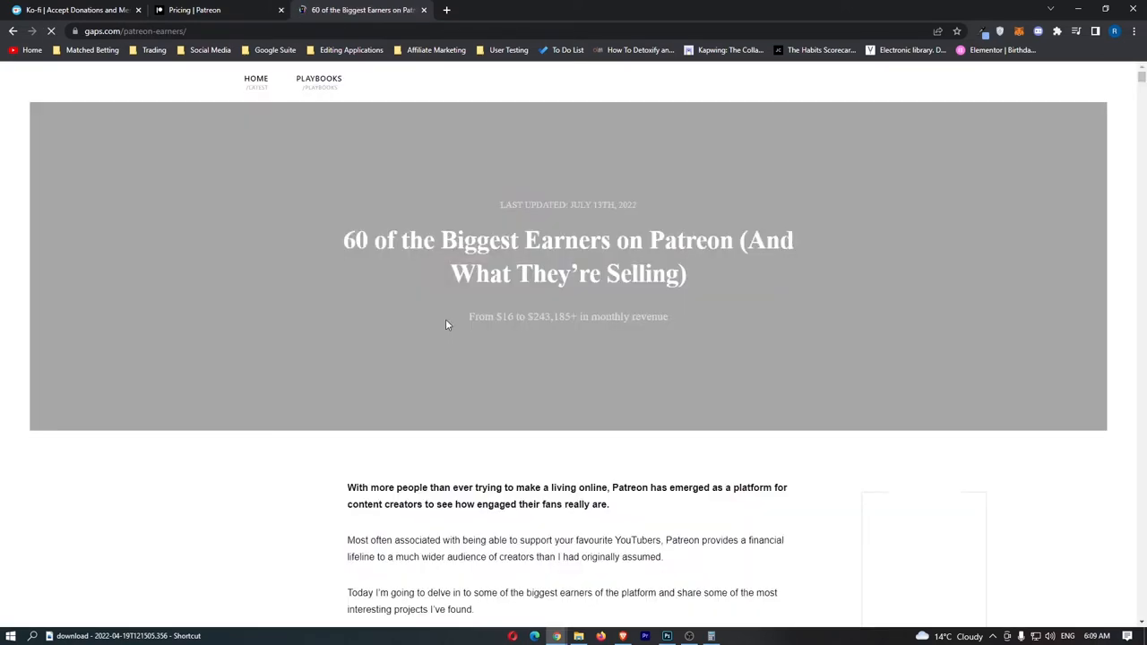
scroll("down", 3)
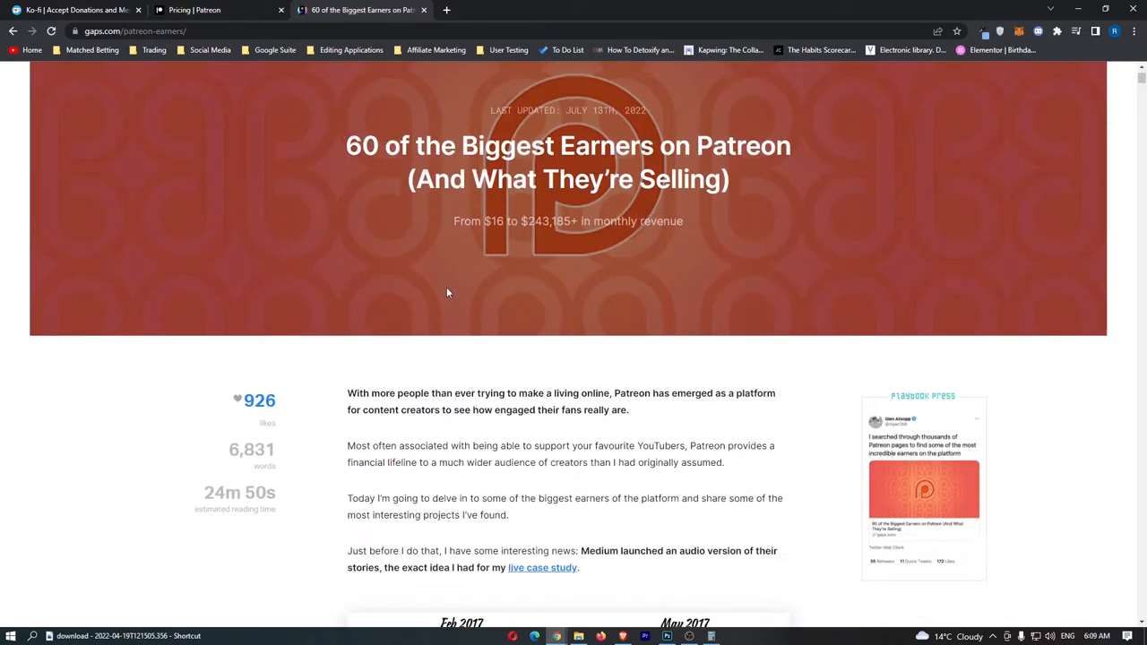
scroll("down", 3)
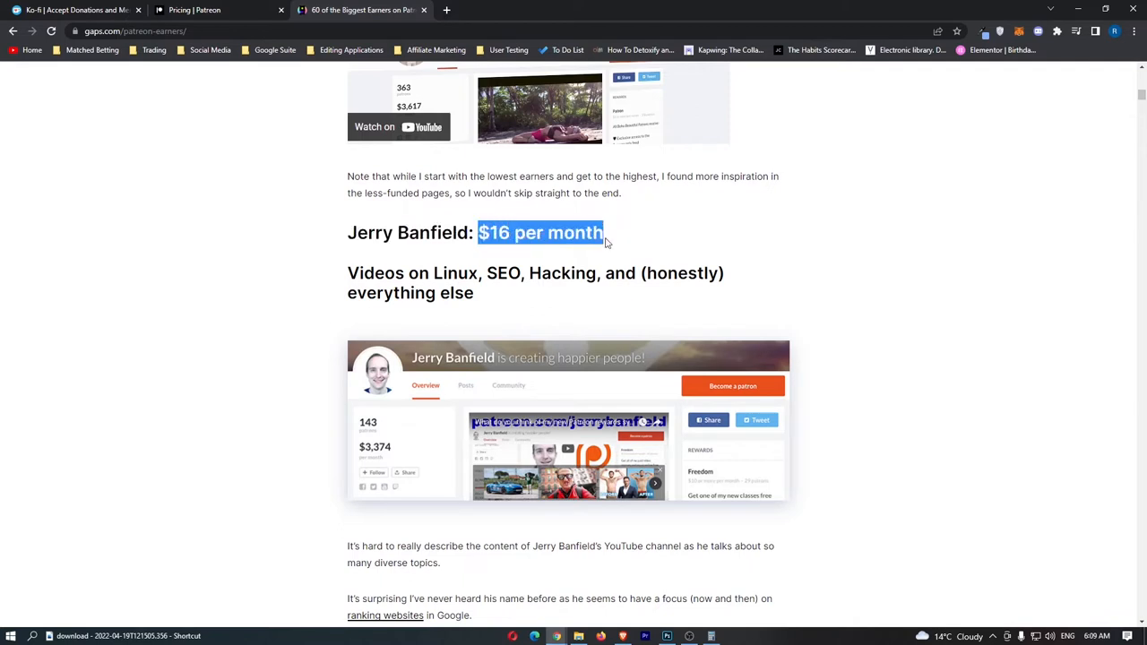
scroll("down", 3)
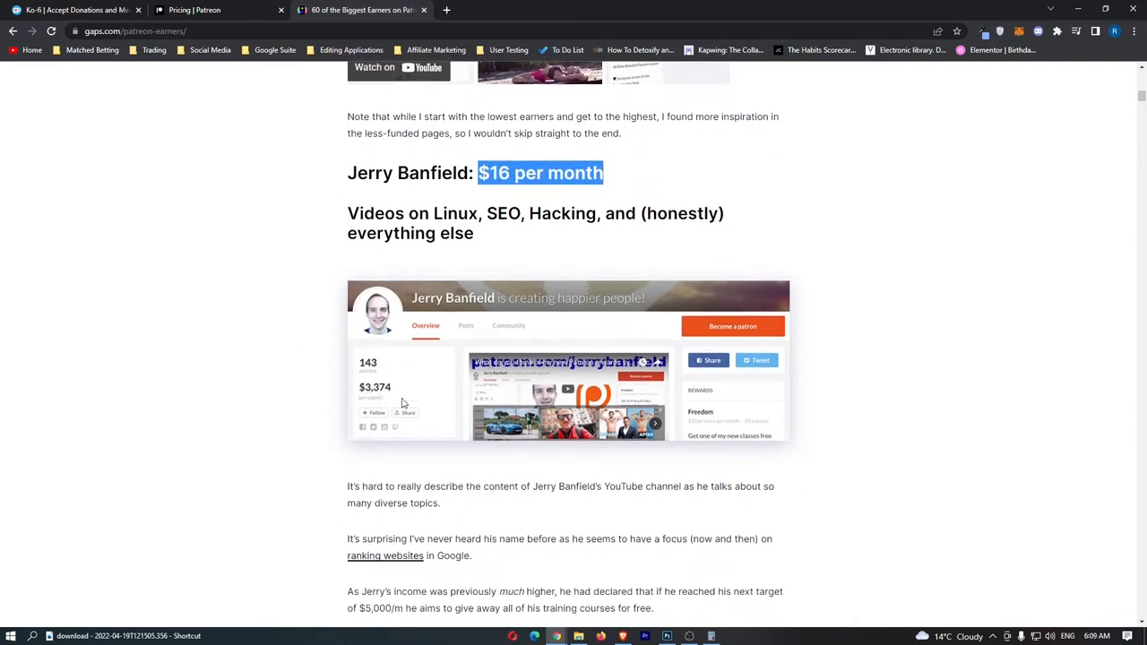
scroll("down", 3)
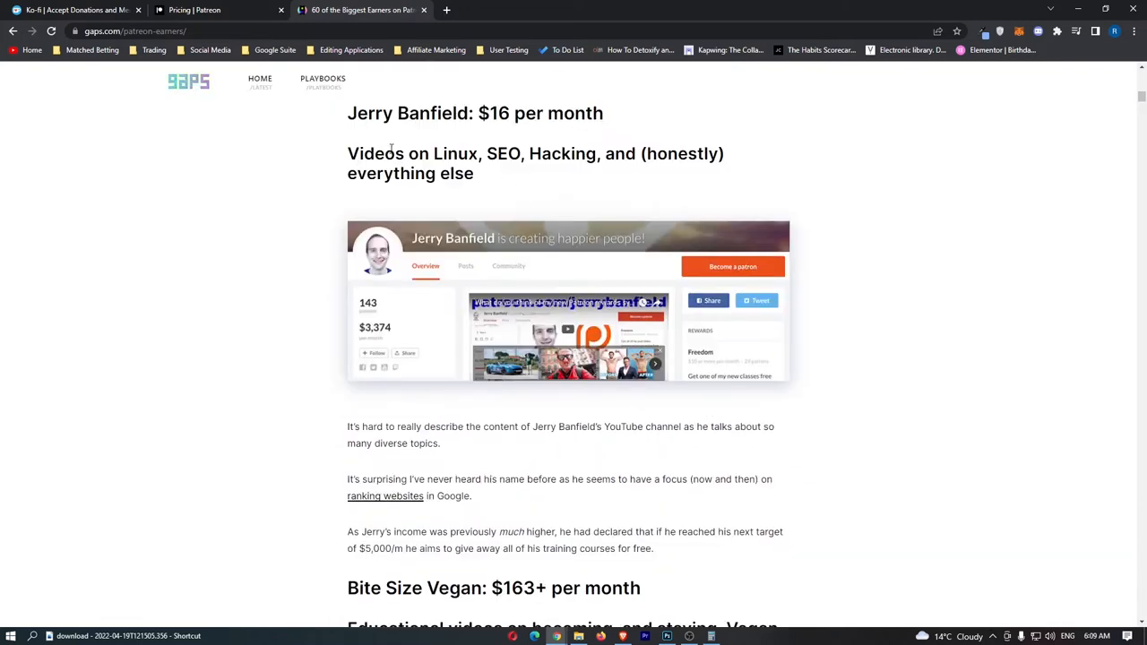
left_click_drag(375, 153, 724, 153)
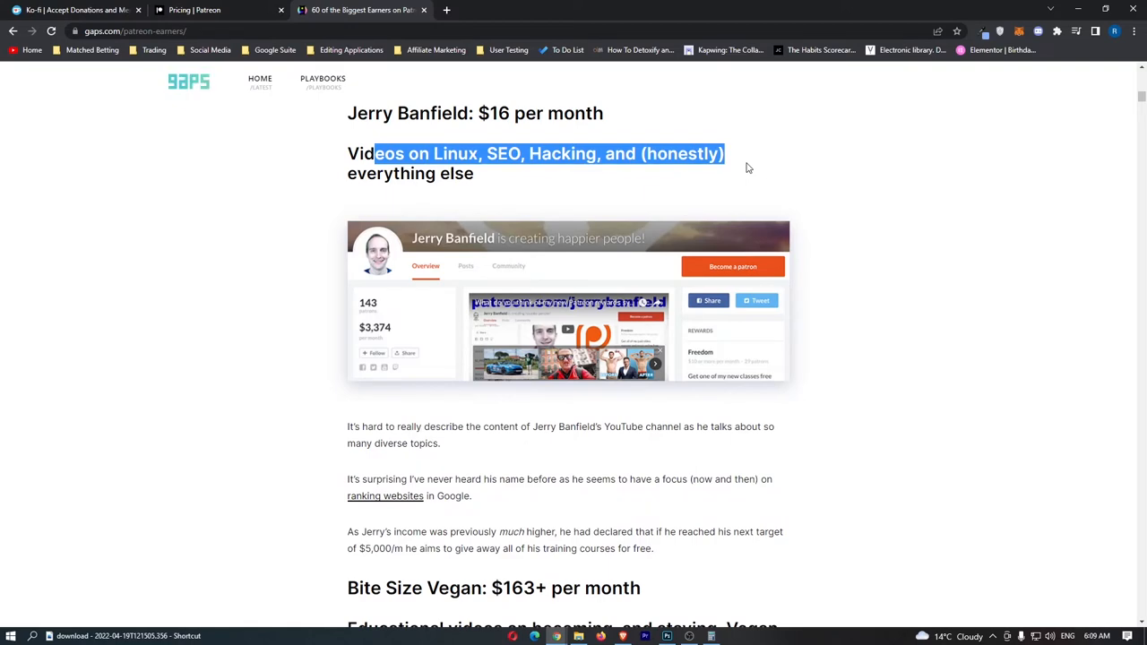
scroll("down", 3)
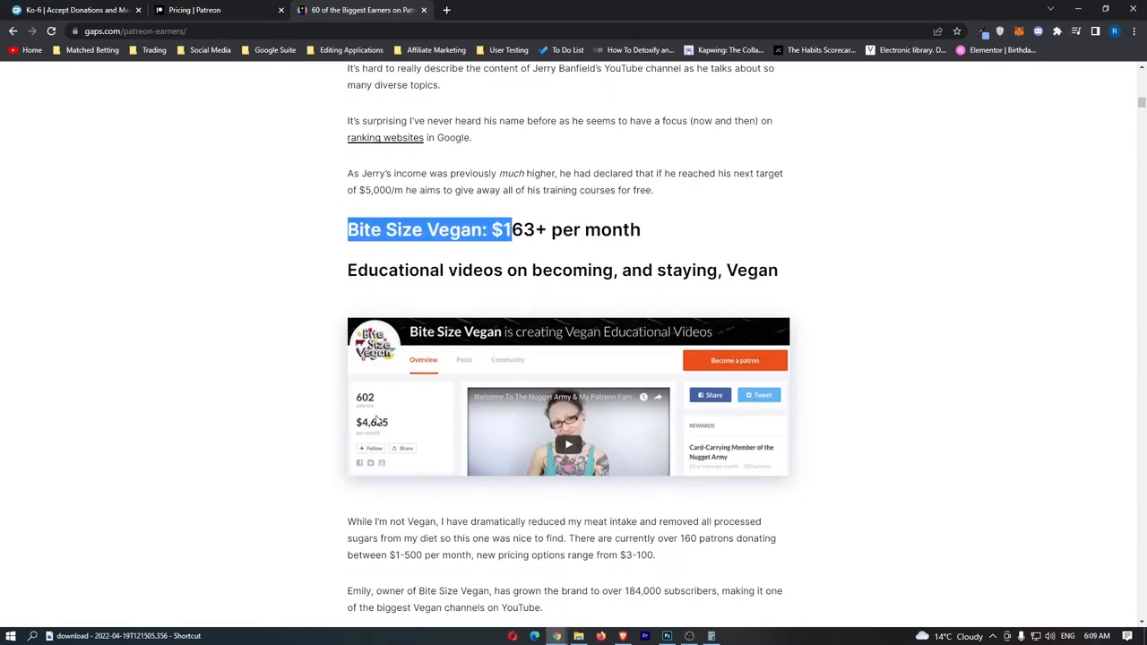
mouse_move(394, 426)
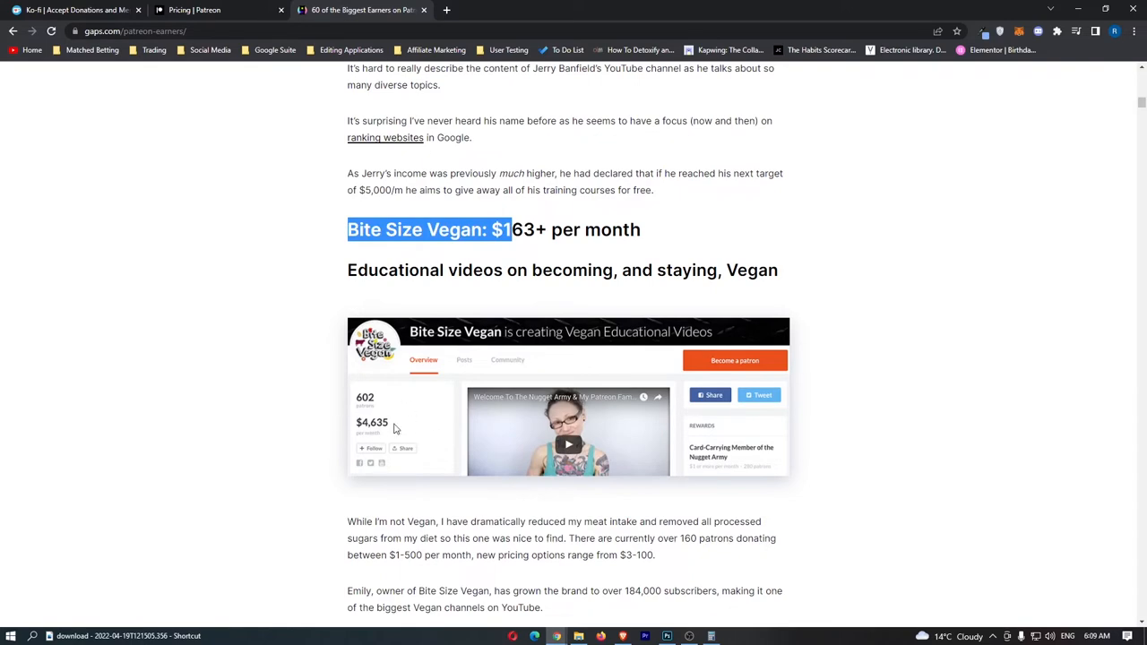
scroll("down", 3)
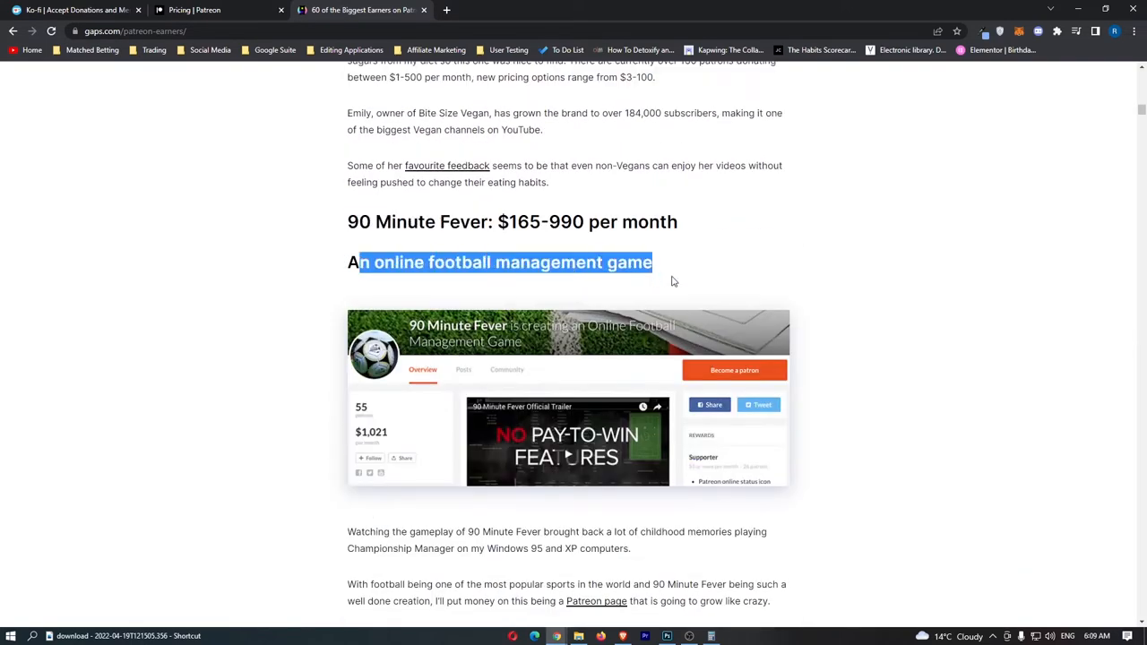
scroll("down", 3)
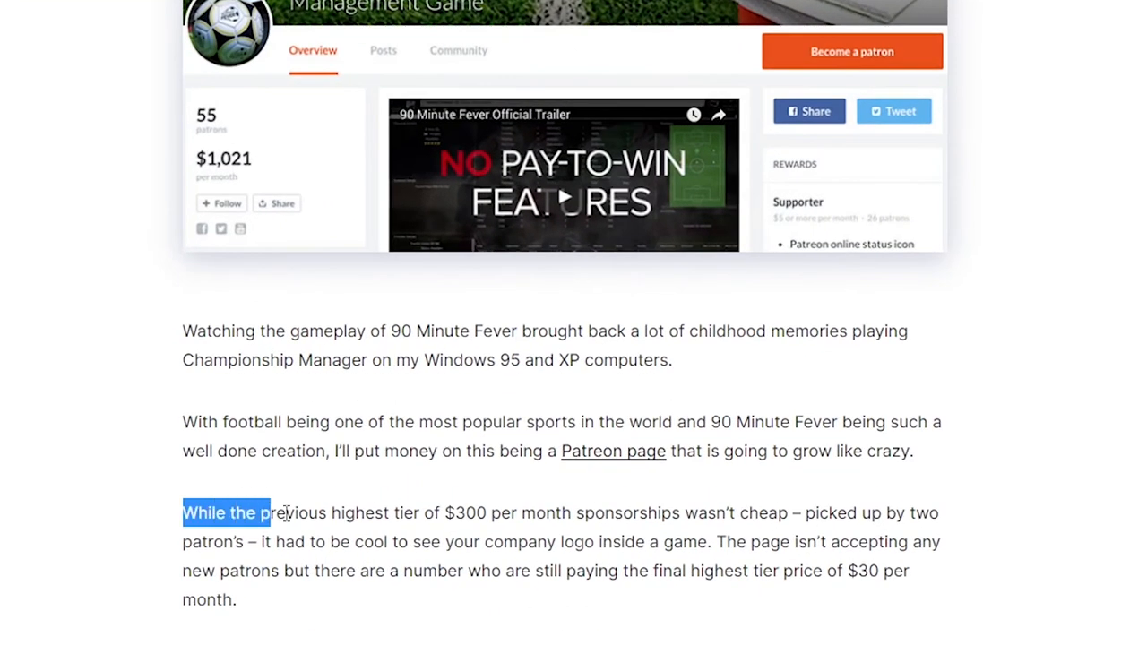
Step: Highlight the article's sentences about the $300 tier and company logos in games
left_click_drag(278, 512, 605, 513)
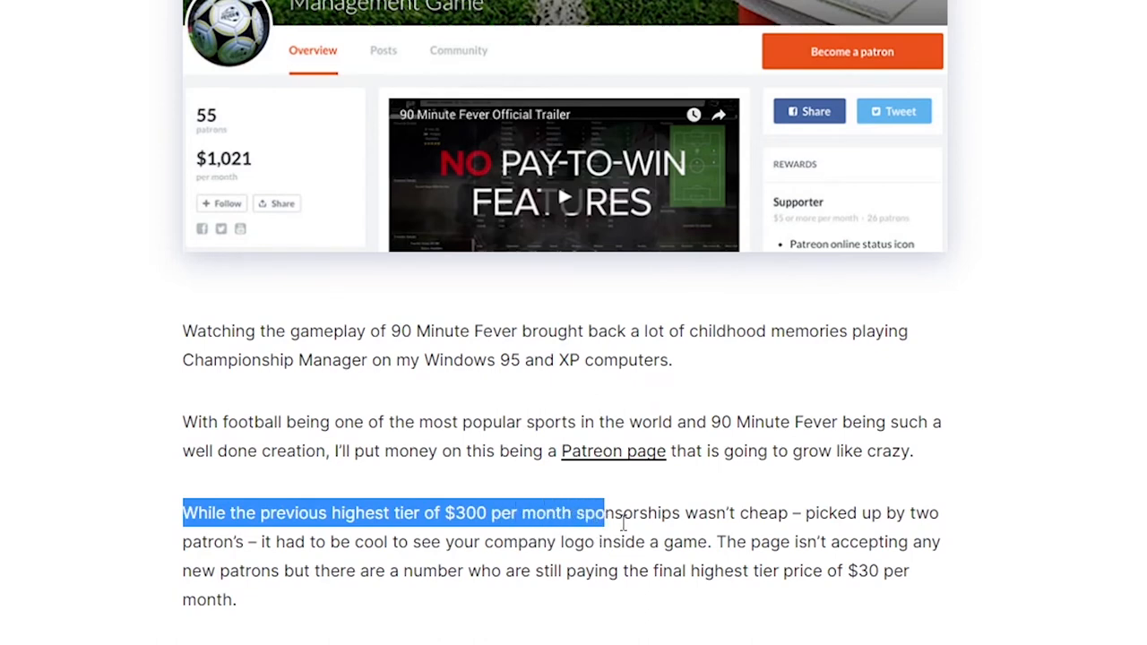
left_click_drag(605, 512, 607, 541)
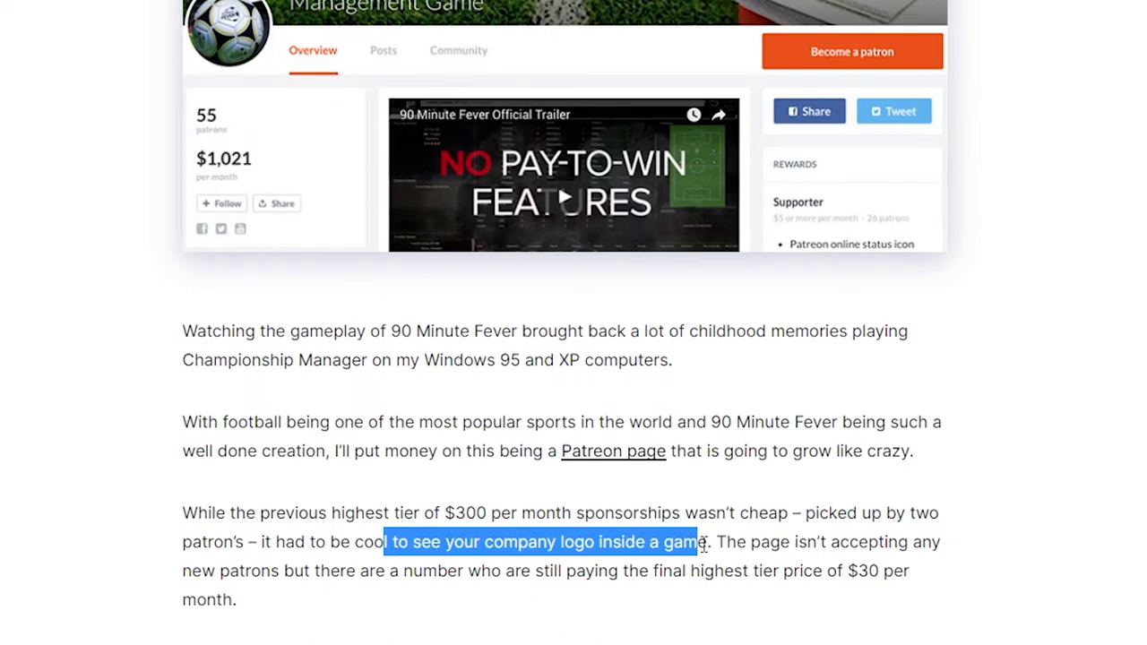
scroll("down", 3)
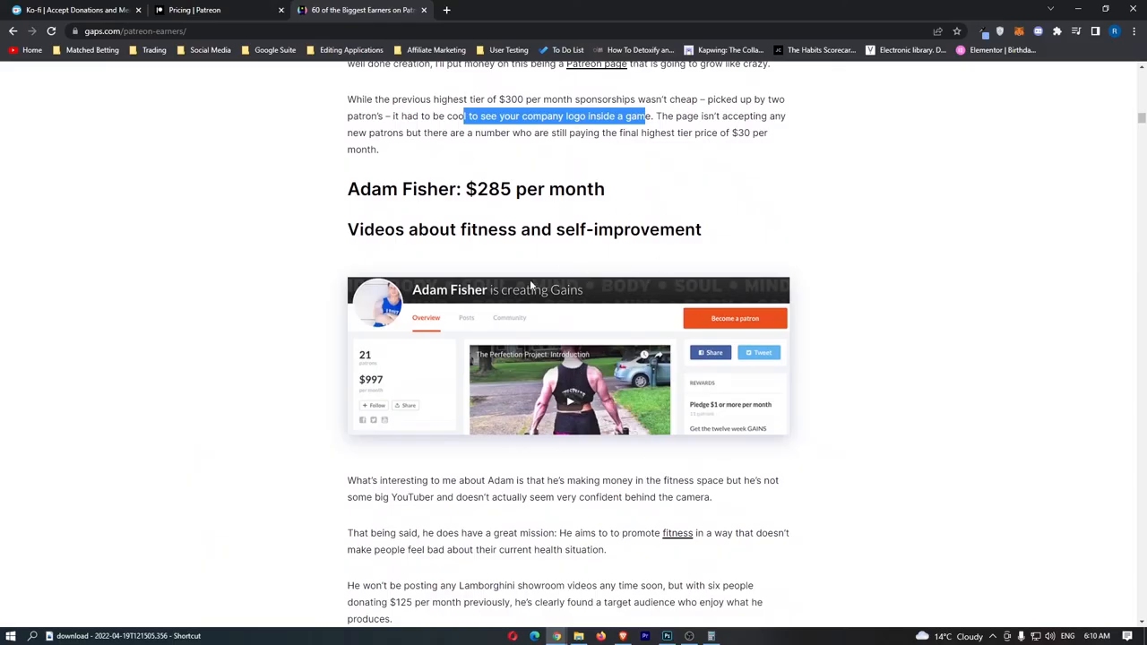
mouse_move(407, 389)
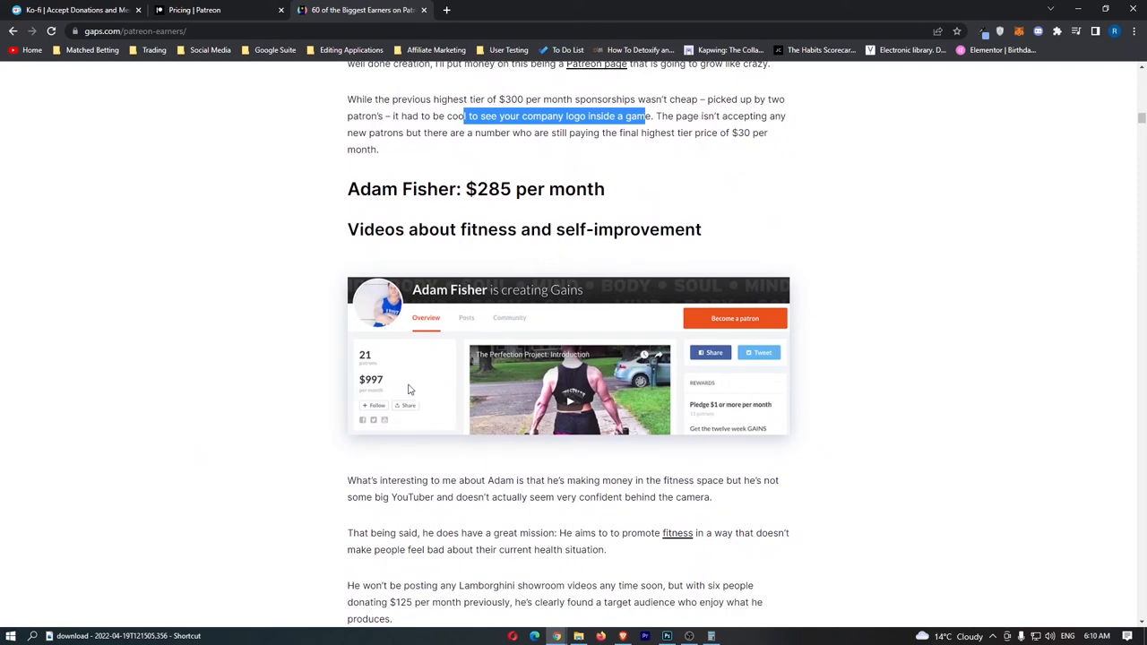
scroll("down", 3)
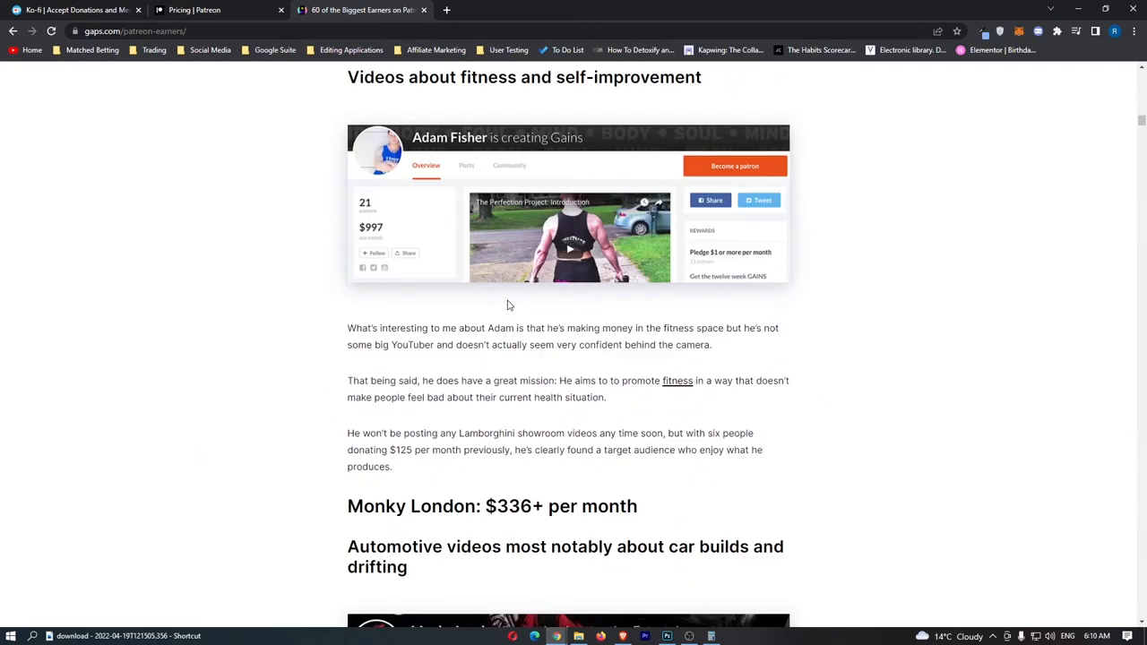
scroll("down", 3)
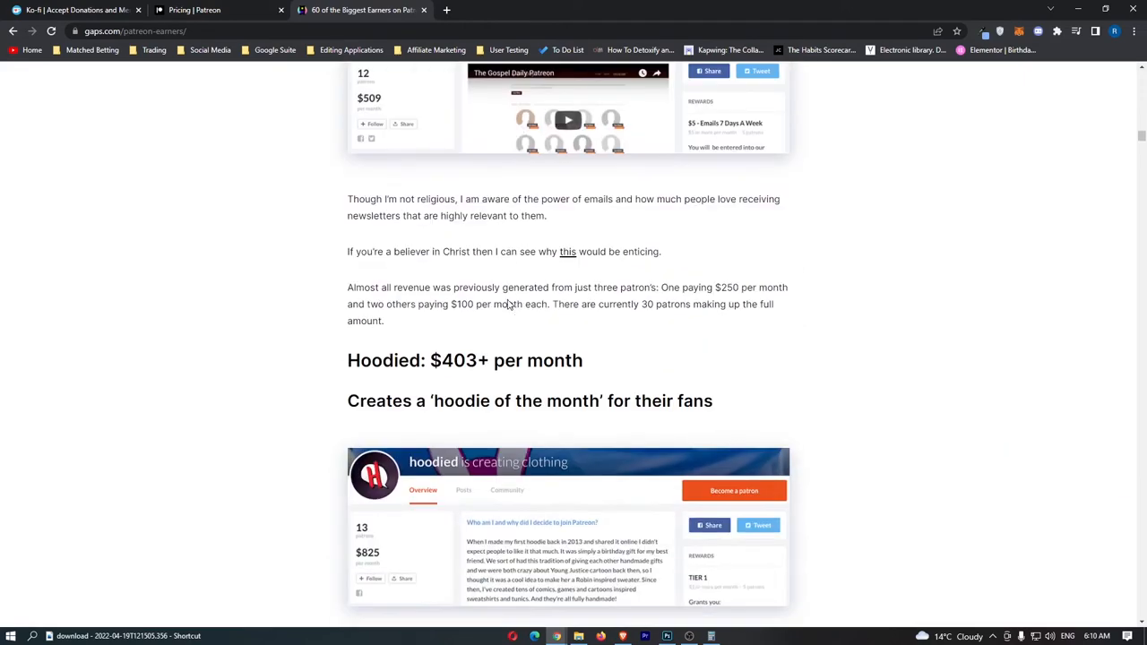
scroll("down", 3)
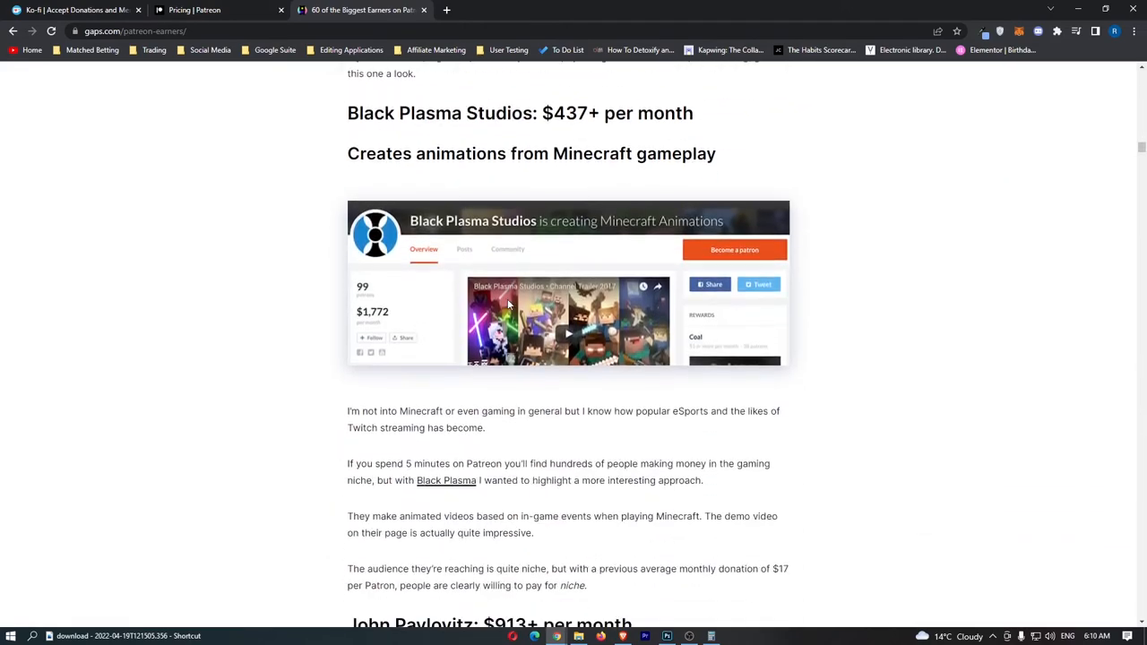
scroll("down", 3)
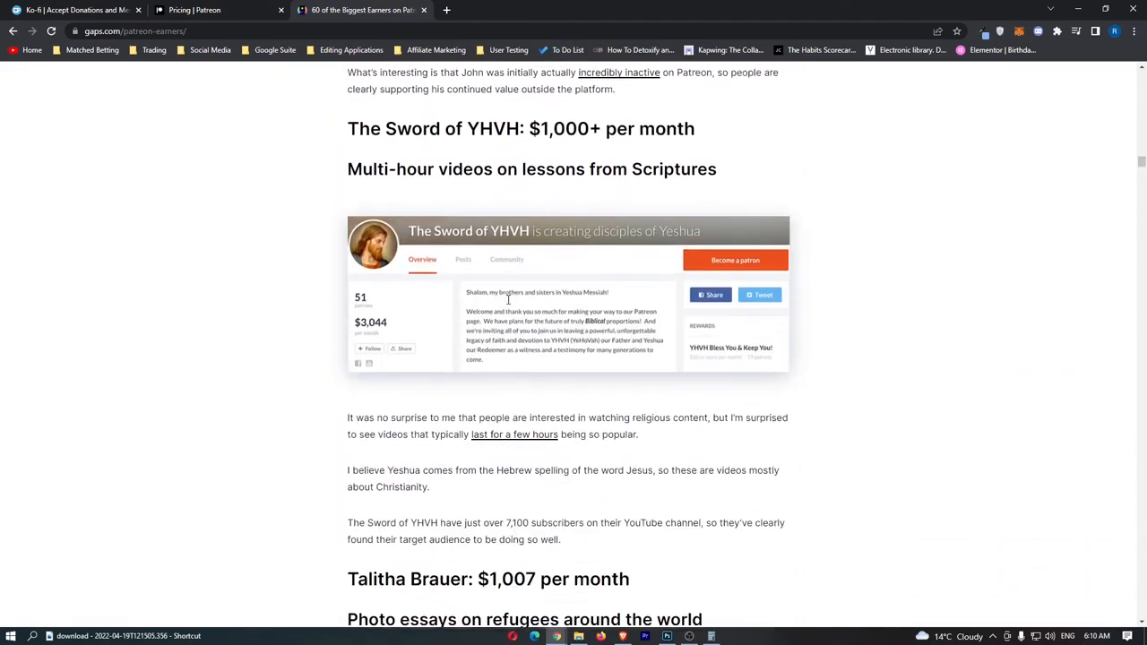
scroll("down", 3)
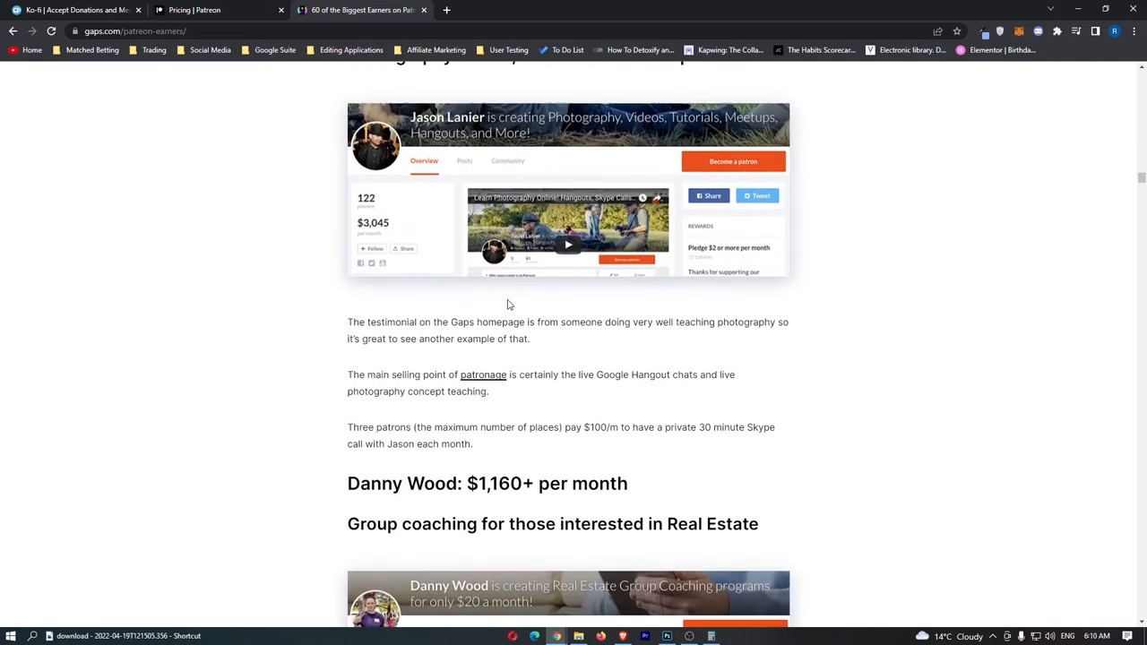
scroll("down", 3)
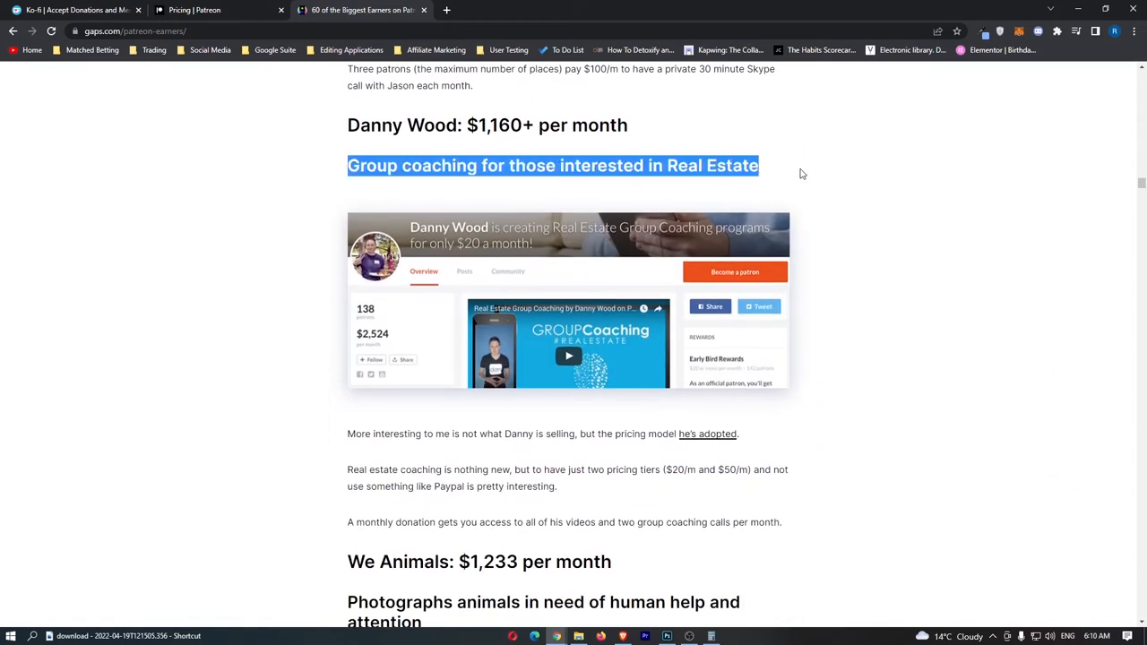
mouse_move(391, 316)
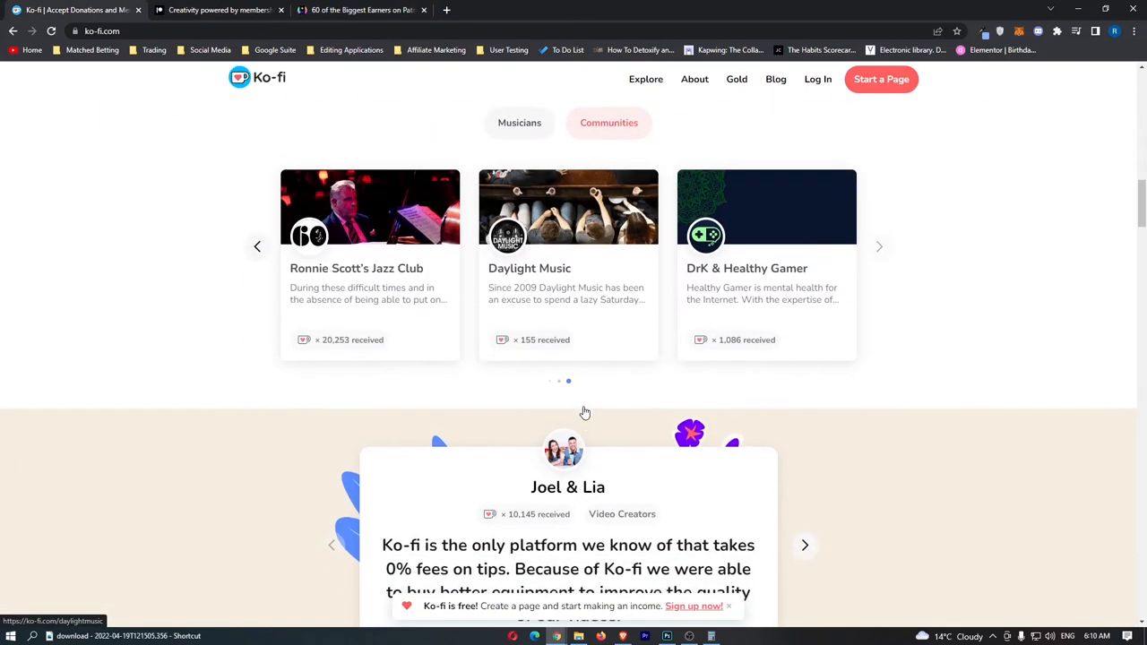
scroll("up", 3)
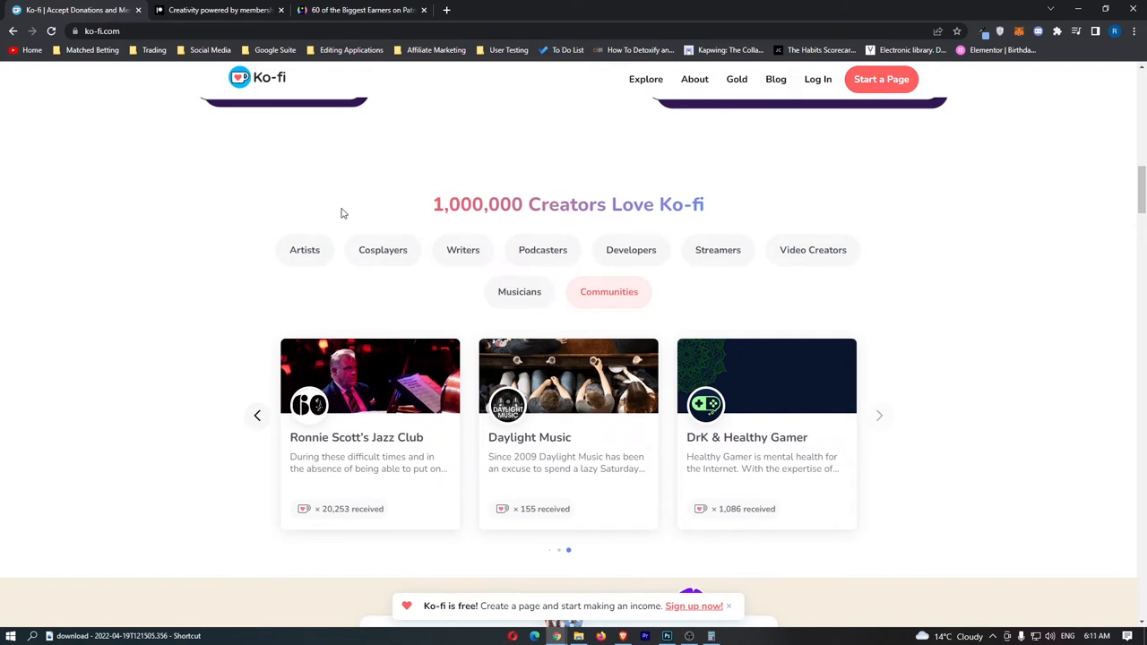
left_click(220, 9)
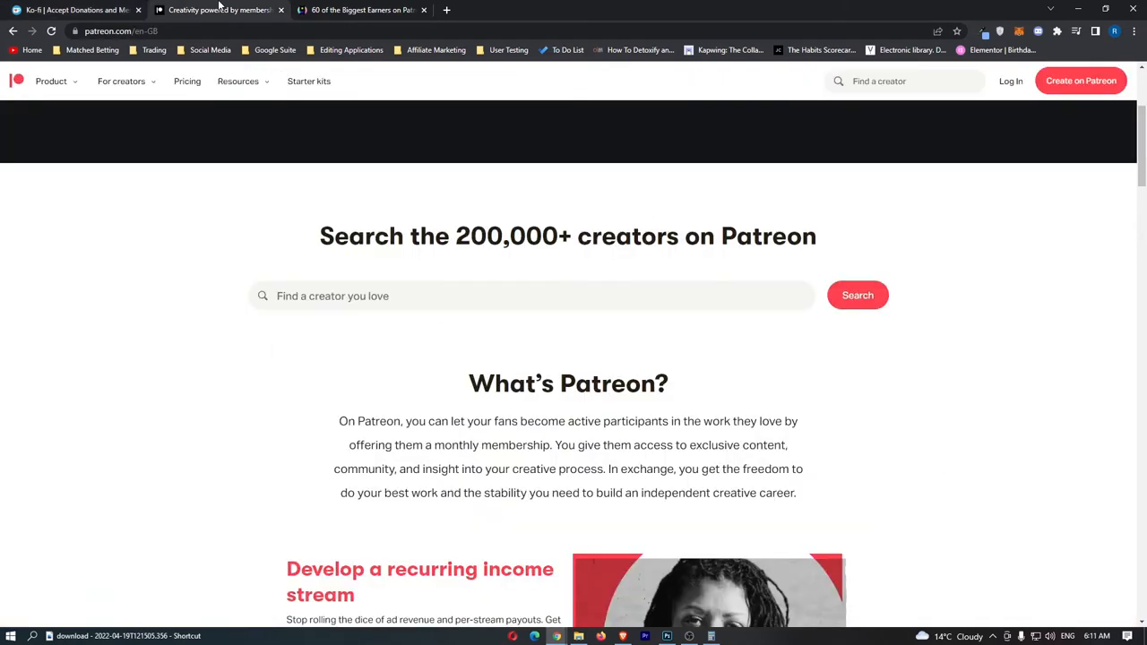
Step: Look over Patreon's homepage with its 200,000+ creators search
double_click(478, 235)
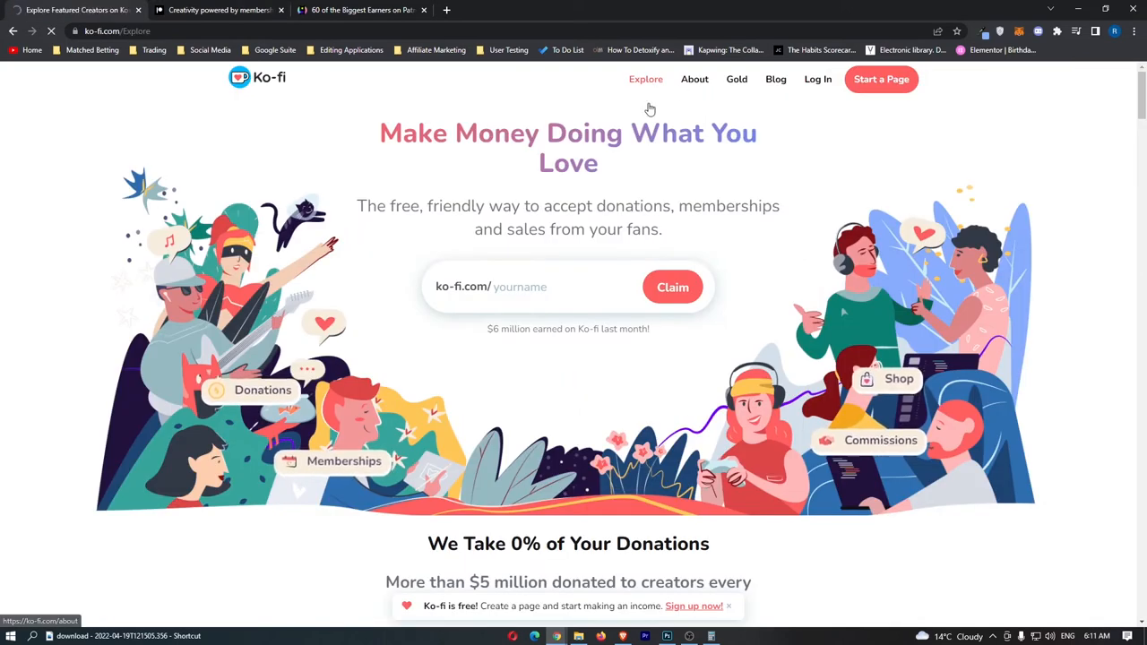
Step: Open Ko-fi's Explore page and close the Gaps.com article tab
left_click(645, 79)
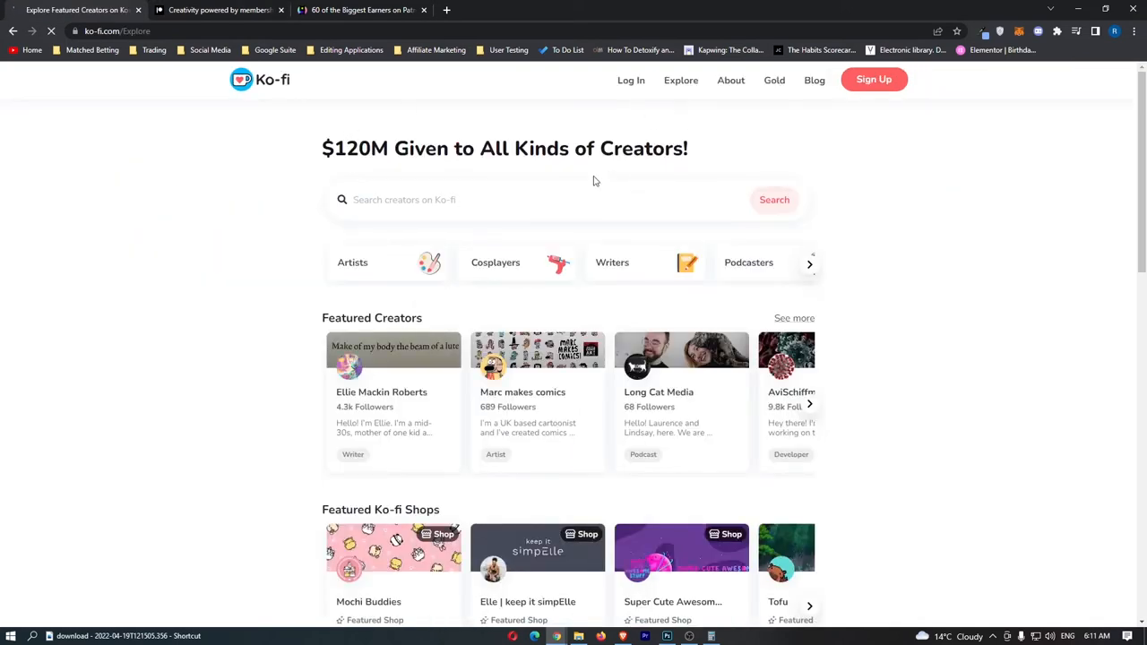
scroll("down", 3)
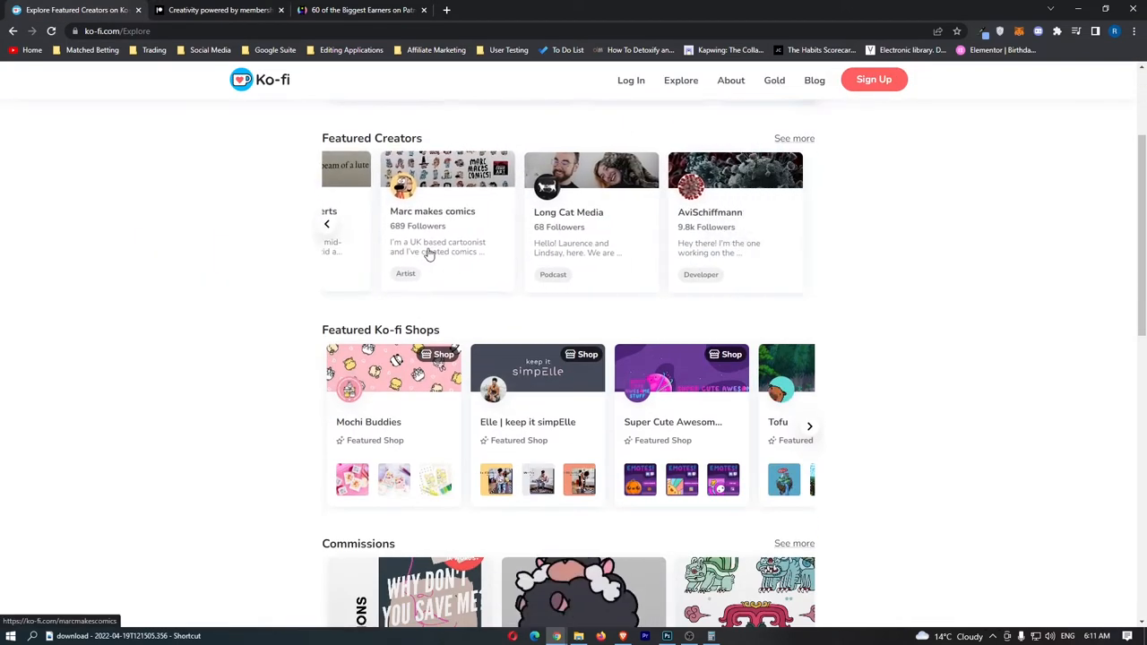
left_click(358, 10)
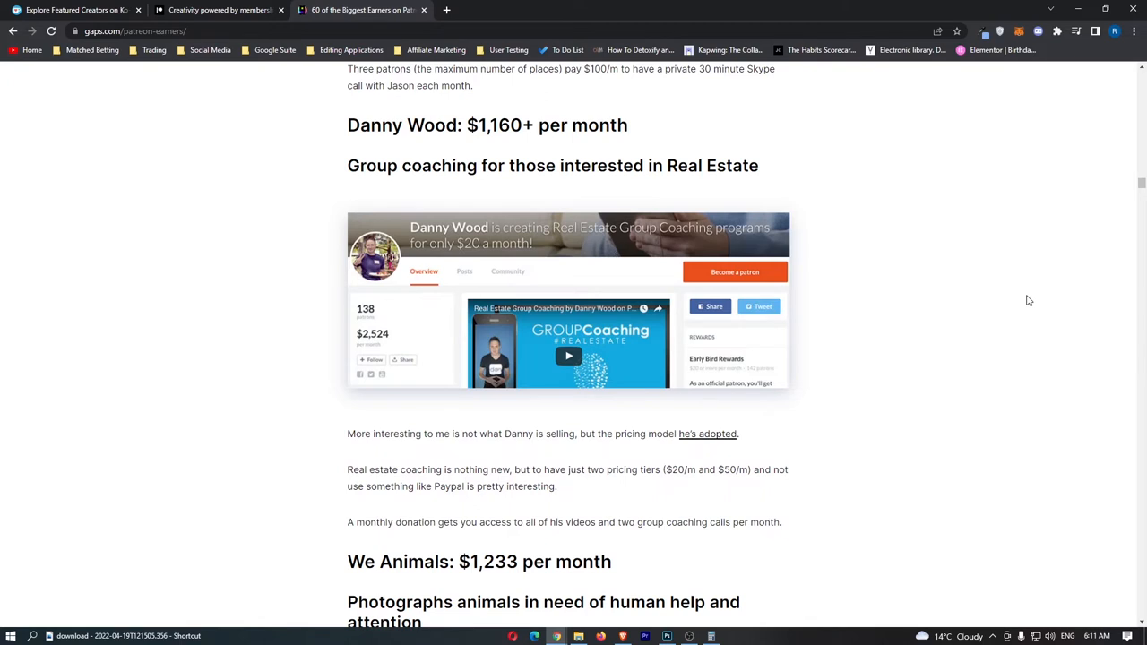
left_click(77, 10)
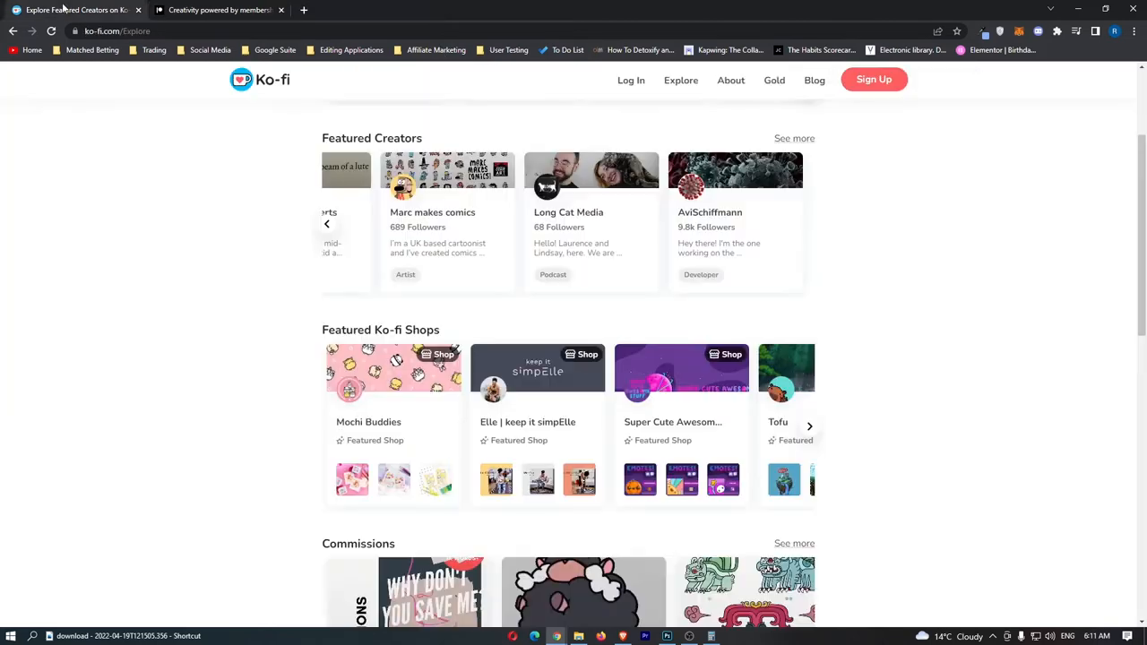
Step: Scroll the featured creators and advance the categories to Local Businesses and Video Creators
scroll("down", 3)
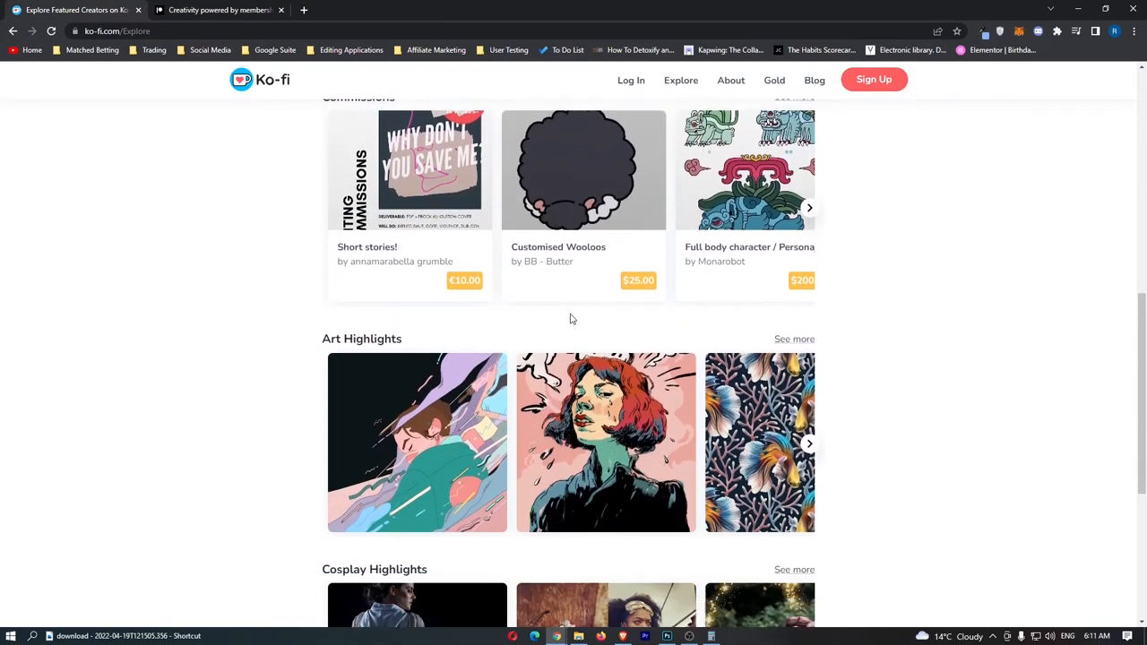
scroll("down", 3)
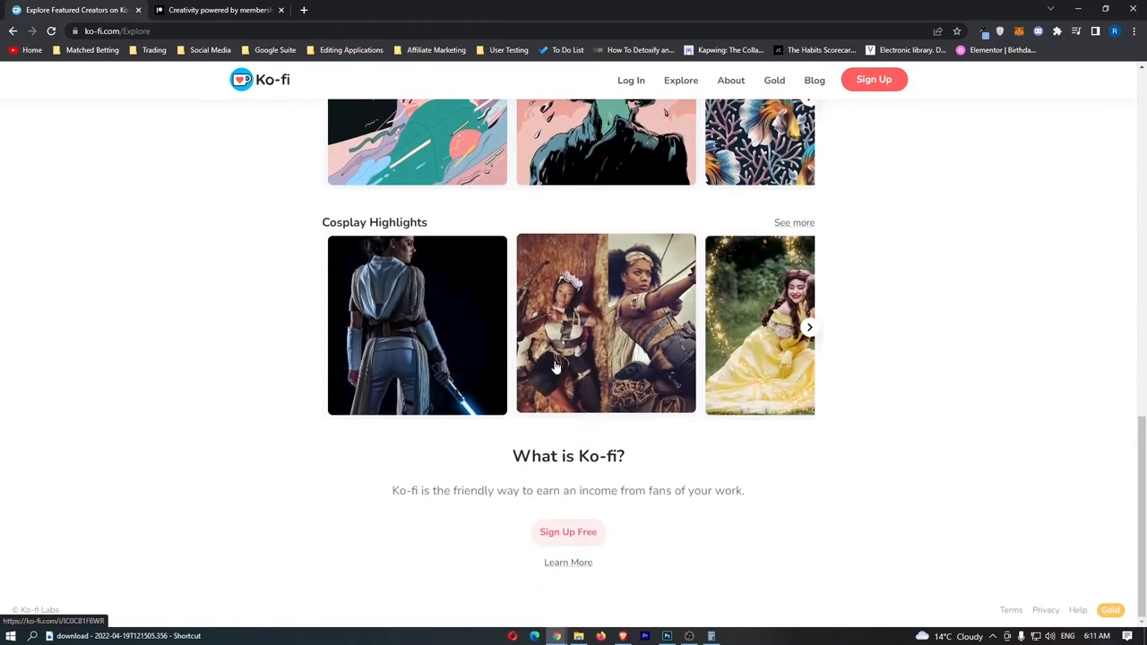
scroll("up", 3)
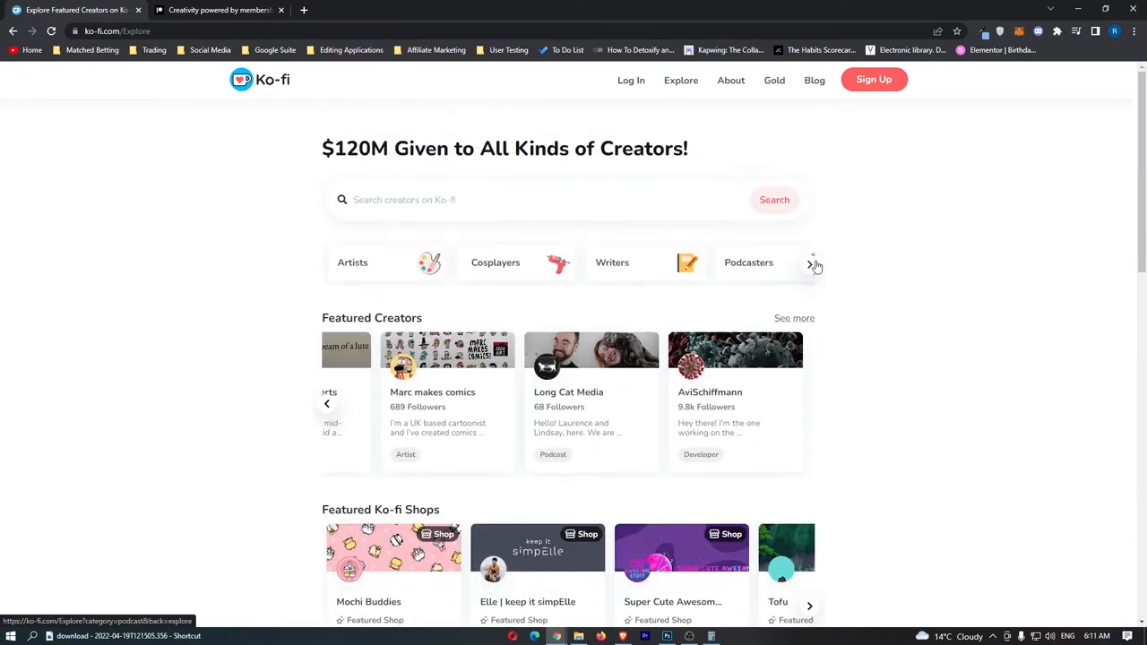
left_click(812, 263)
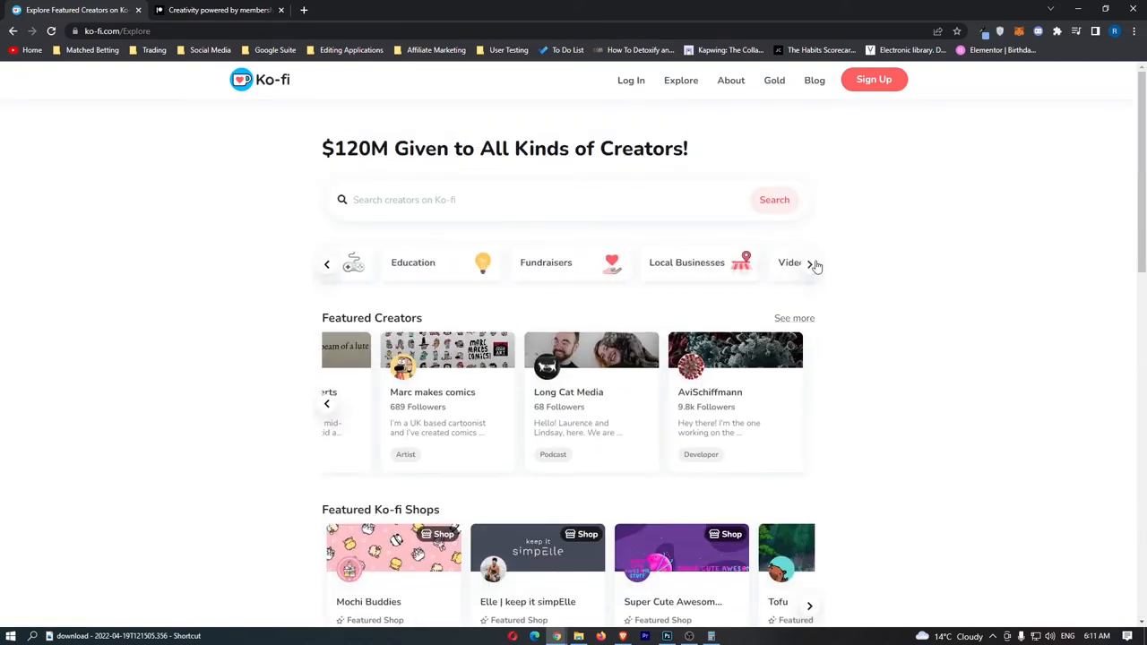
left_click(811, 263)
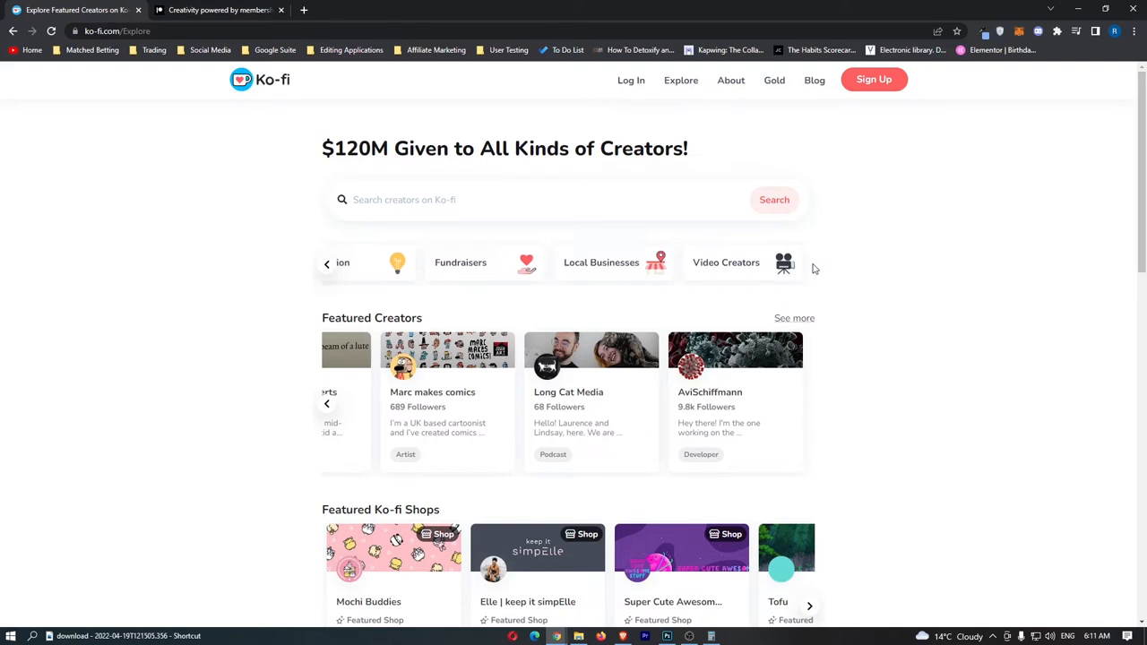
mouse_move(876, 225)
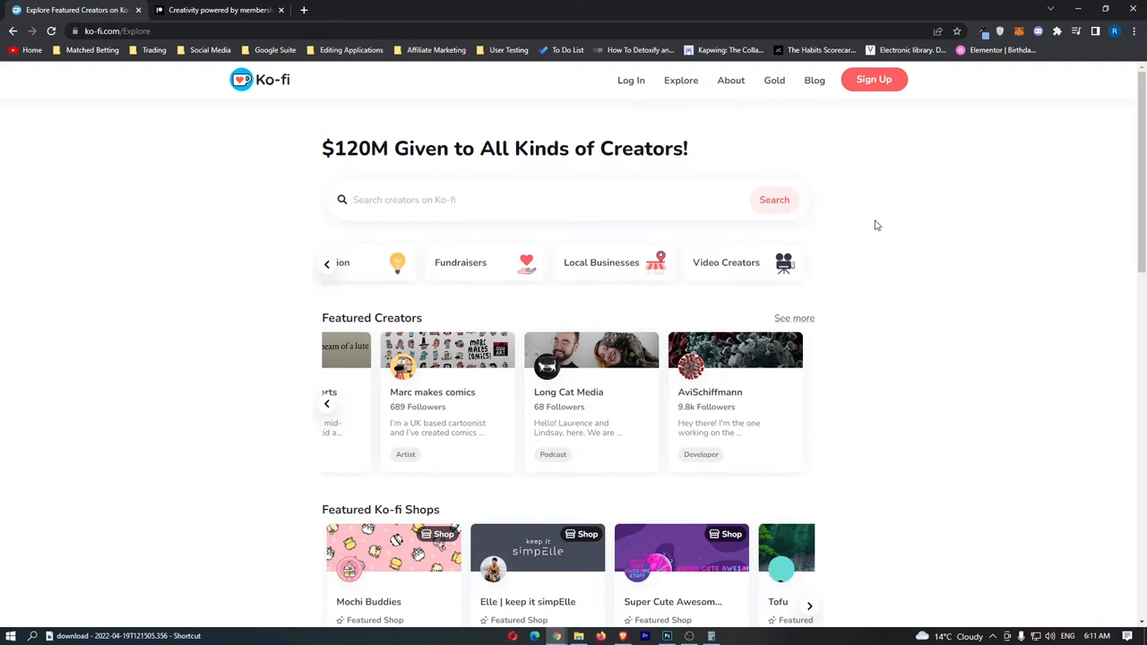
Step: Open Ko-fi's About page and skim what makes Ko-fi different
left_click(730, 80)
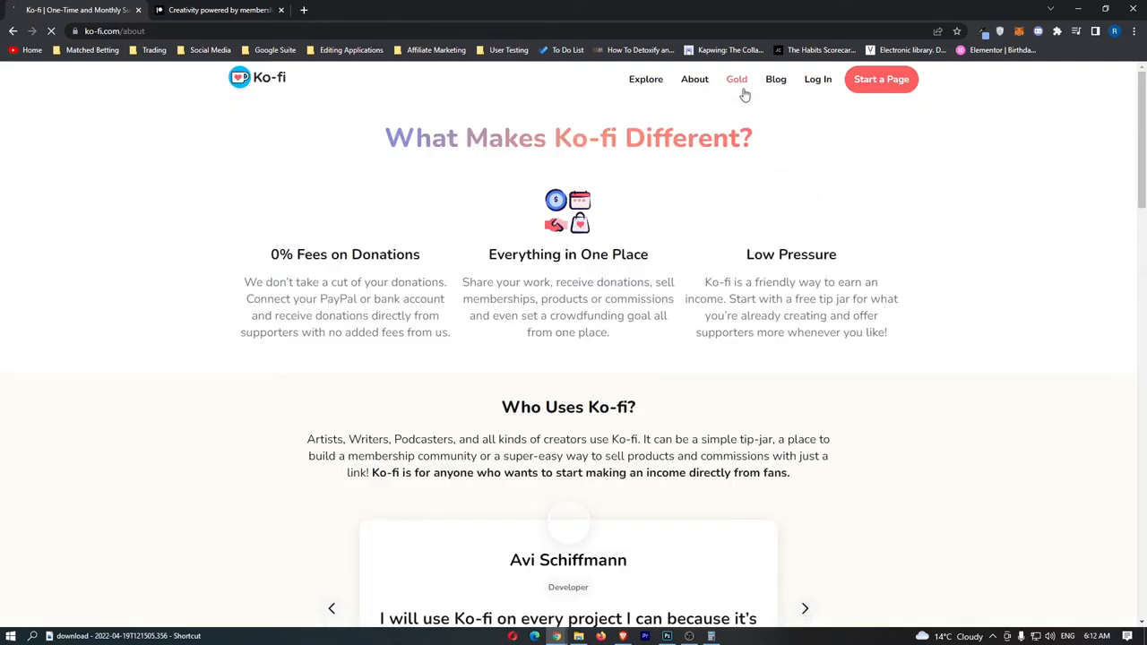
scroll("down", 3)
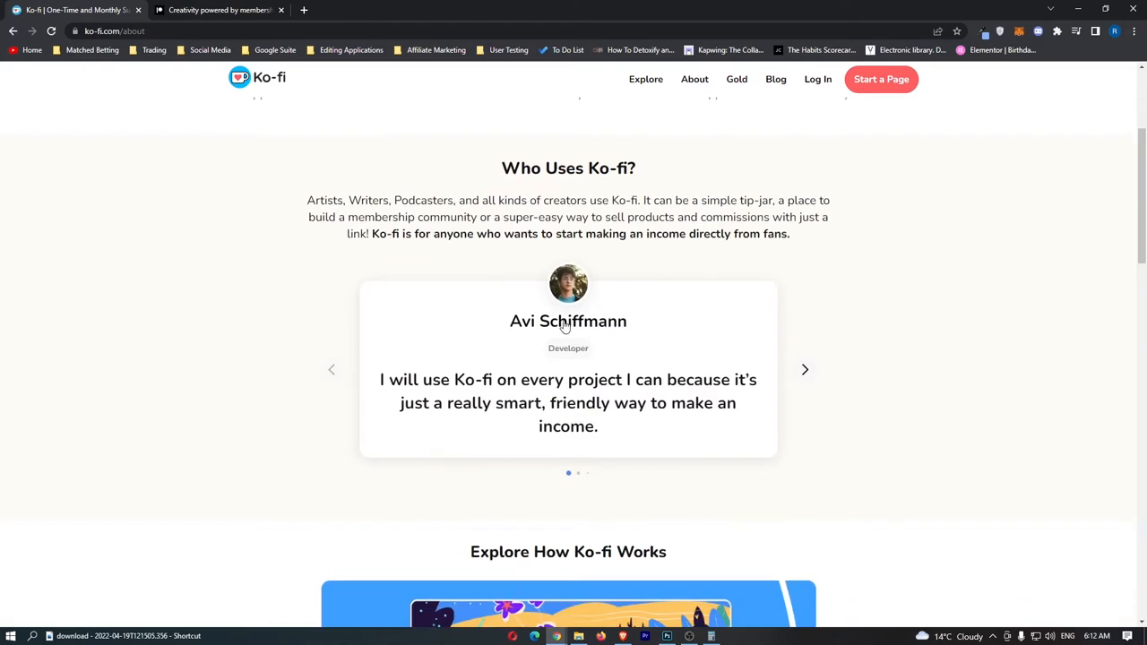
scroll("up", 3)
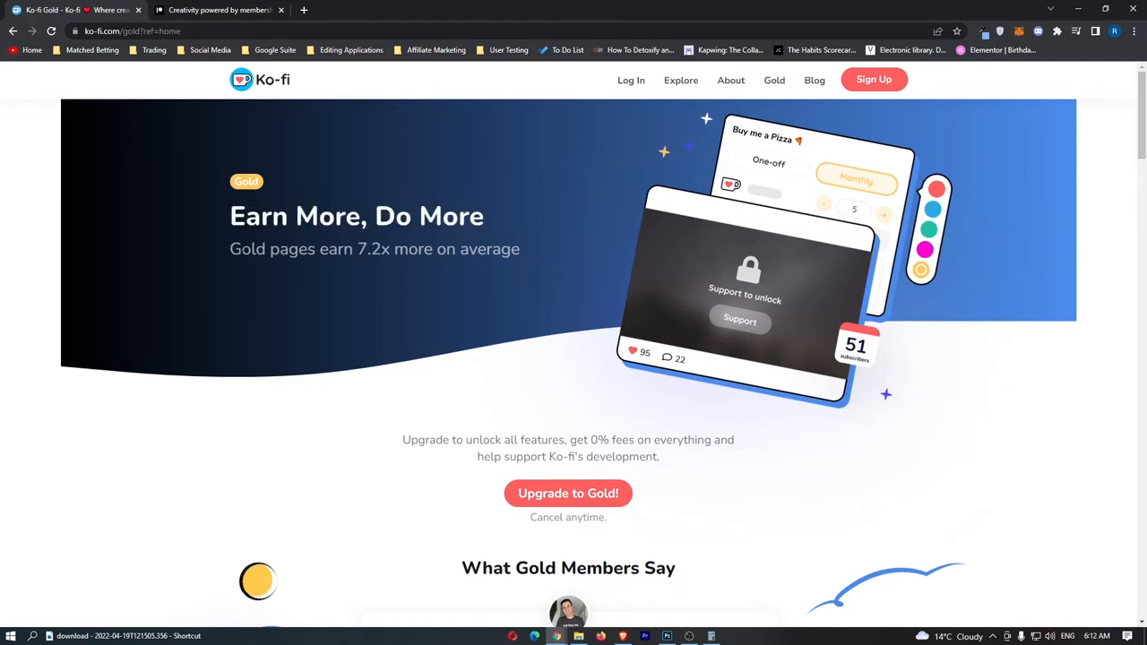
Step: Read the Gold upgrade page's testimonials from Tim, Grayhaven Anime and Noonie
triple_click(375, 249)
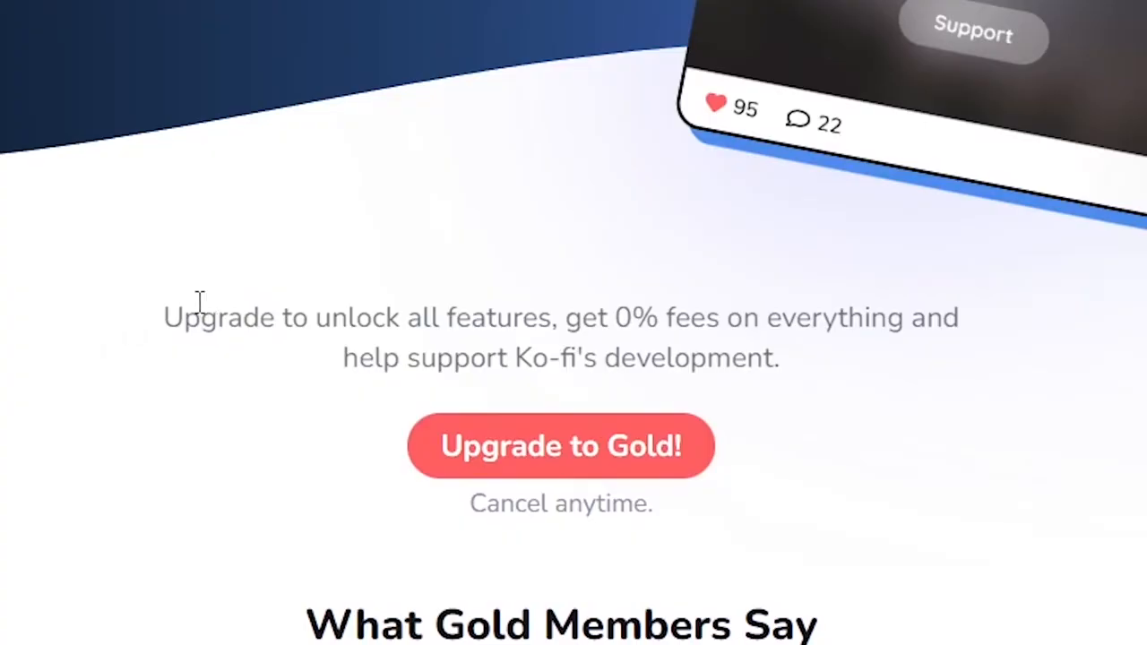
mouse_move(641, 316)
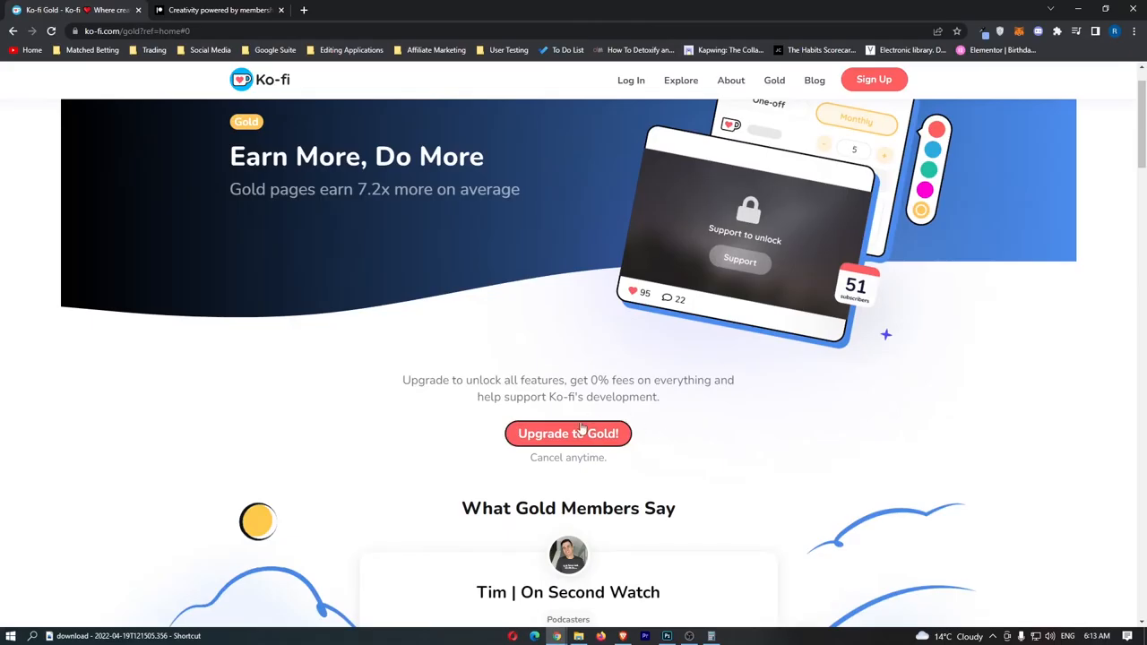
scroll("down", 3)
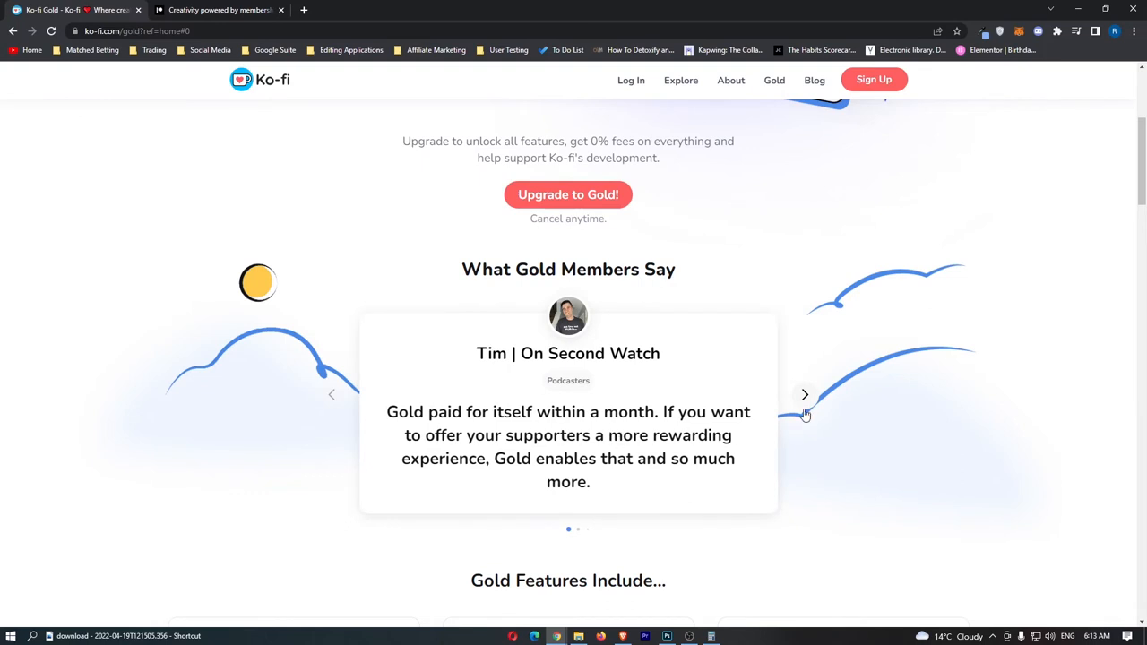
left_click(804, 394)
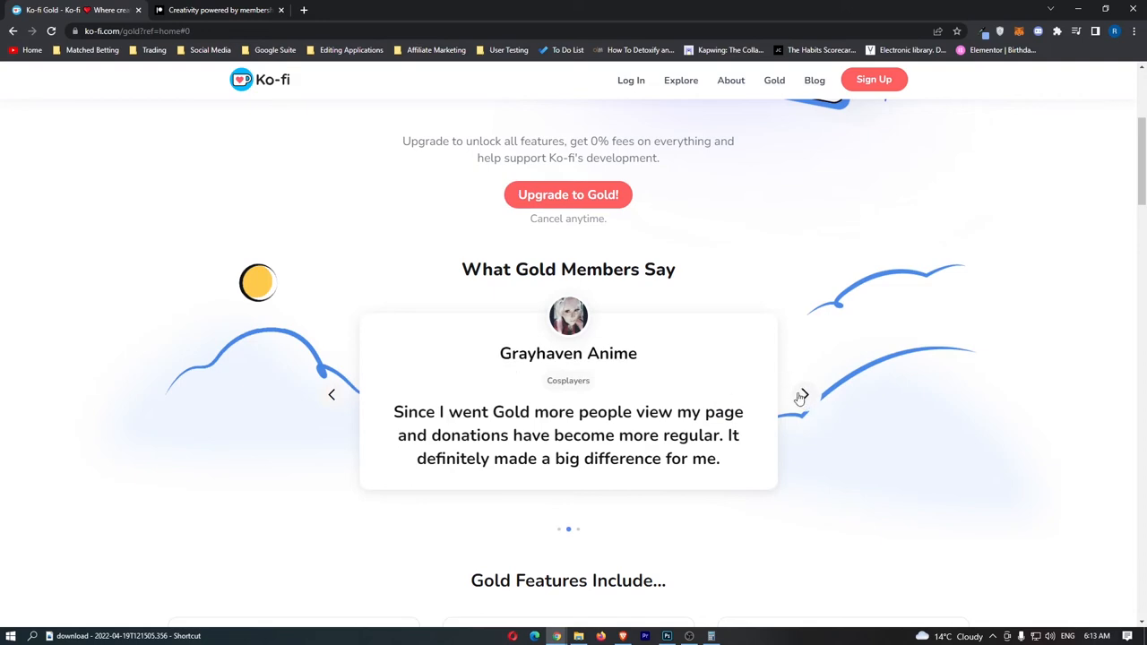
left_click(801, 394)
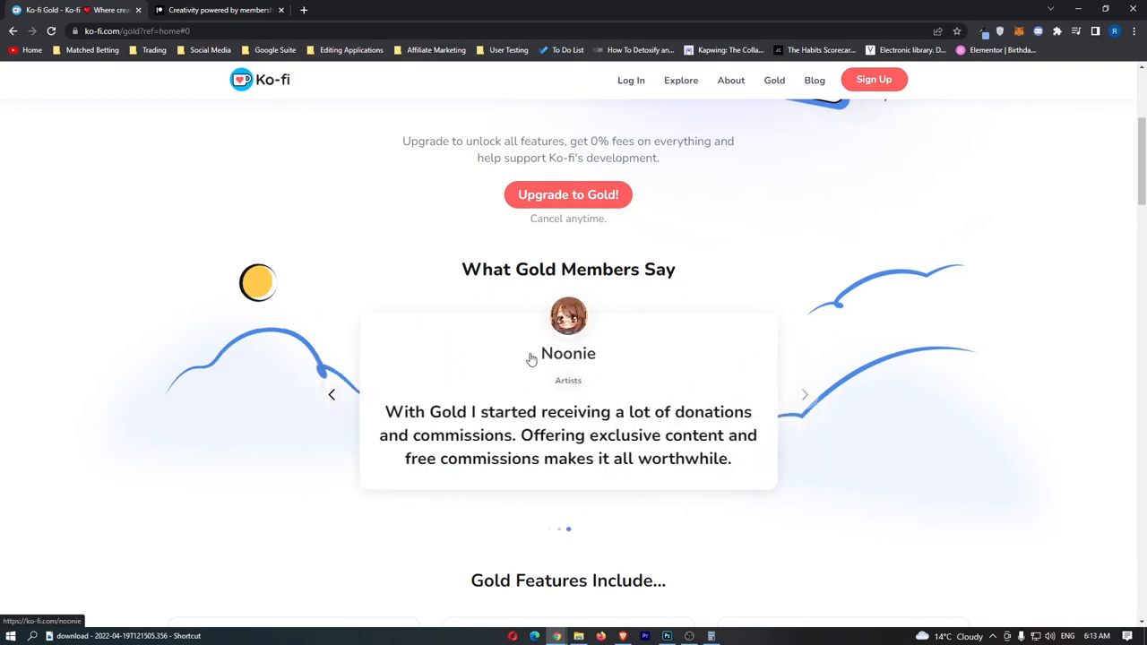
scroll("up", 3)
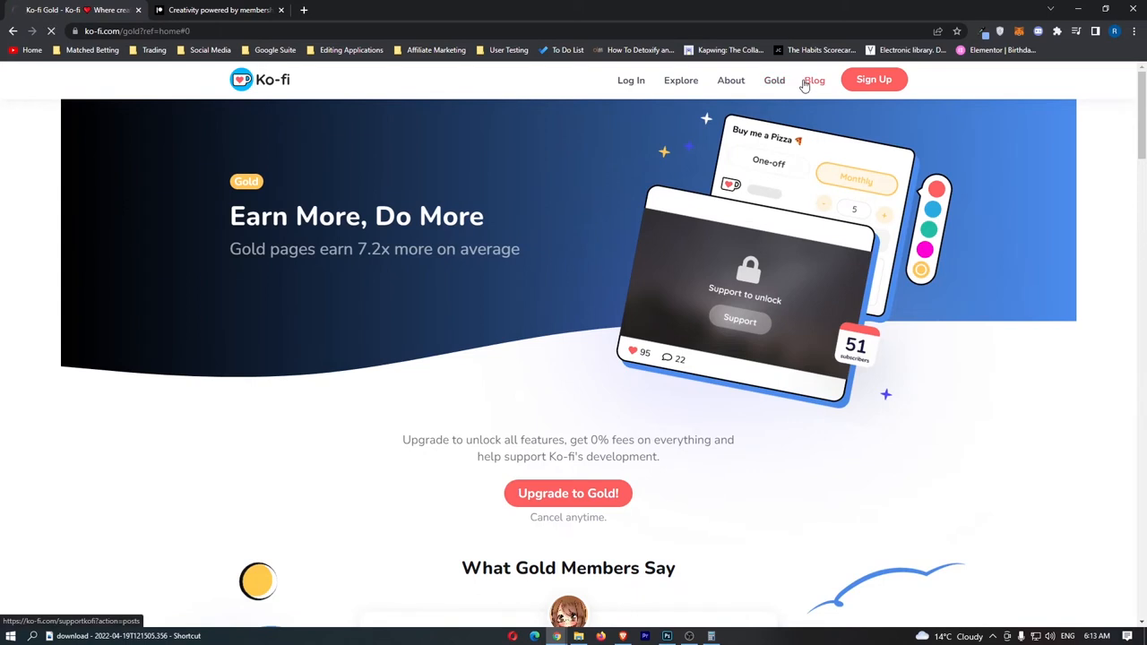
Step: Open Ko-fi's blog and read the all-new Ko-fi Commissions post
left_click(812, 80)
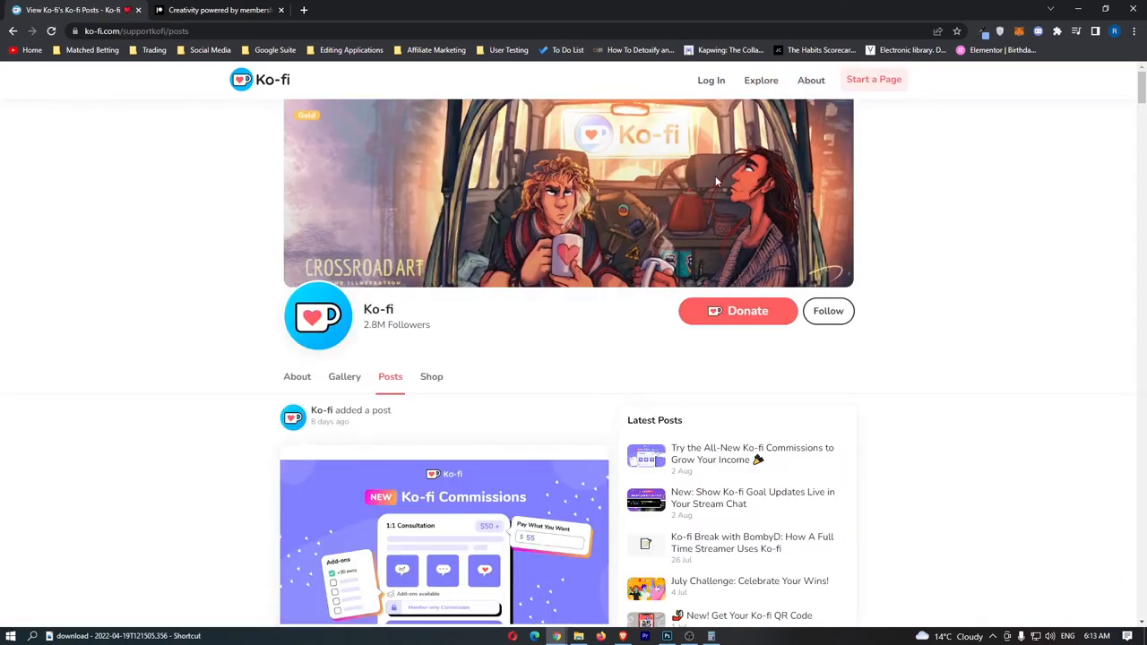
scroll("down", 3)
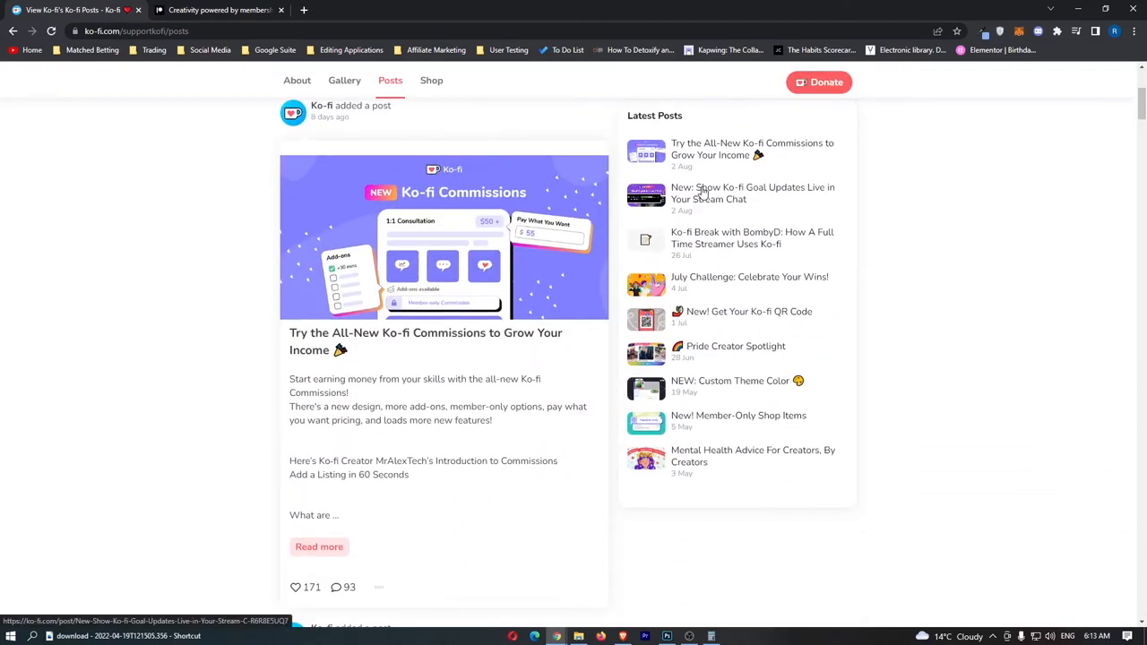
scroll("up", 3)
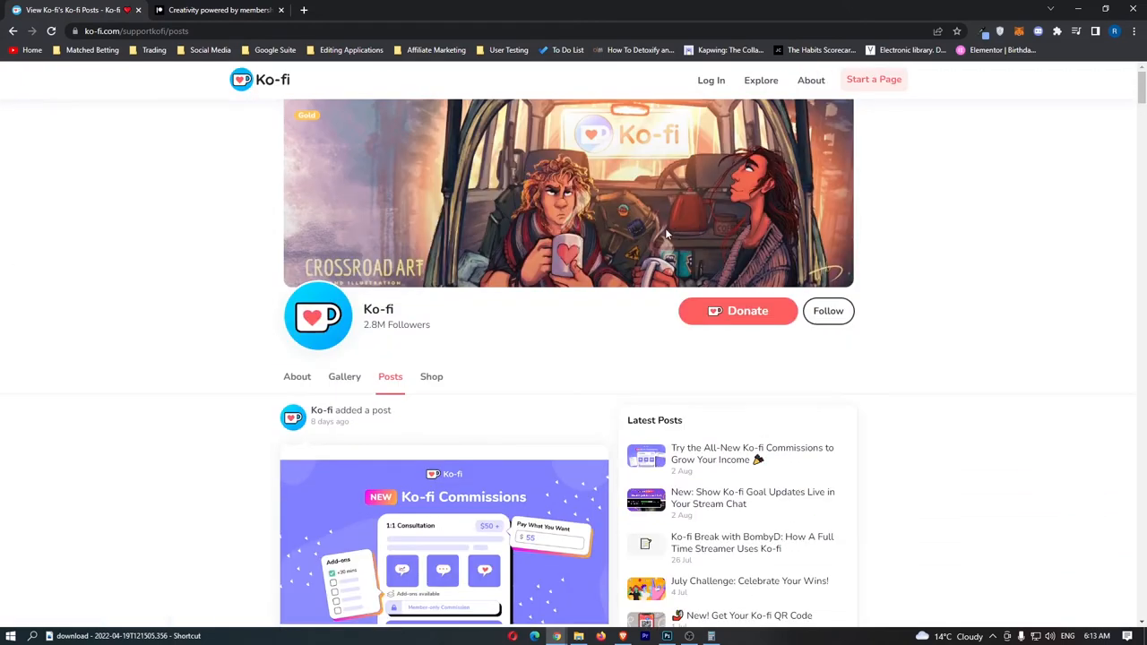
scroll("down", 3)
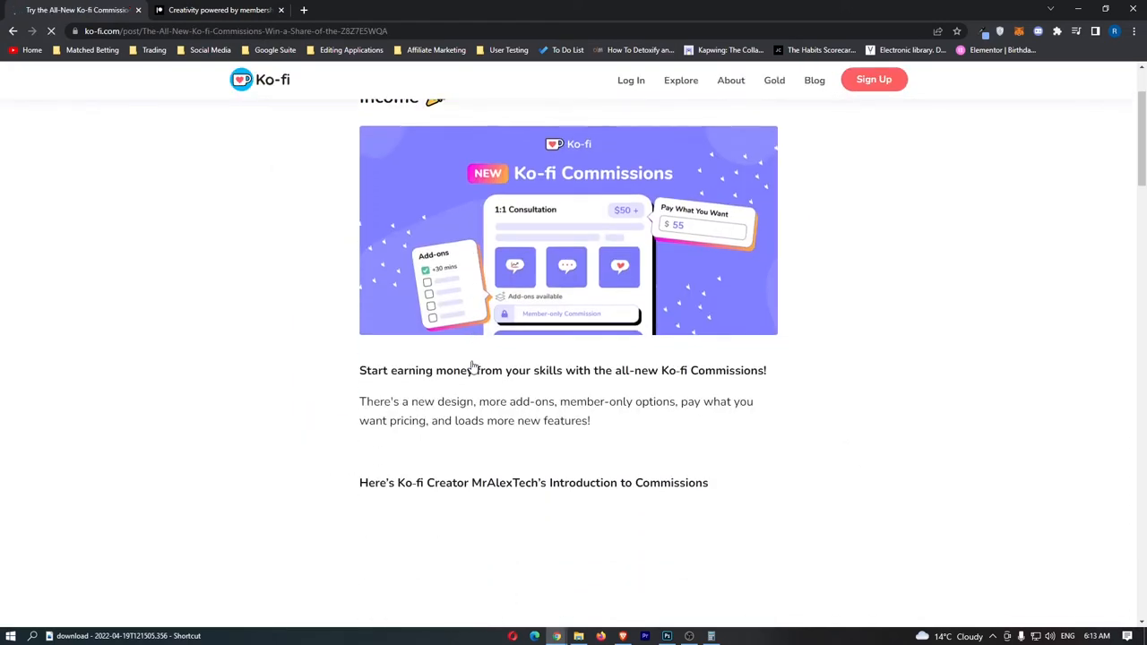
scroll("down", 3)
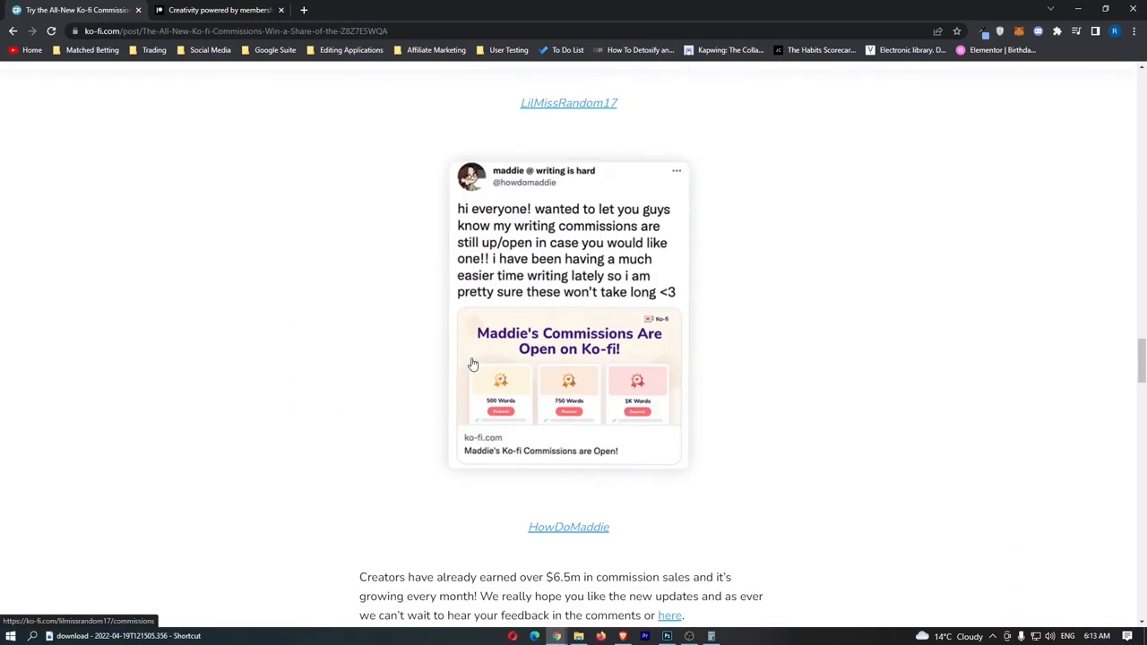
scroll("down", 3)
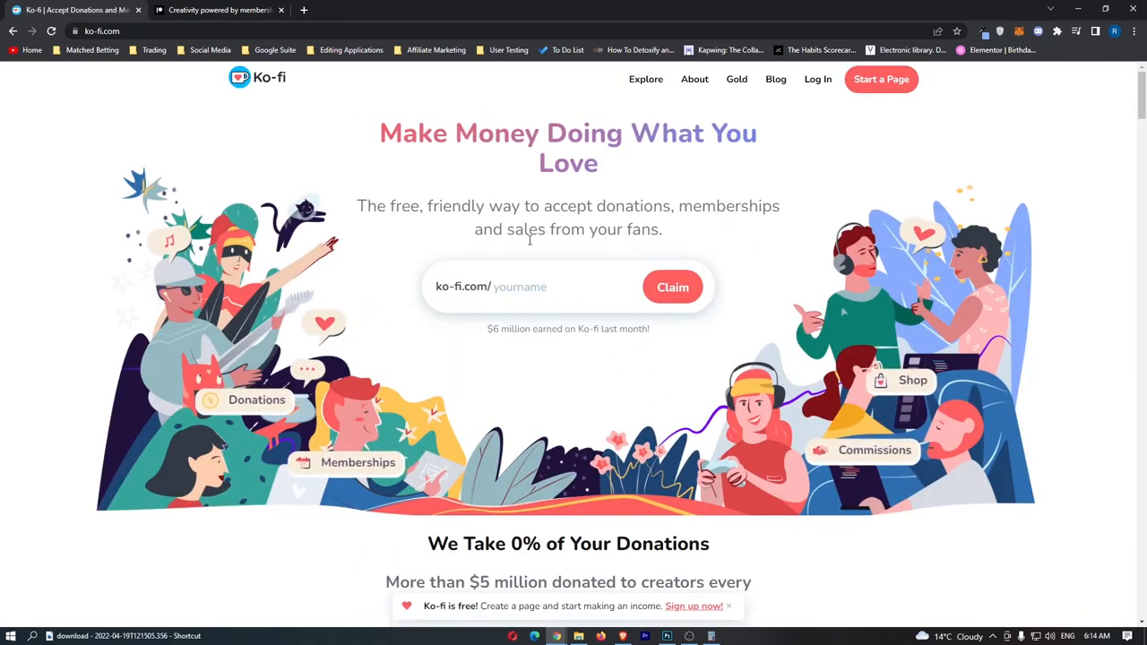
Step: Claim the page handle 'sidehustleking' from the homepage
left_click(533, 286)
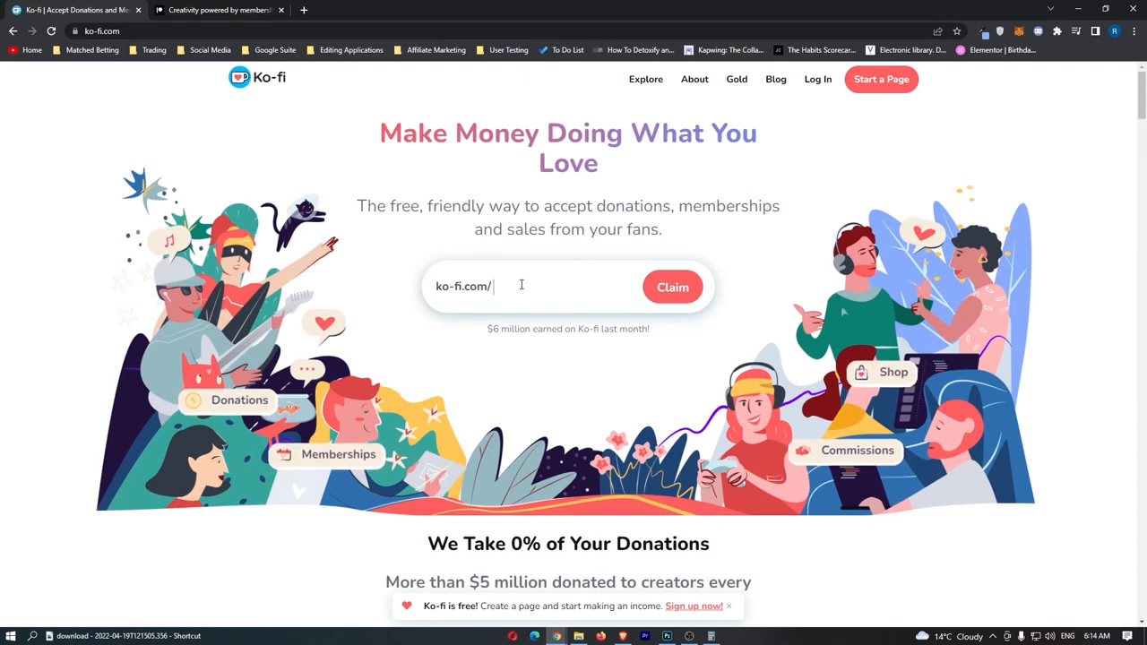
type("sidehustleking")
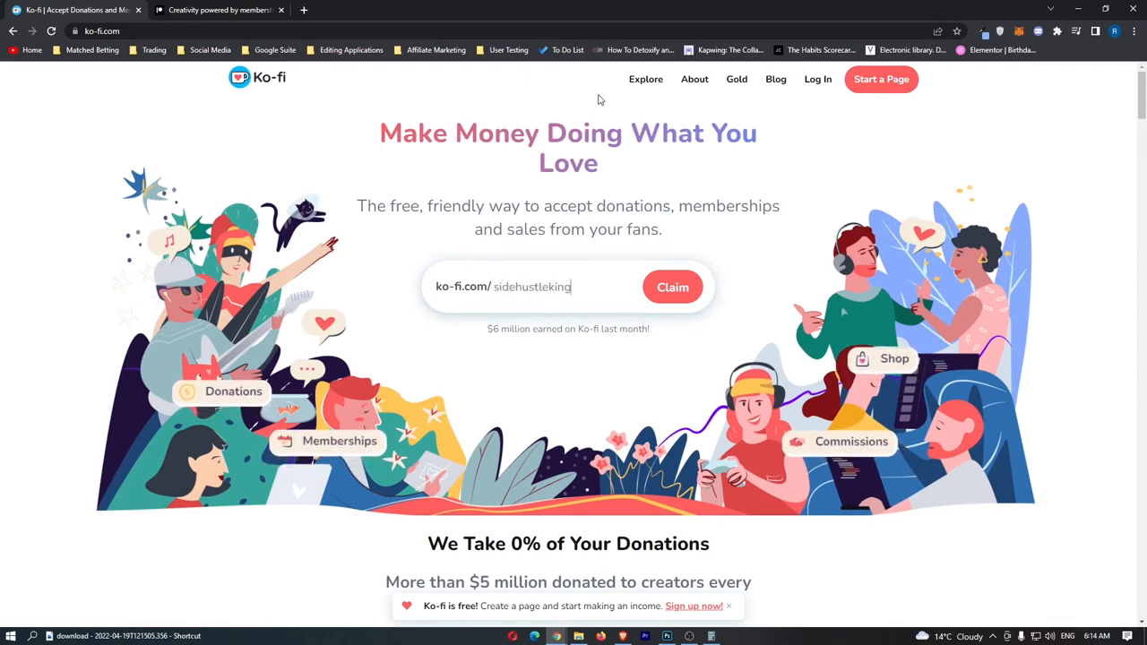
left_click(672, 287)
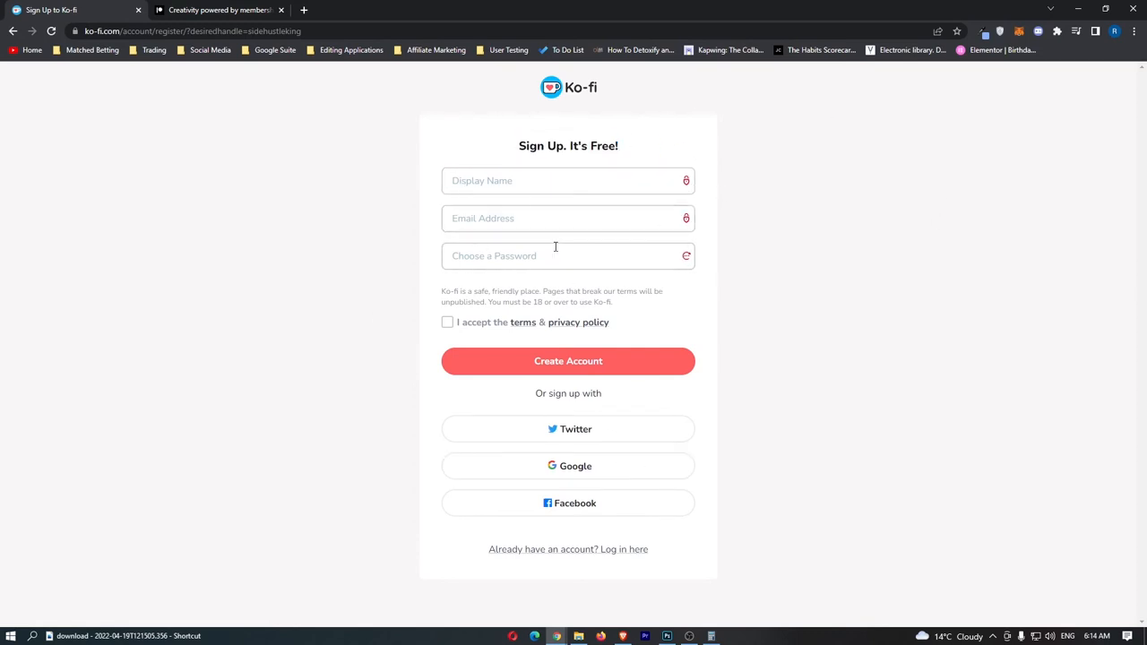
mouse_move(540, 439)
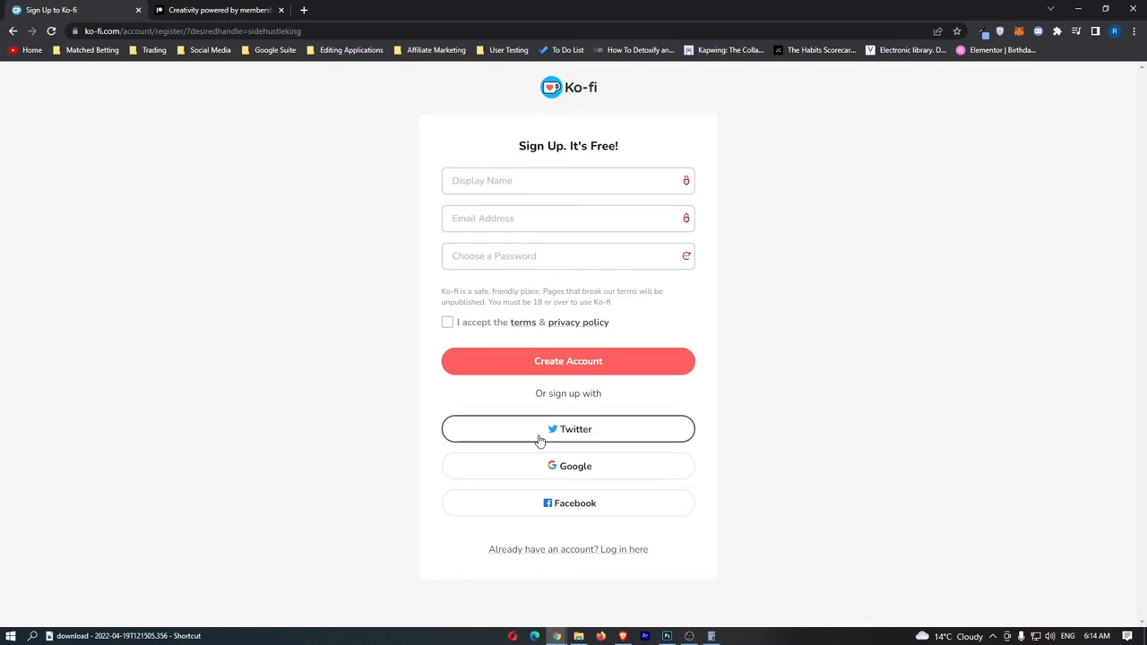
mouse_move(564, 470)
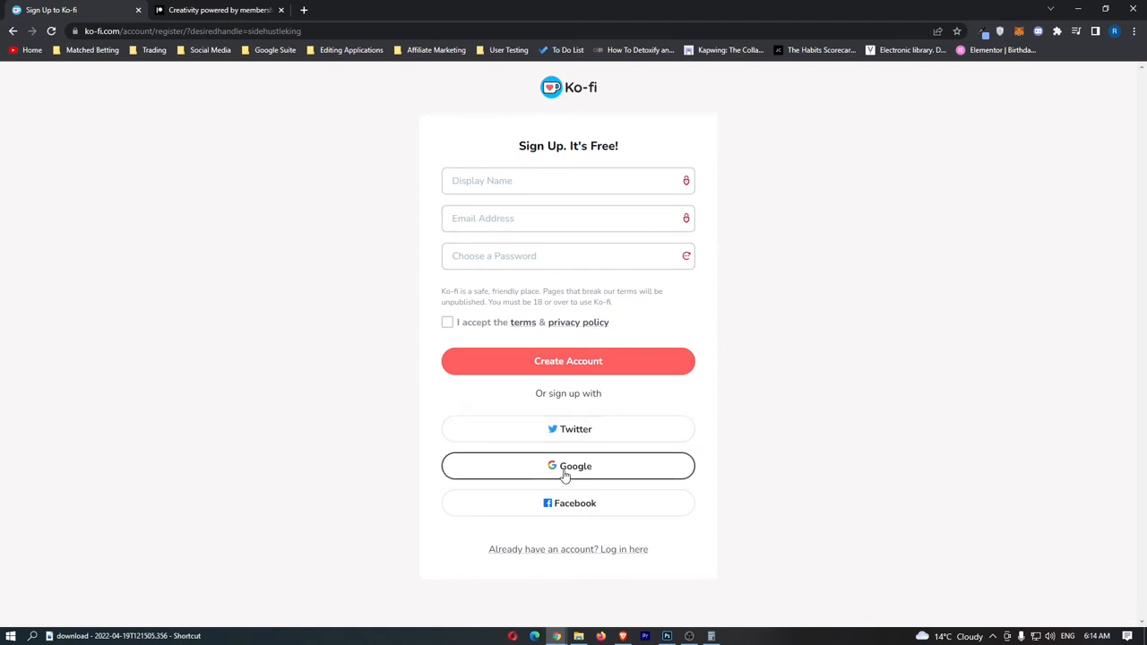
mouse_move(568, 465)
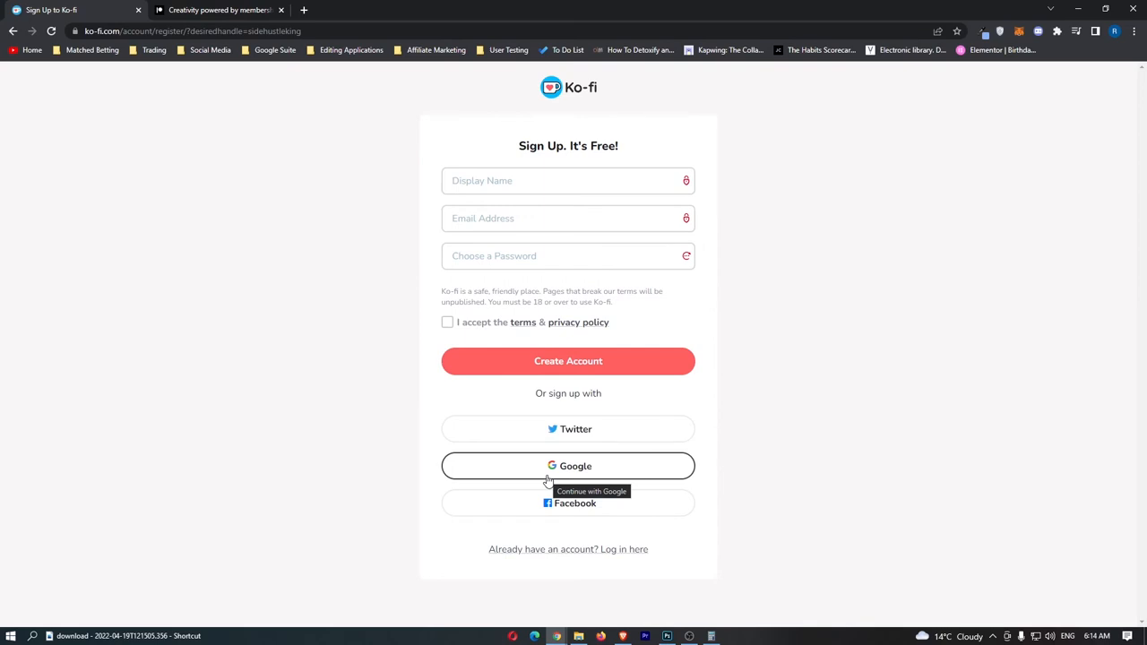
Step: Sign up with Google, confirm the linked account, and choose Make money on Ko-fi
left_click(568, 465)
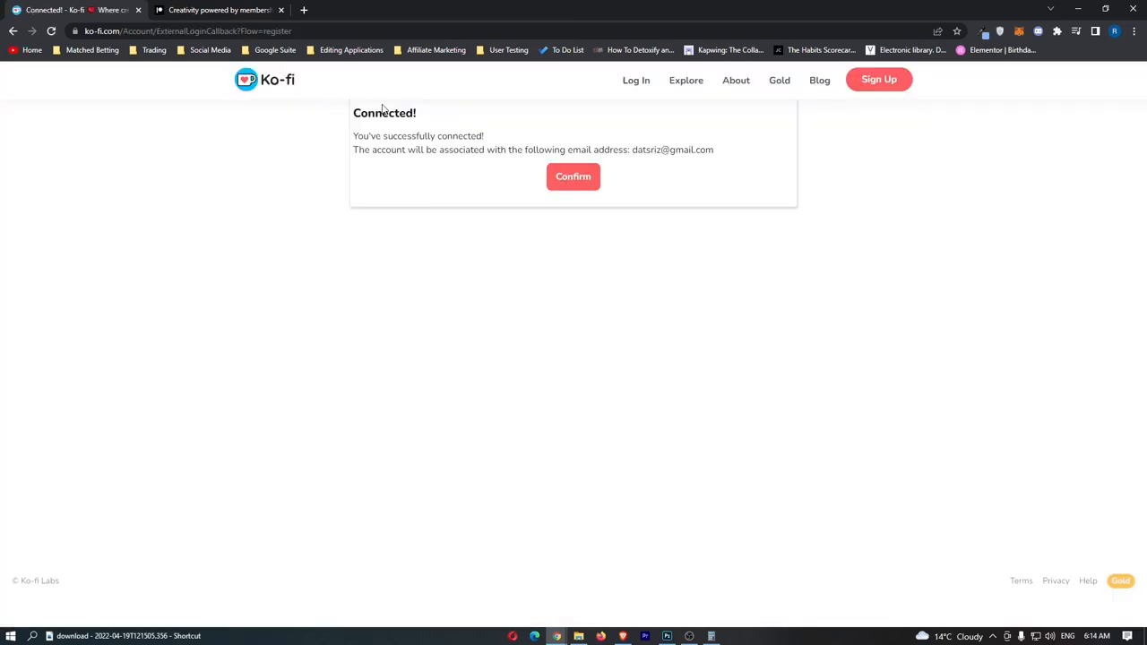
left_click(573, 176)
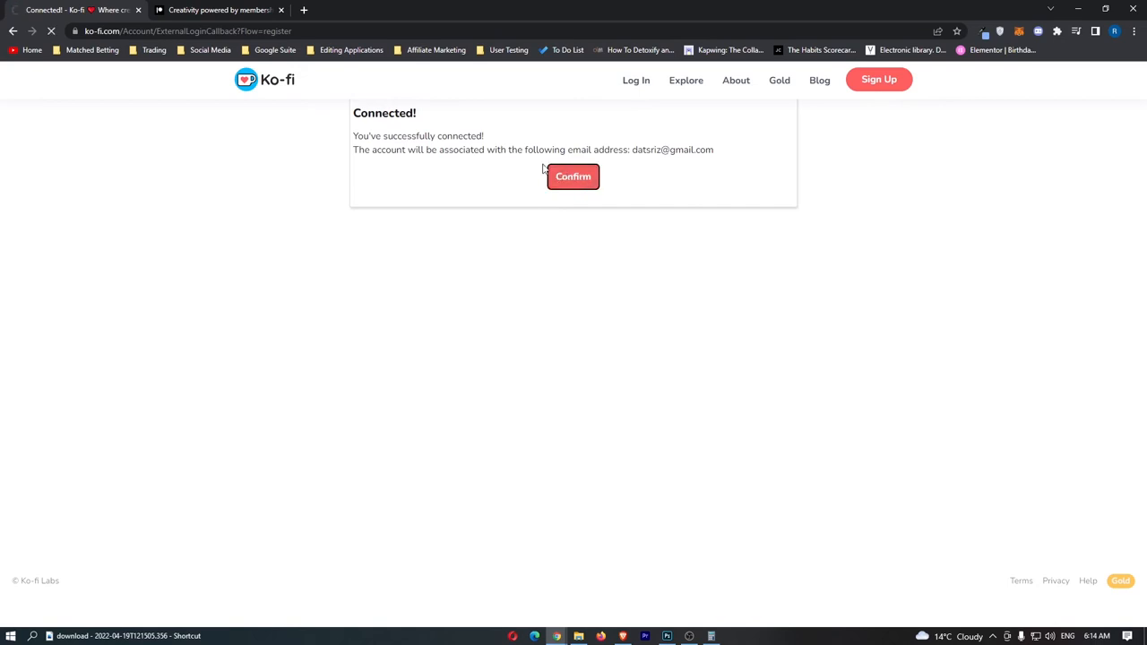
left_click(573, 175)
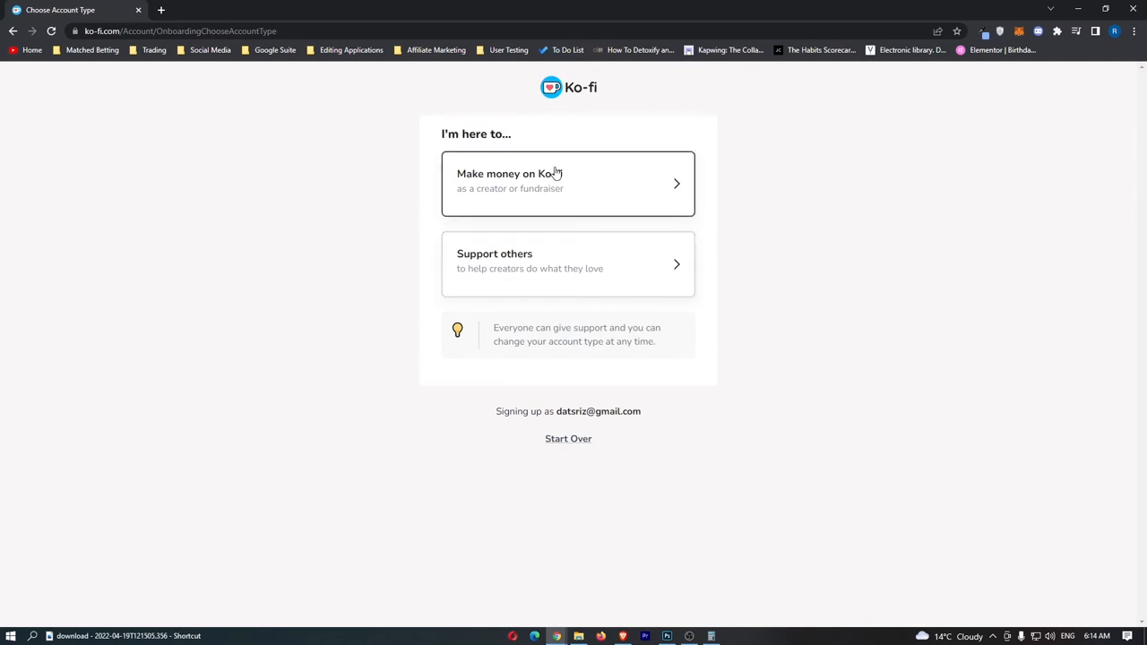
left_click(568, 179)
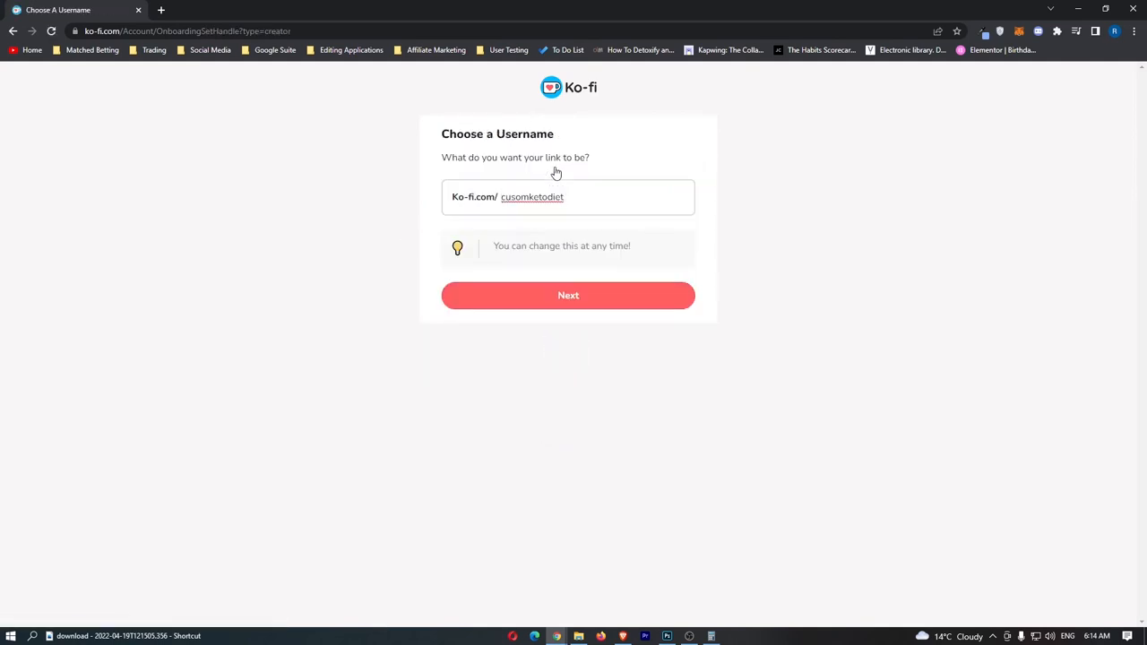
Step: Replace the prefilled username 'cusomketodiet' with 'sidehustleking'
double_click(531, 196)
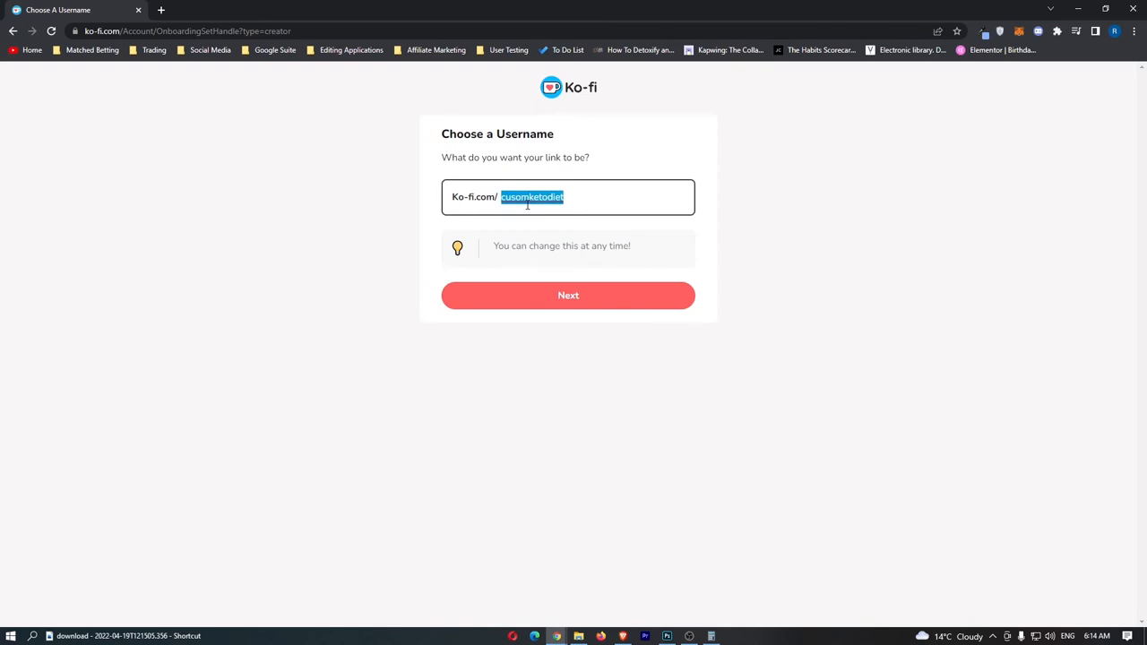
type("S")
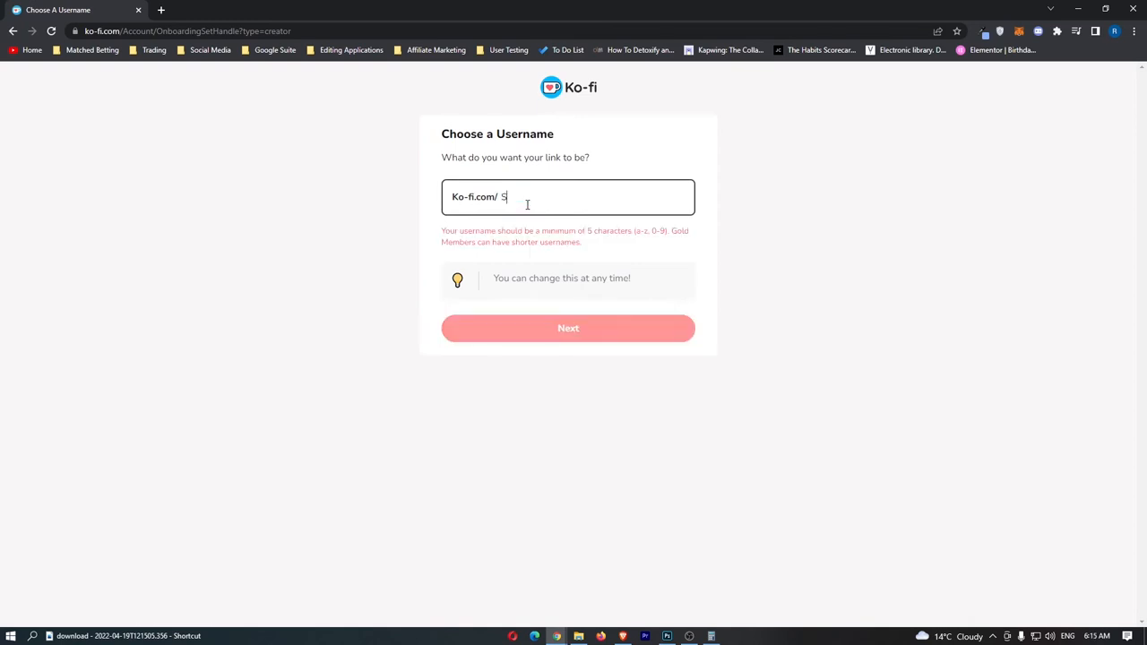
type("idehus")
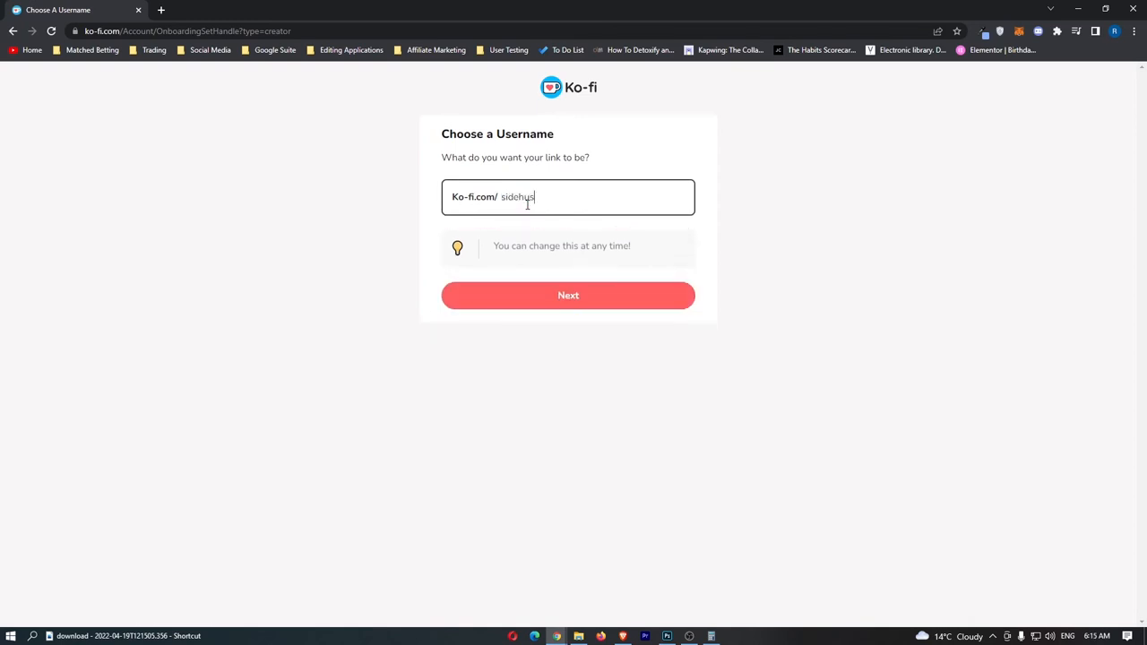
type("tleking")
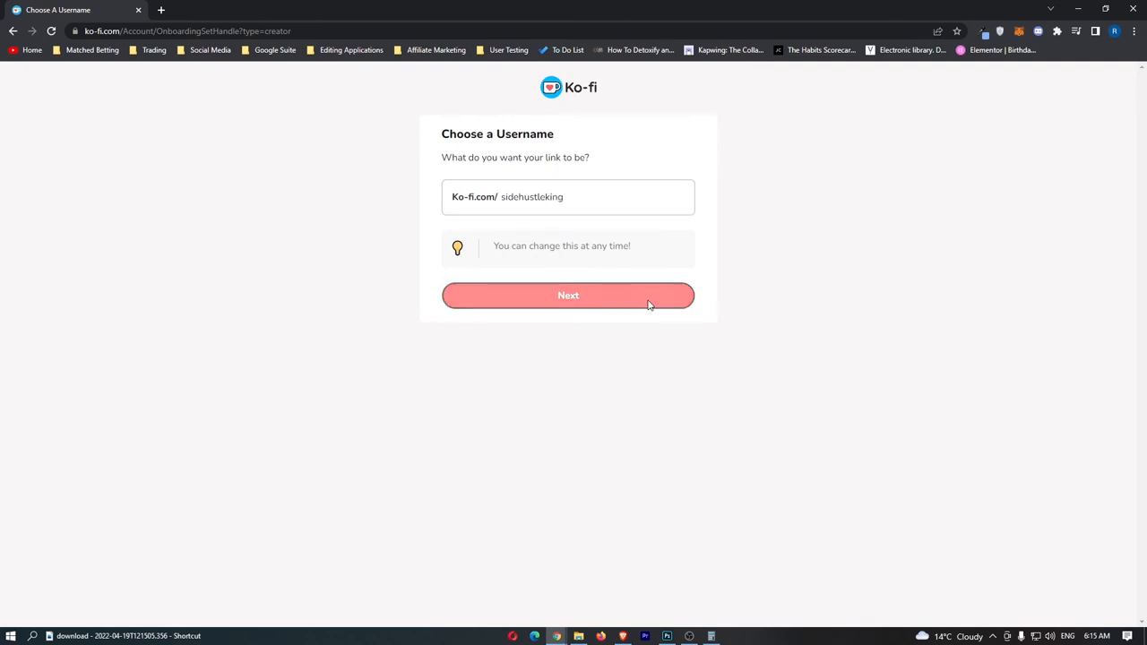
Step: Submit 'sidehustleking' and zoom the penguin avatar to fill the circle
left_click(567, 295)
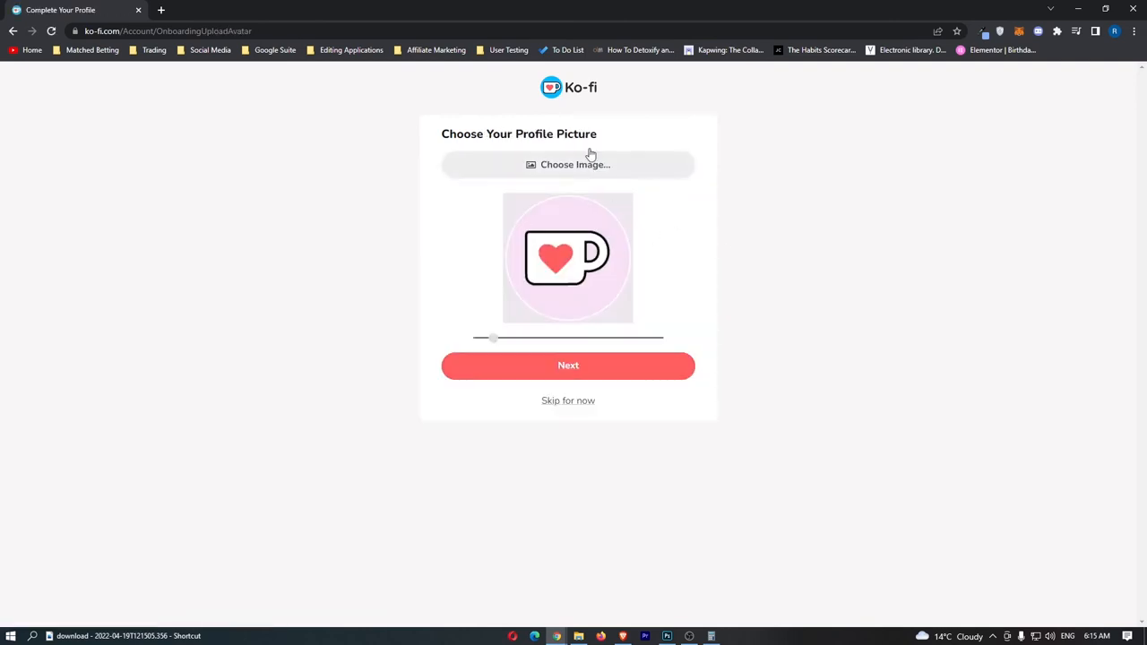
mouse_move(564, 171)
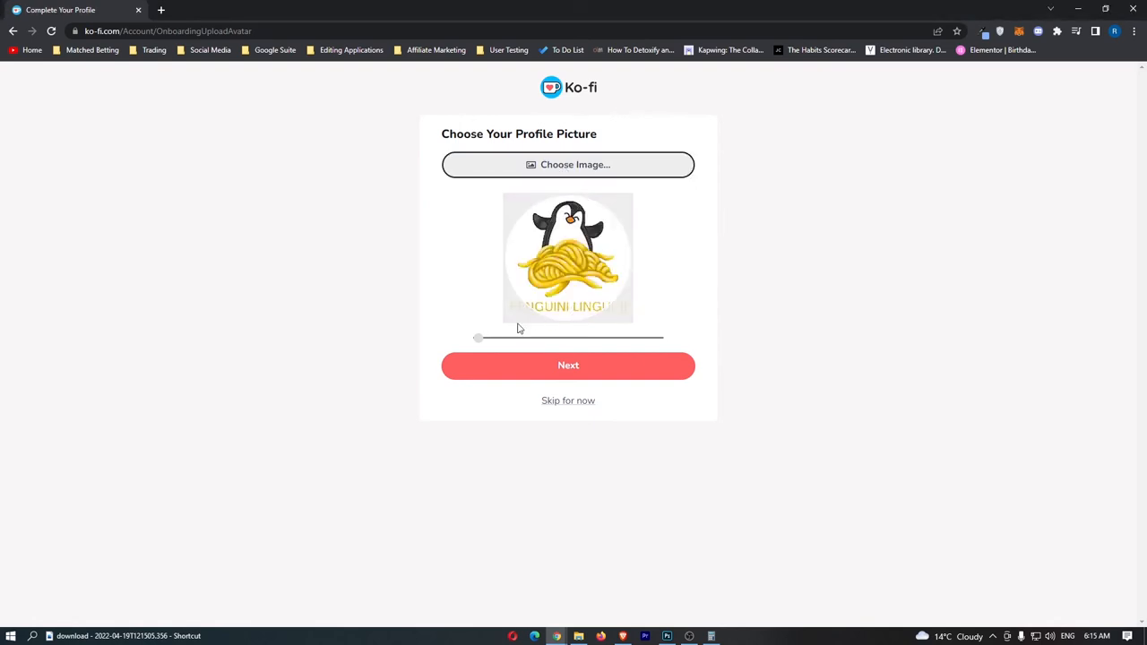
left_click_drag(477, 338, 504, 338)
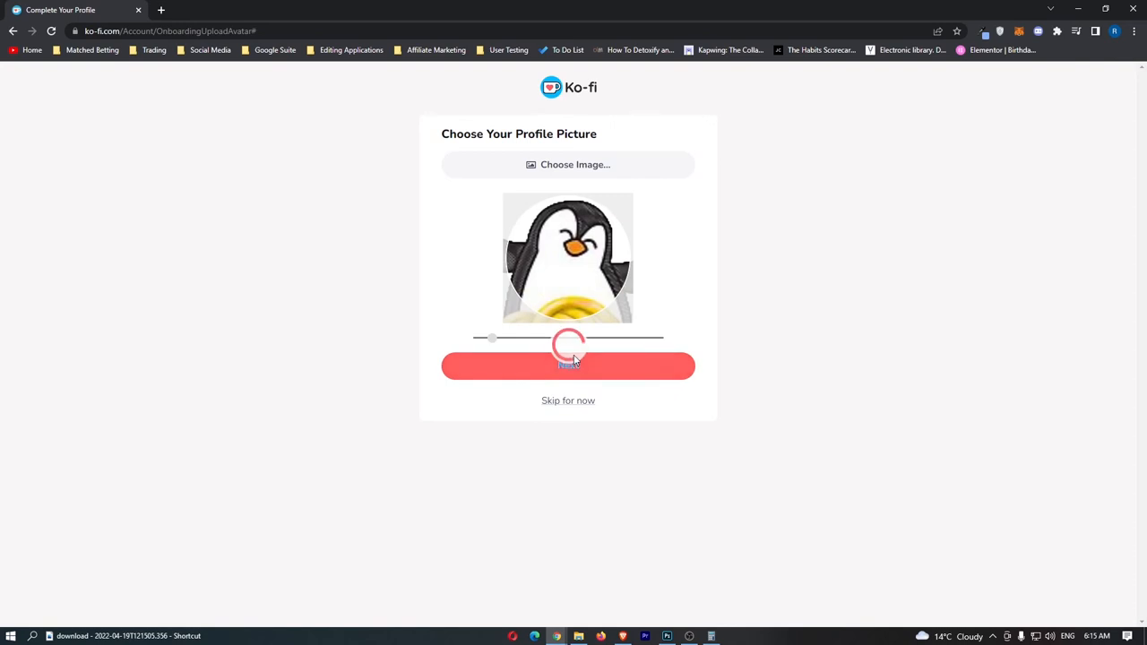
Step: Save the penguin picture and pick Money as the page interest
left_click(567, 366)
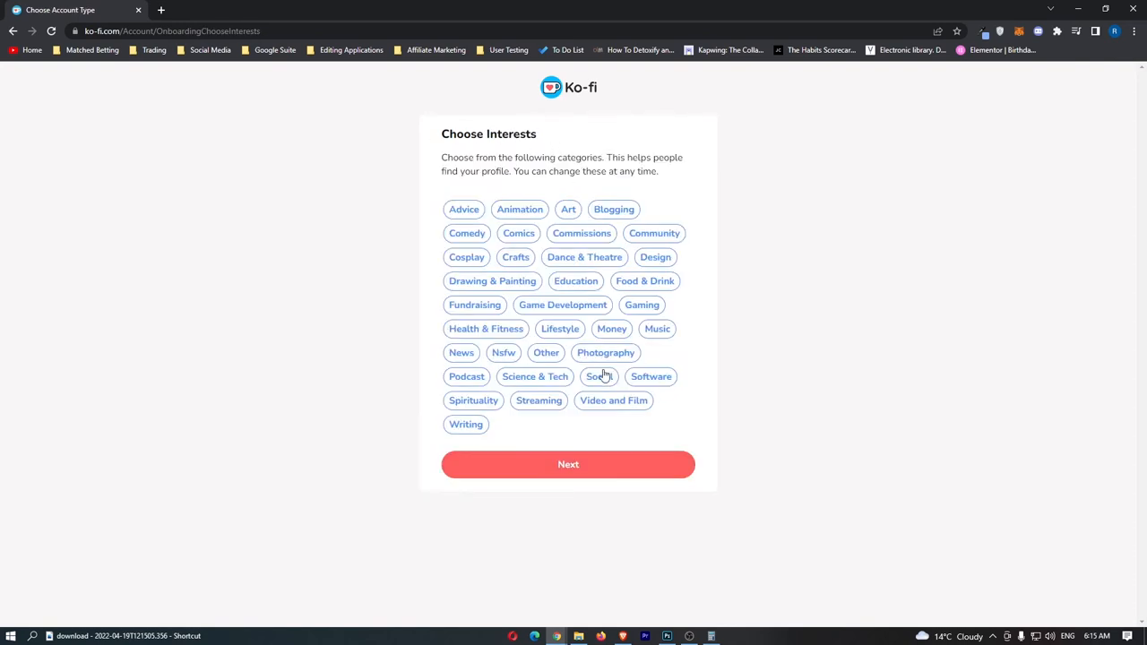
left_click(611, 329)
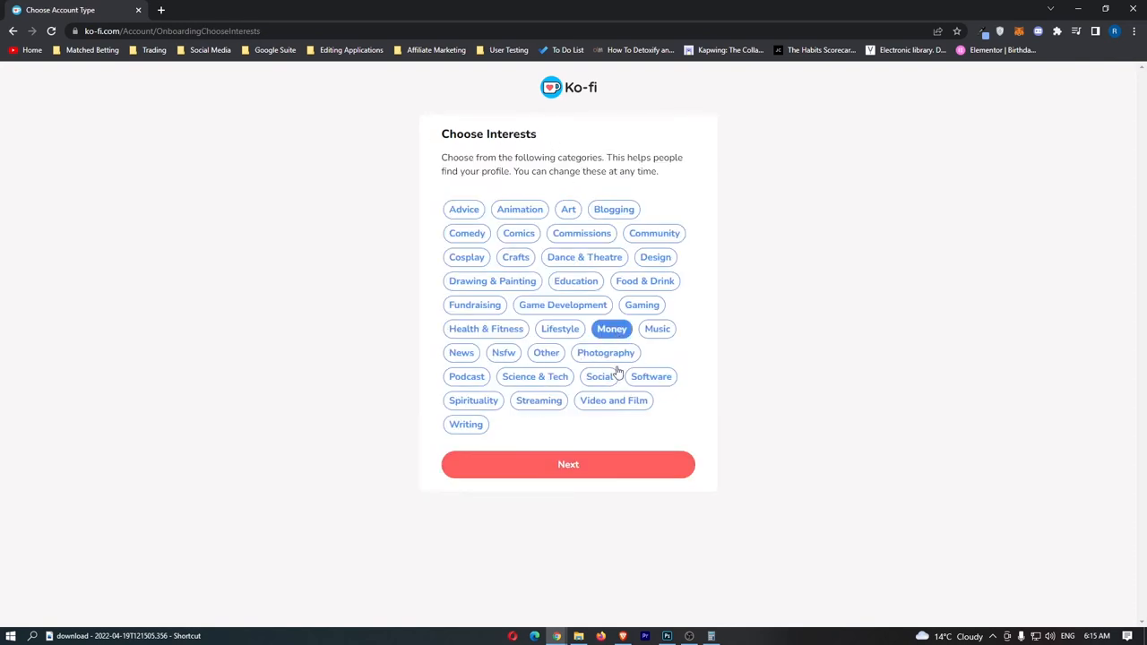
mouse_move(633, 444)
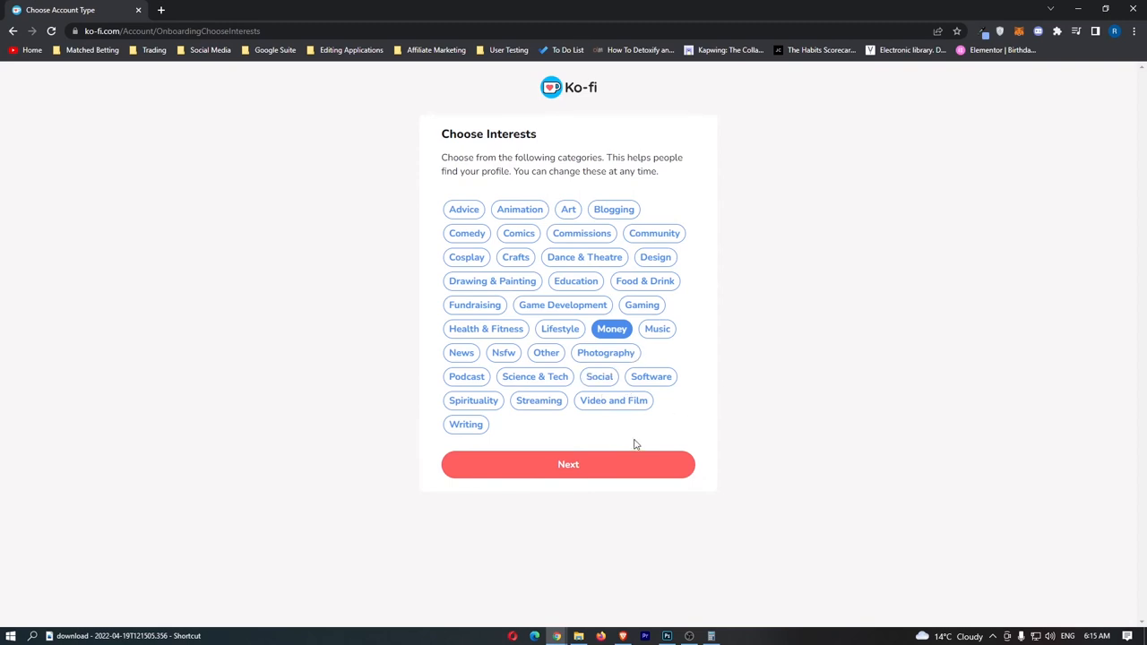
left_click(567, 464)
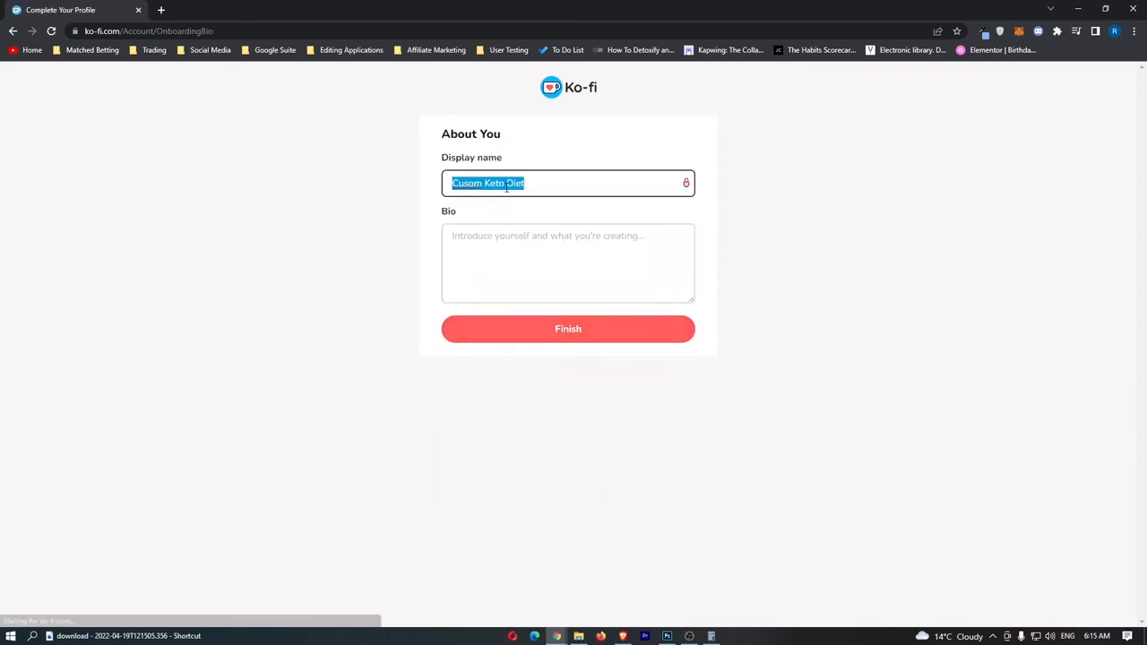
Step: Set the display name to 'Sidehustle King', leave the bio blank, and finish onboarding
type("Sidehustle King")
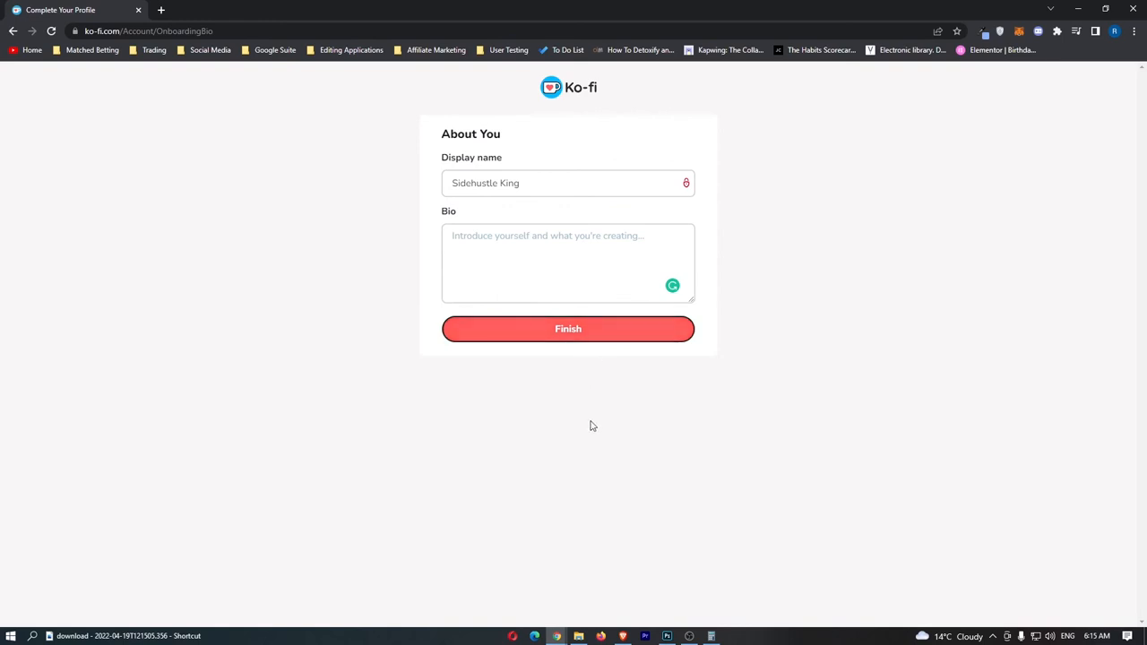
mouse_move(527, 354)
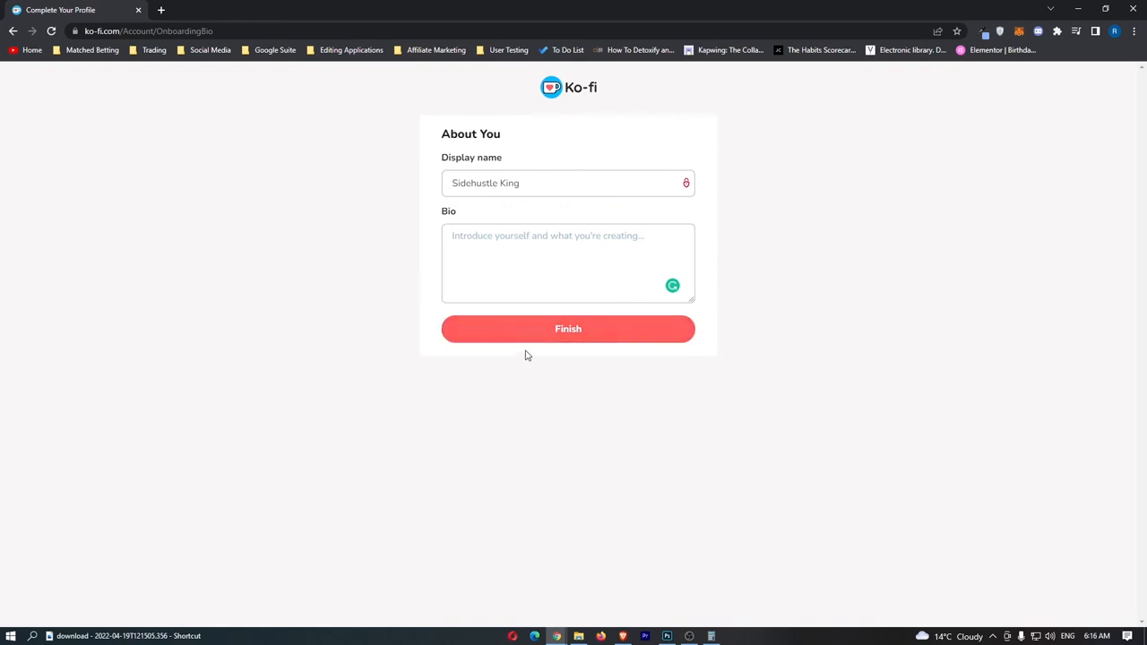
left_click(568, 327)
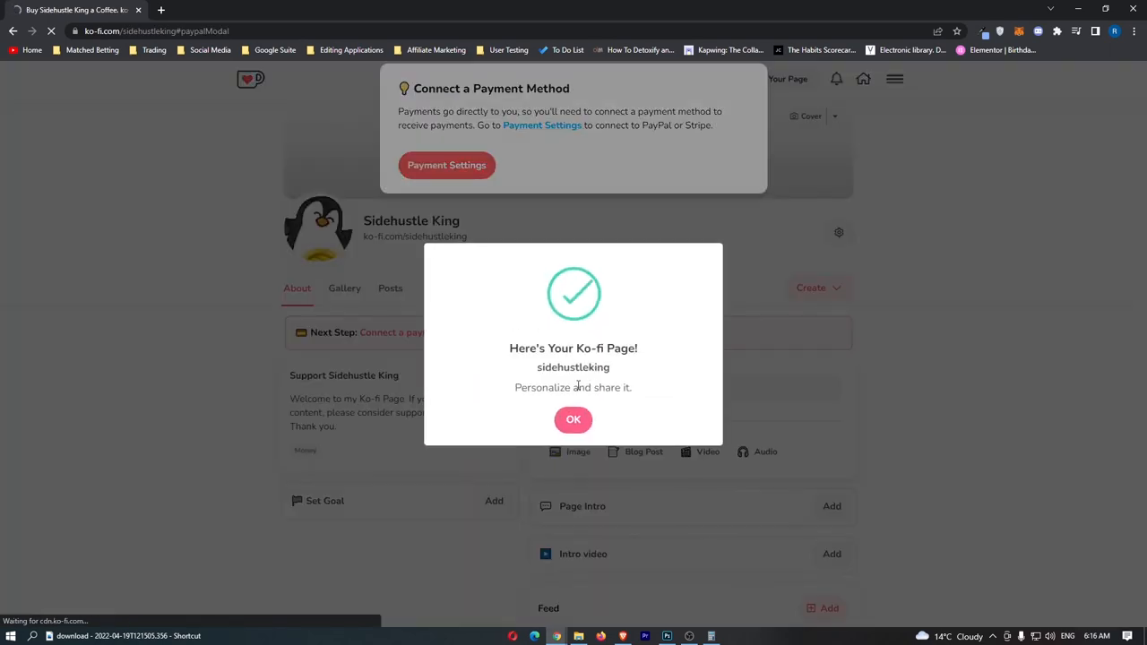
Step: Dismiss the 'Here's Your Ko-fi Page!' confirmation and go to the creator page
left_click(573, 420)
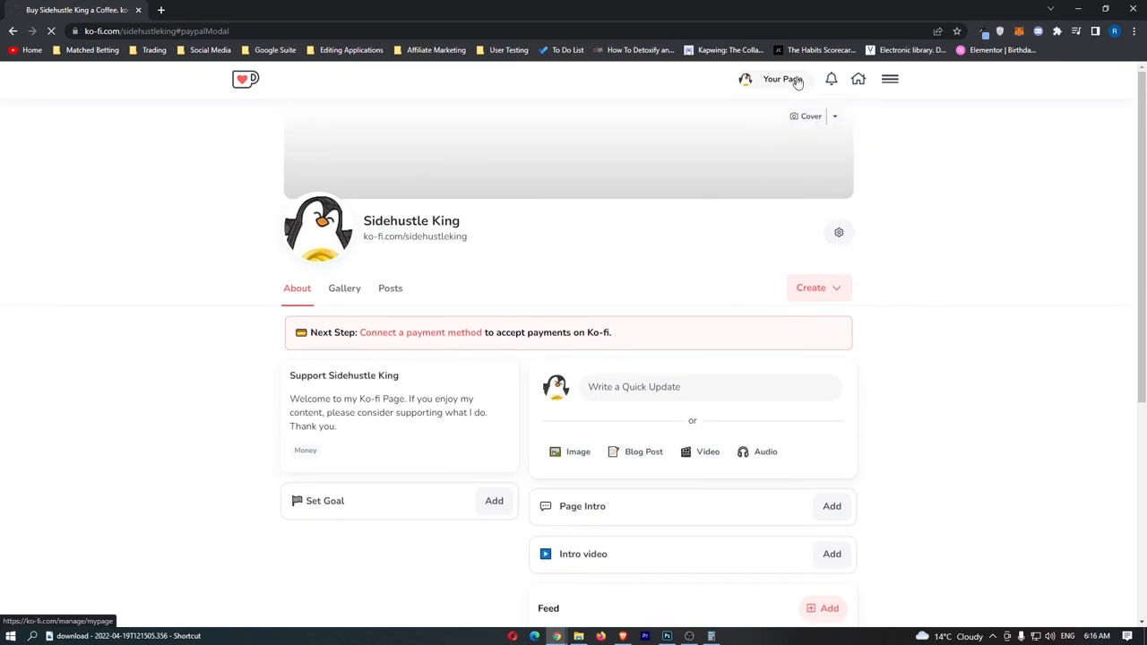
left_click(420, 332)
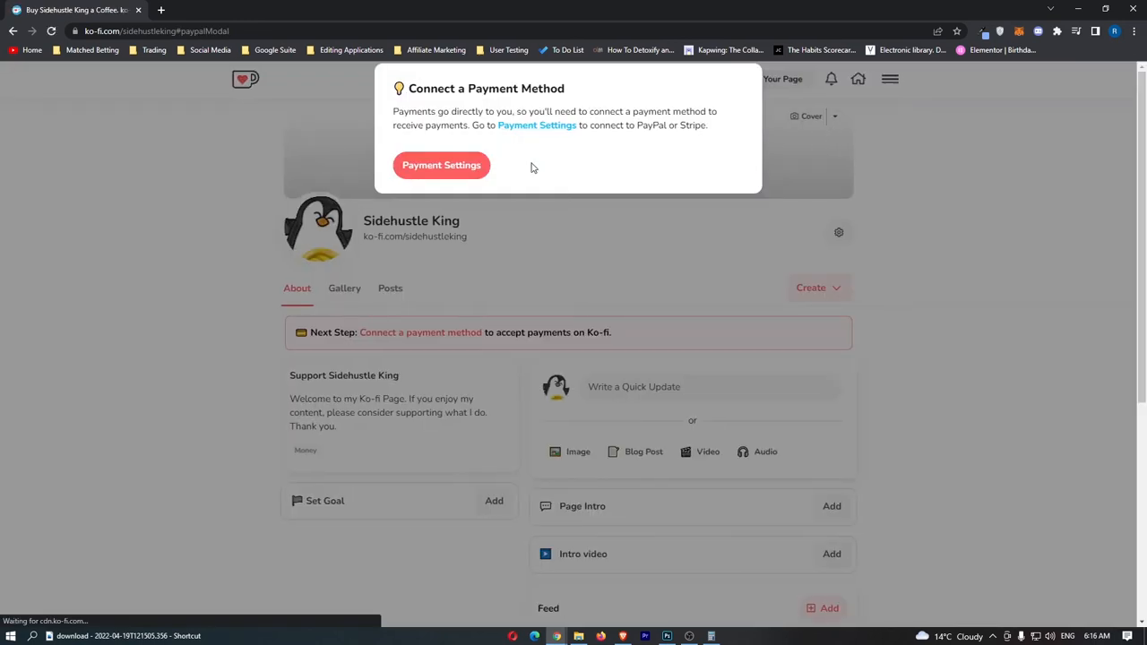
Step: Tour the Memberships, Payment and Profile settings, then return to the dashboard home
left_click(441, 165)
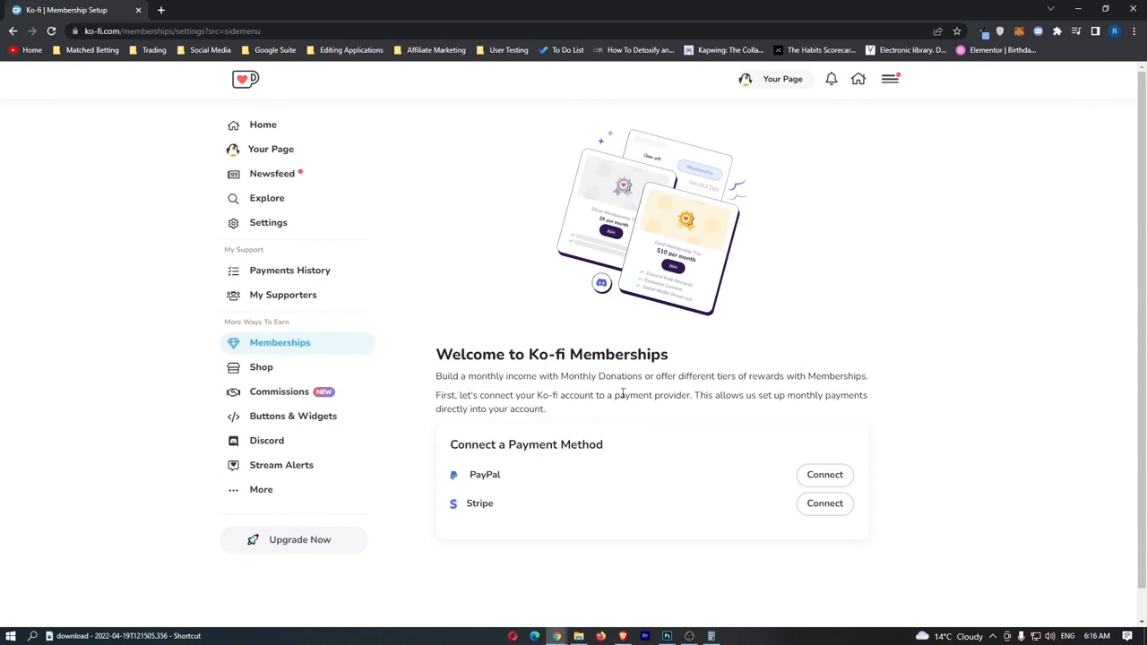
mouse_move(489, 473)
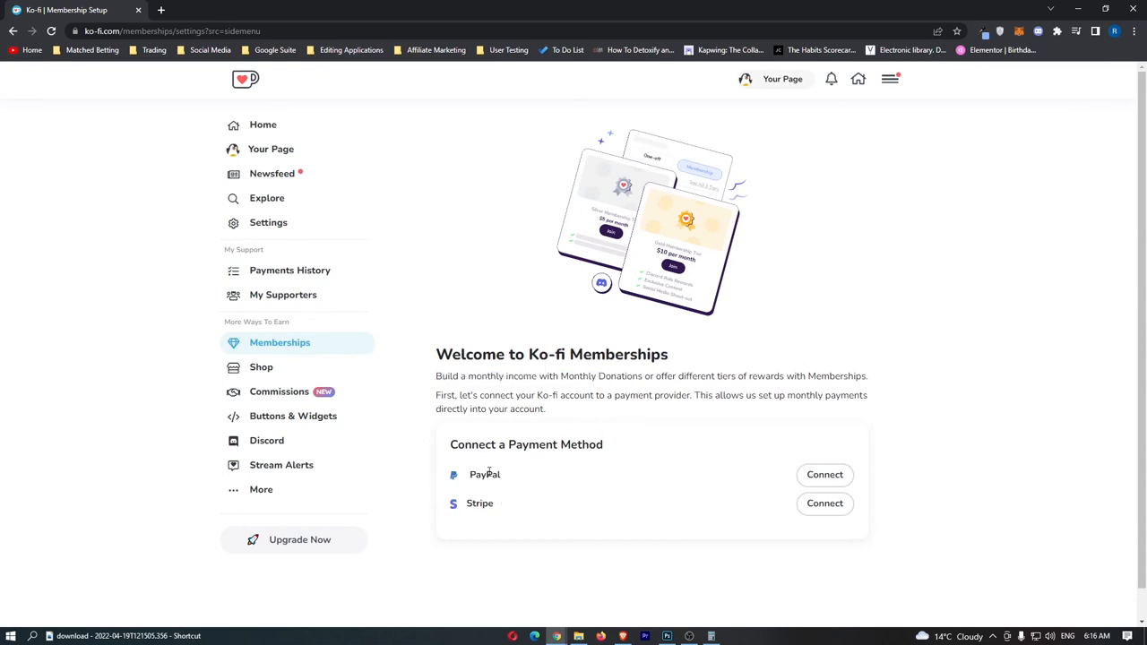
mouse_move(343, 227)
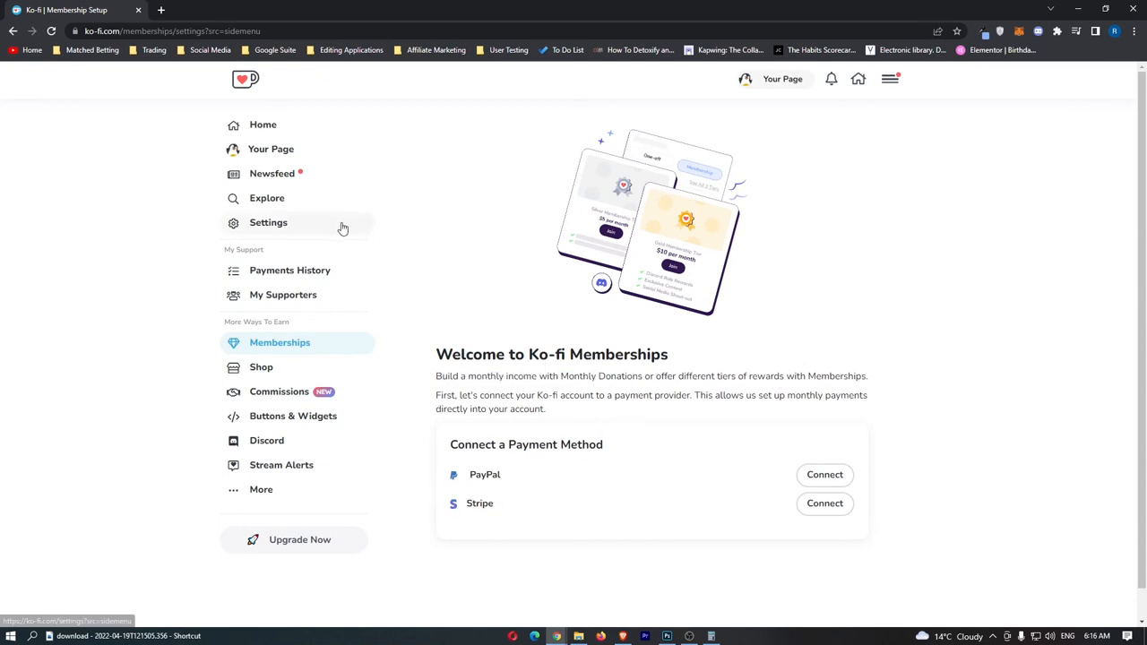
left_click(267, 222)
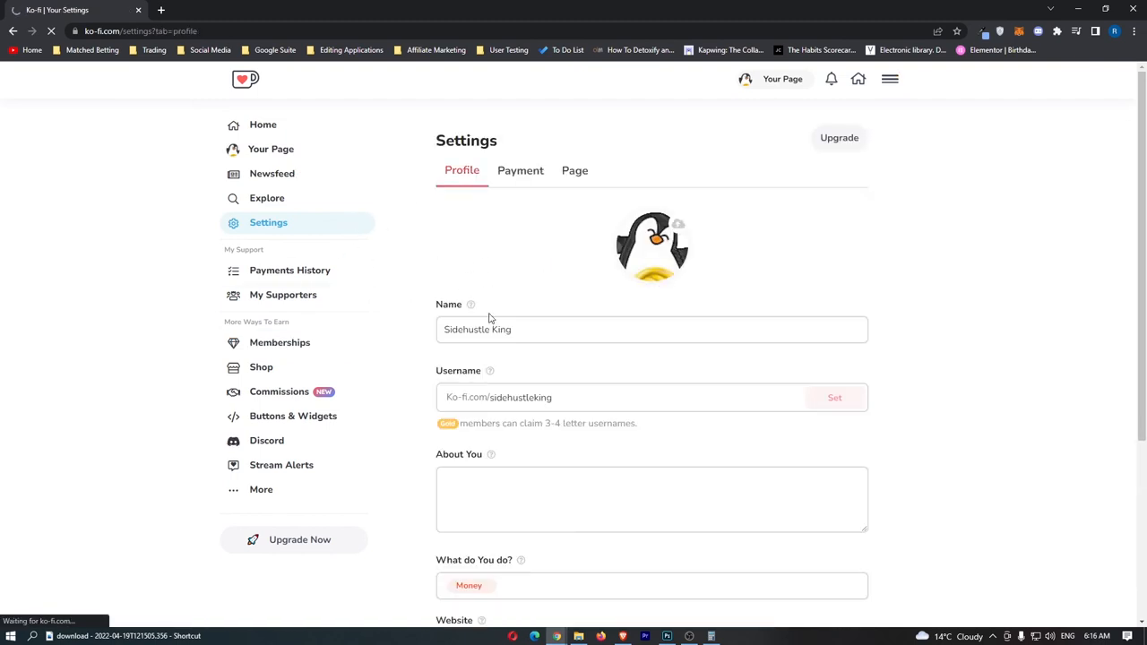
scroll("down", 3)
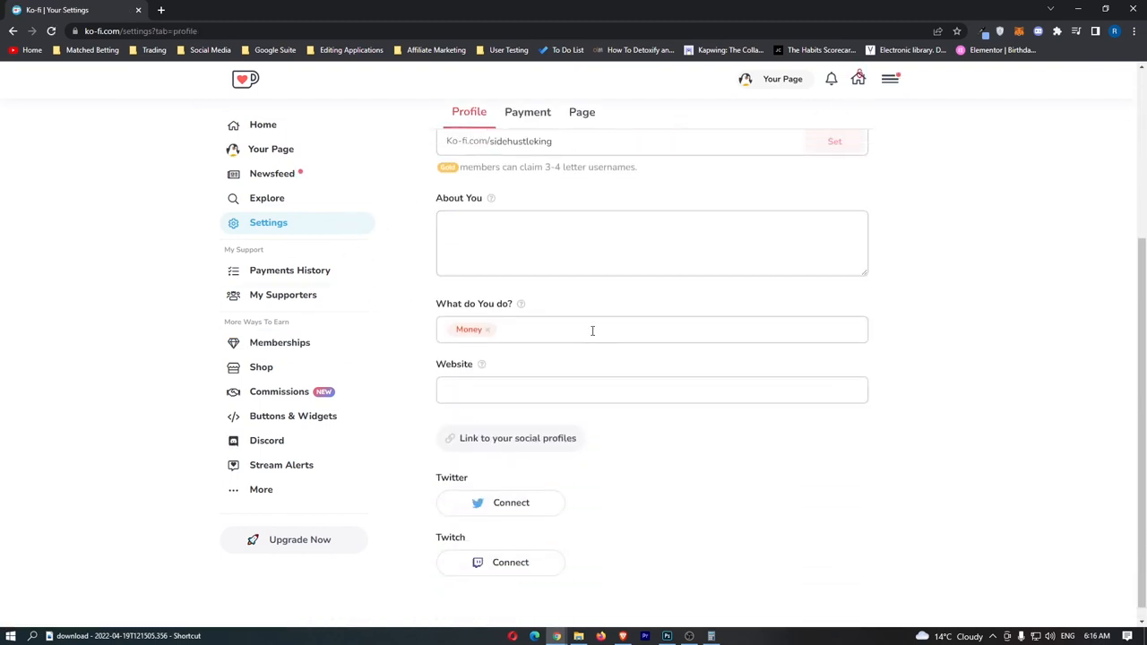
left_click(527, 111)
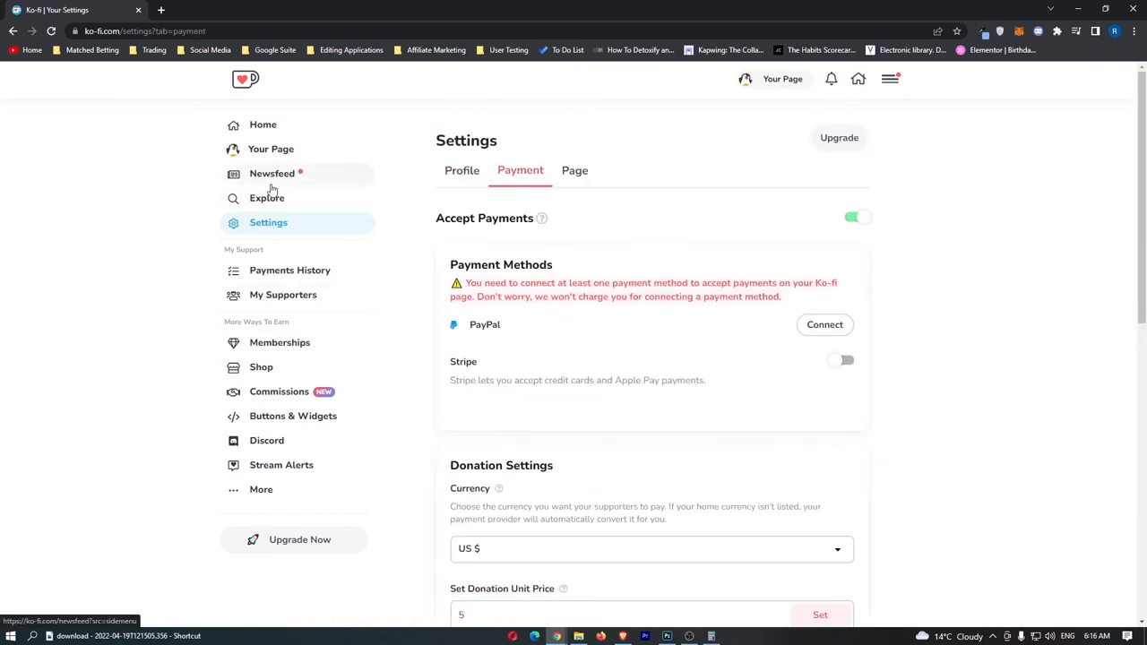
left_click(461, 171)
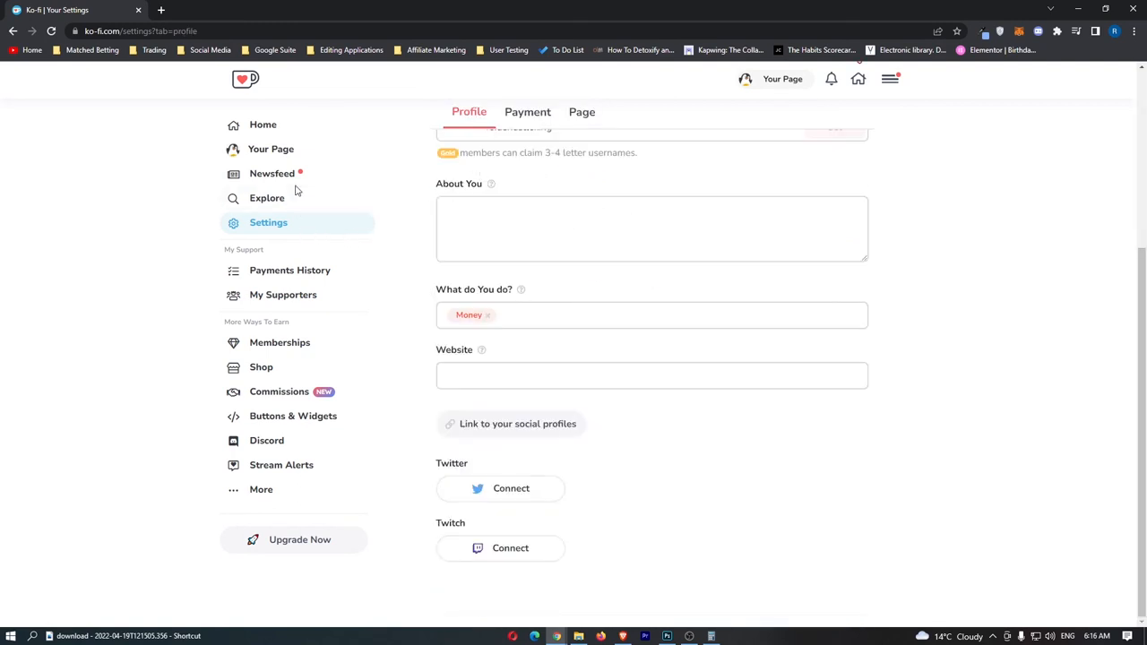
left_click(279, 342)
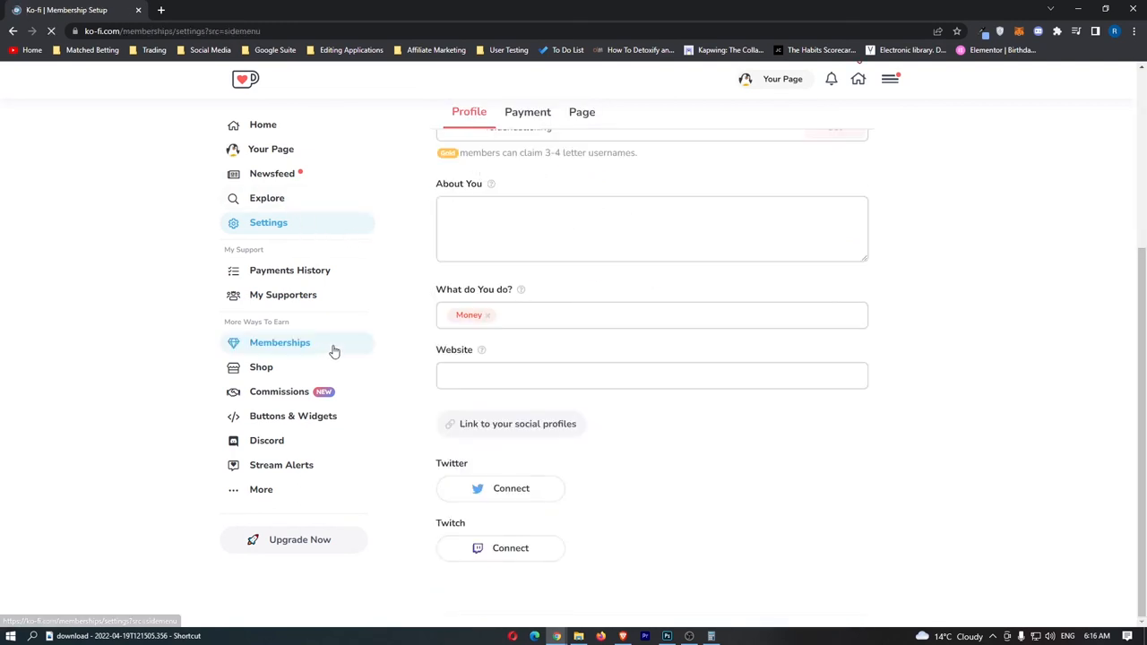
left_click(280, 342)
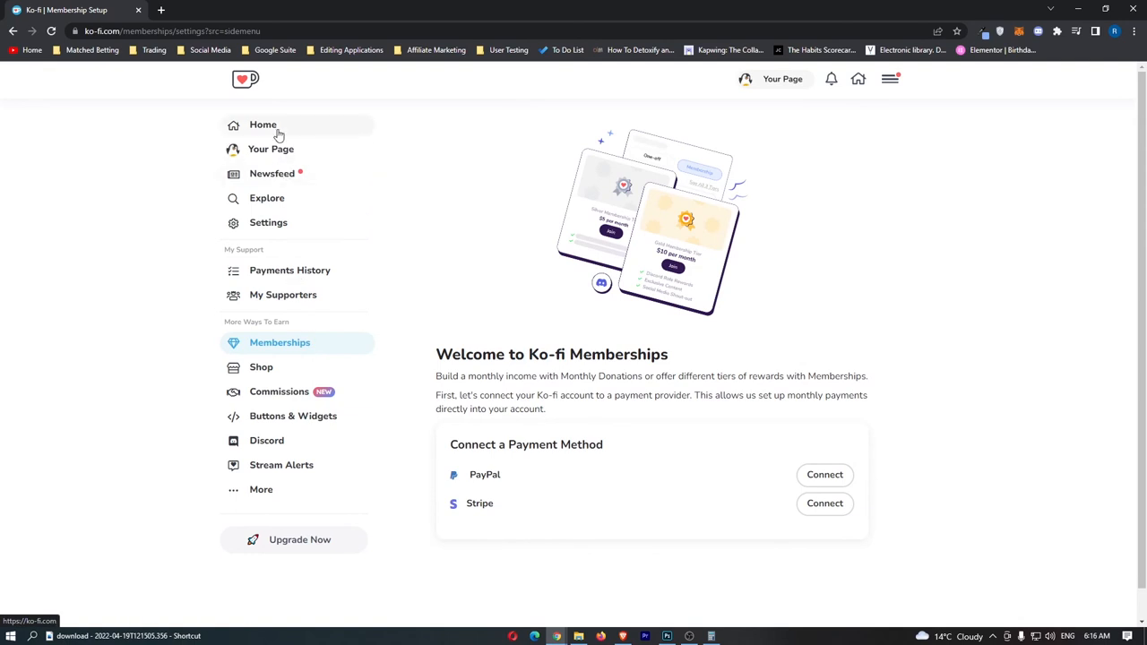
left_click(263, 124)
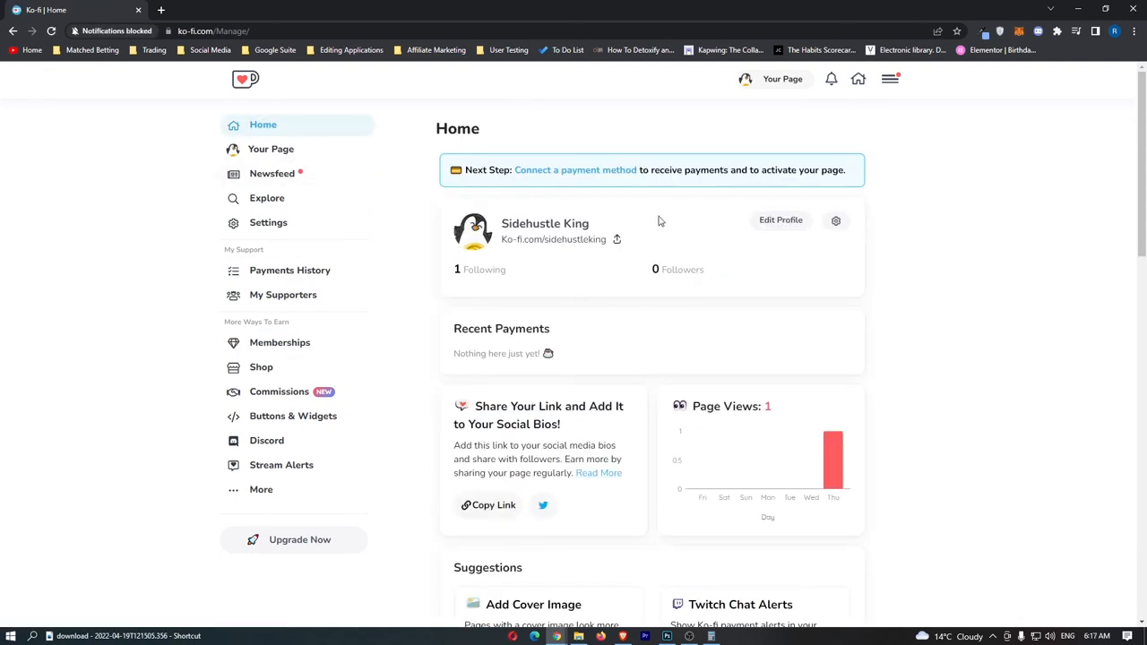
Step: Return to the Sidehustle King creator page from the site menu
left_click(890, 79)
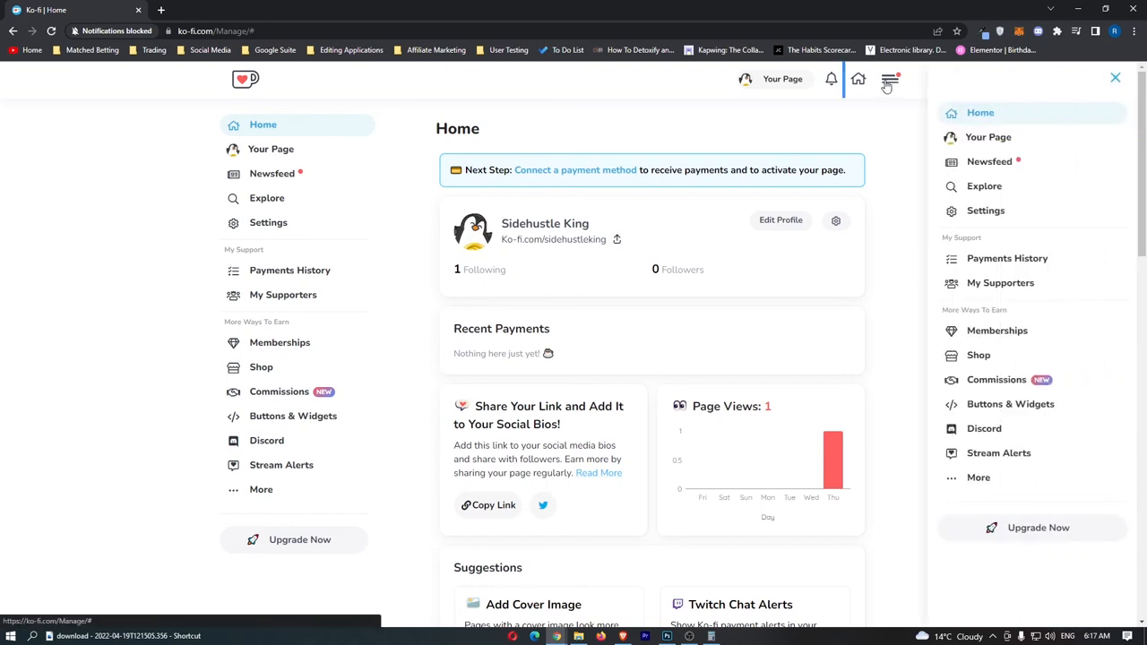
mouse_move(1011, 137)
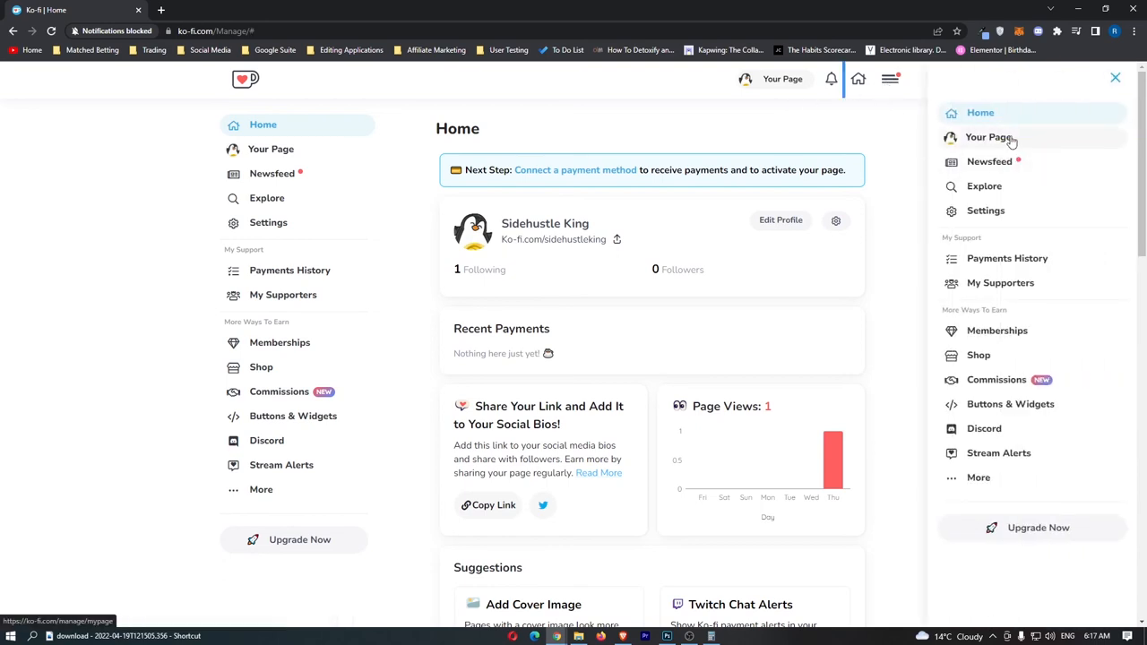
left_click(987, 137)
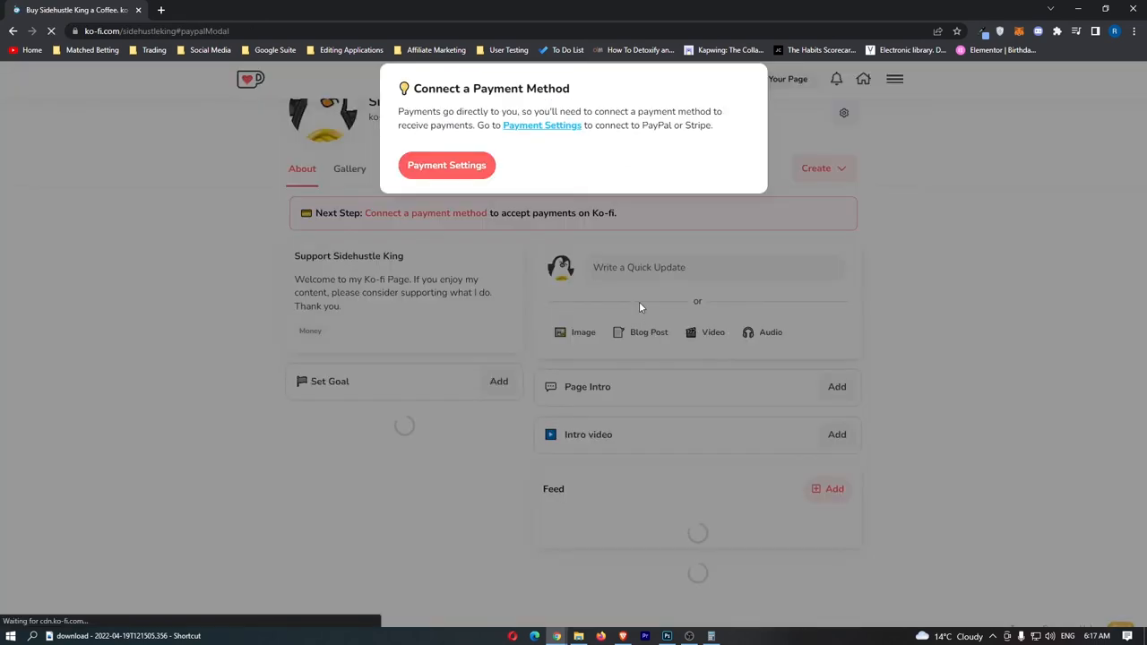
Step: Publish the quick update 'Hey, this is my first post!' to the feed
left_click(638, 267)
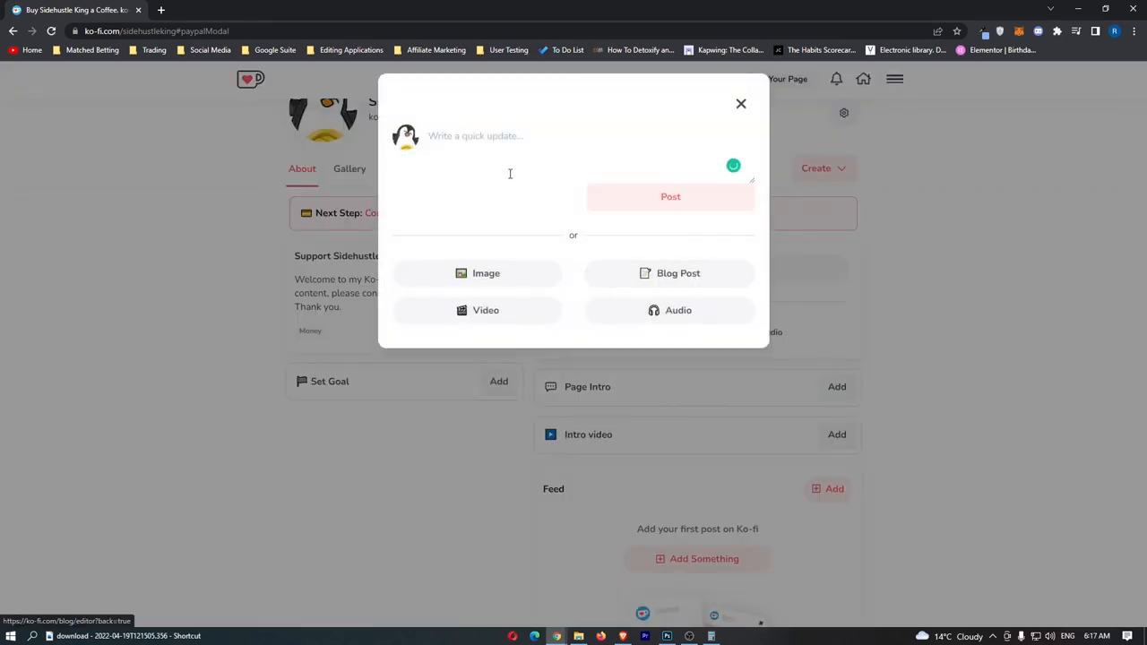
type("Hey")
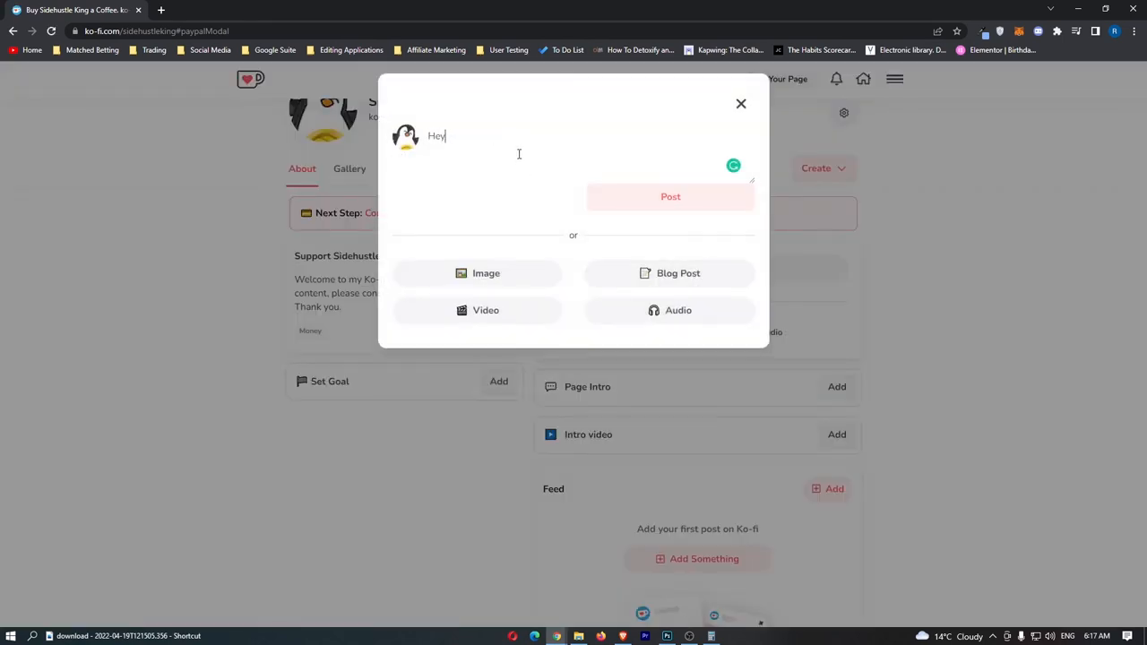
type(", this is")
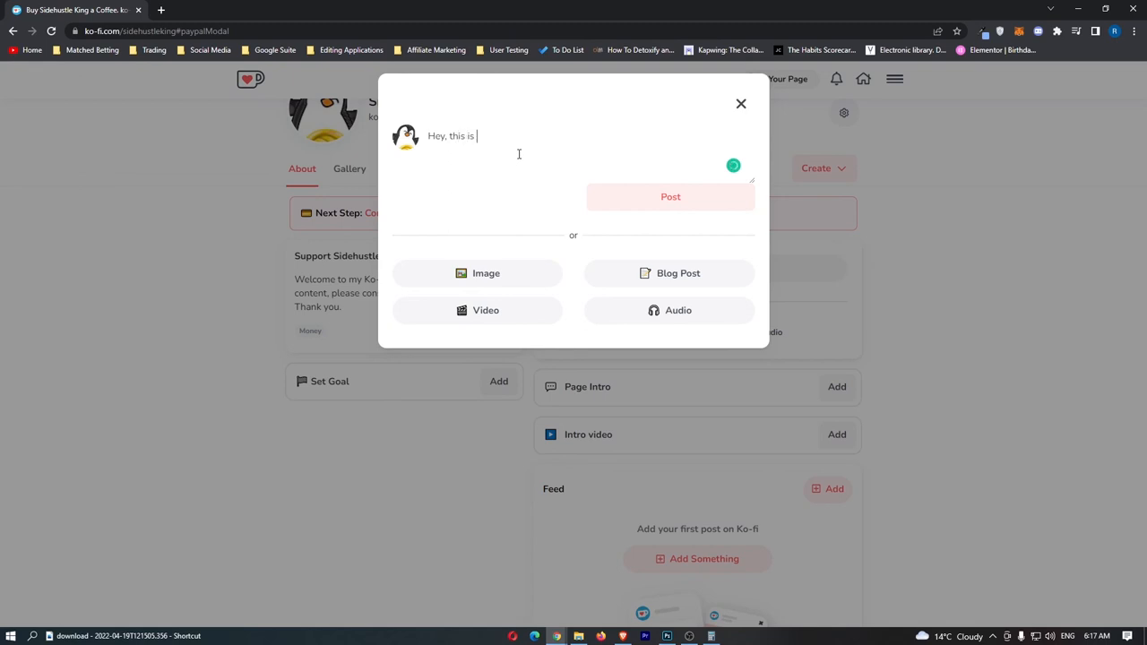
type("my first")
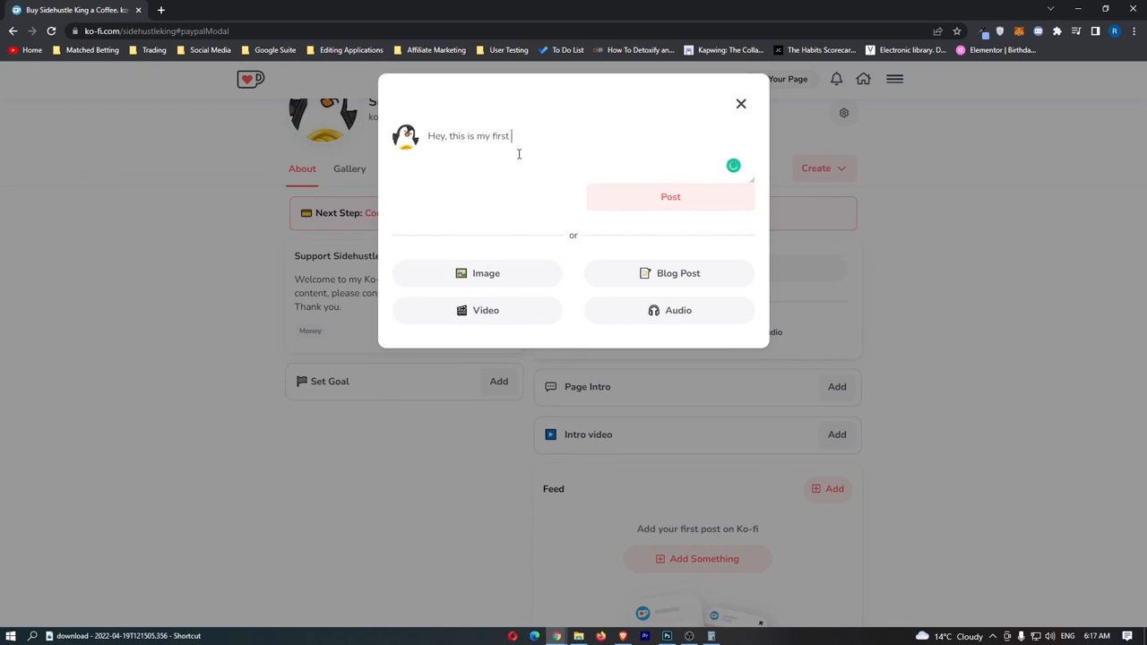
type("post")
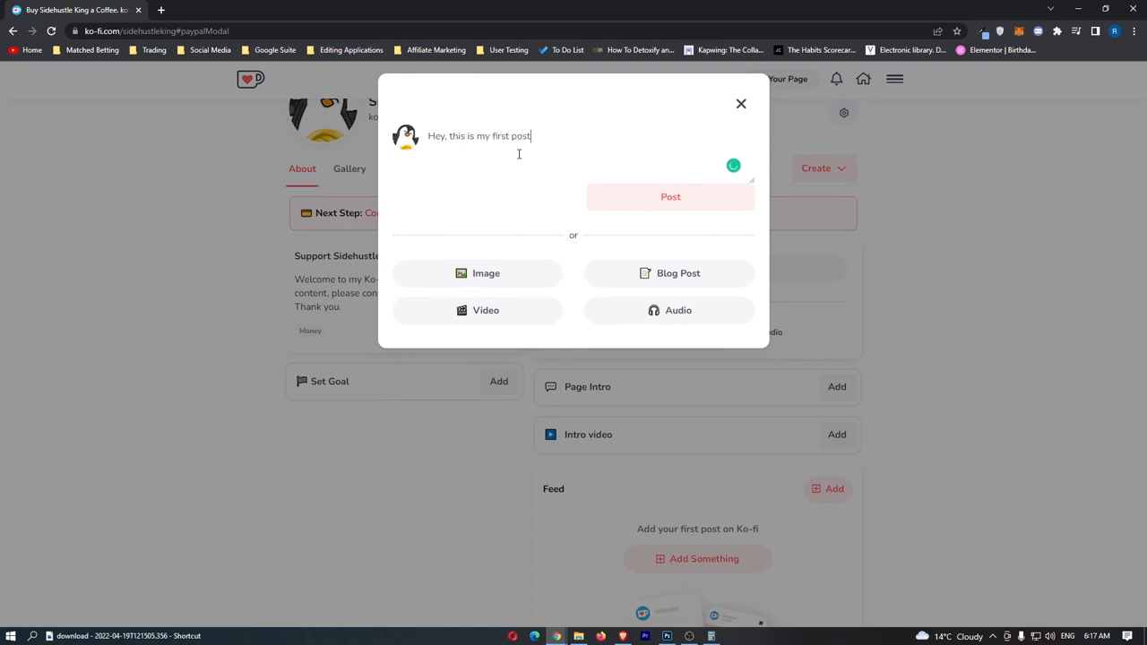
type("!")
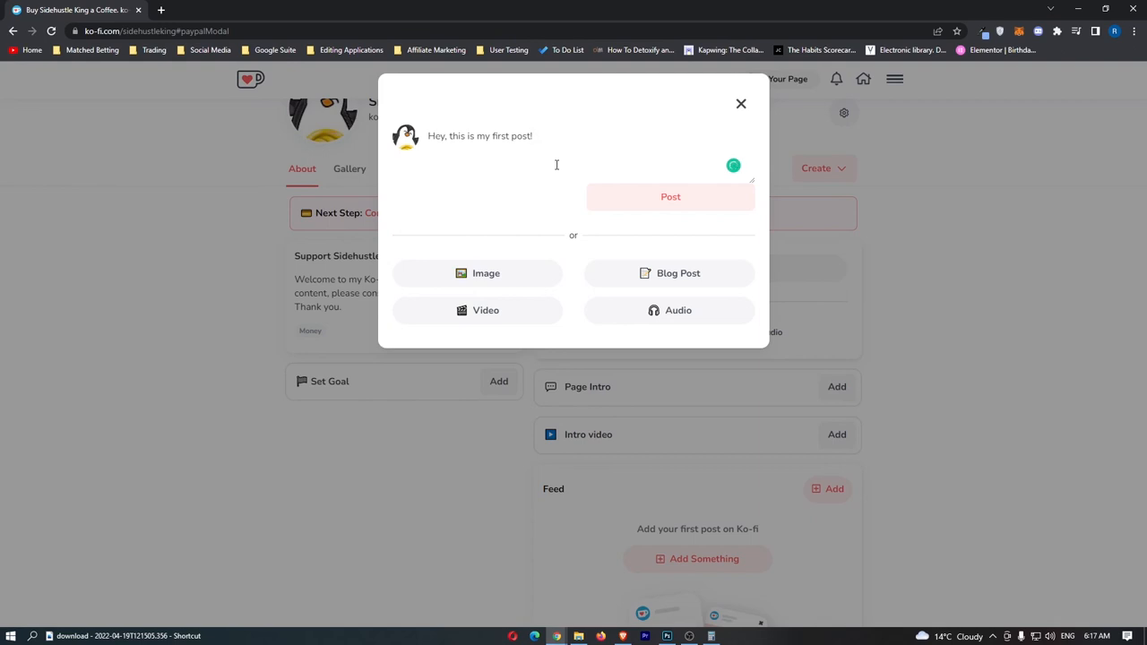
left_click(670, 196)
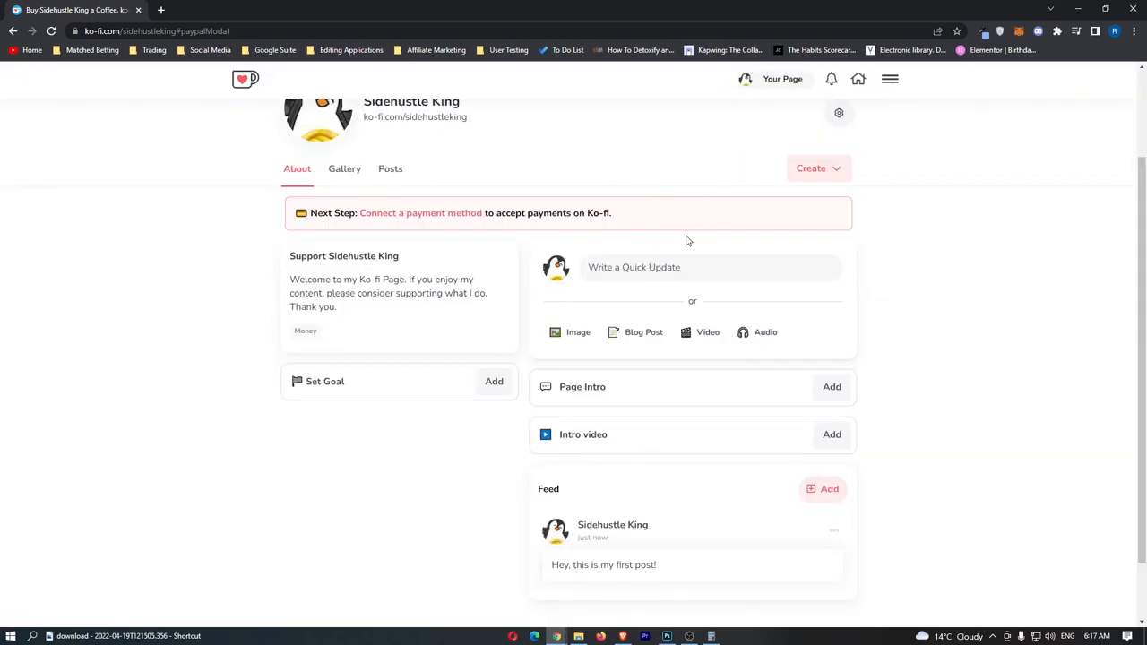
scroll("down", 3)
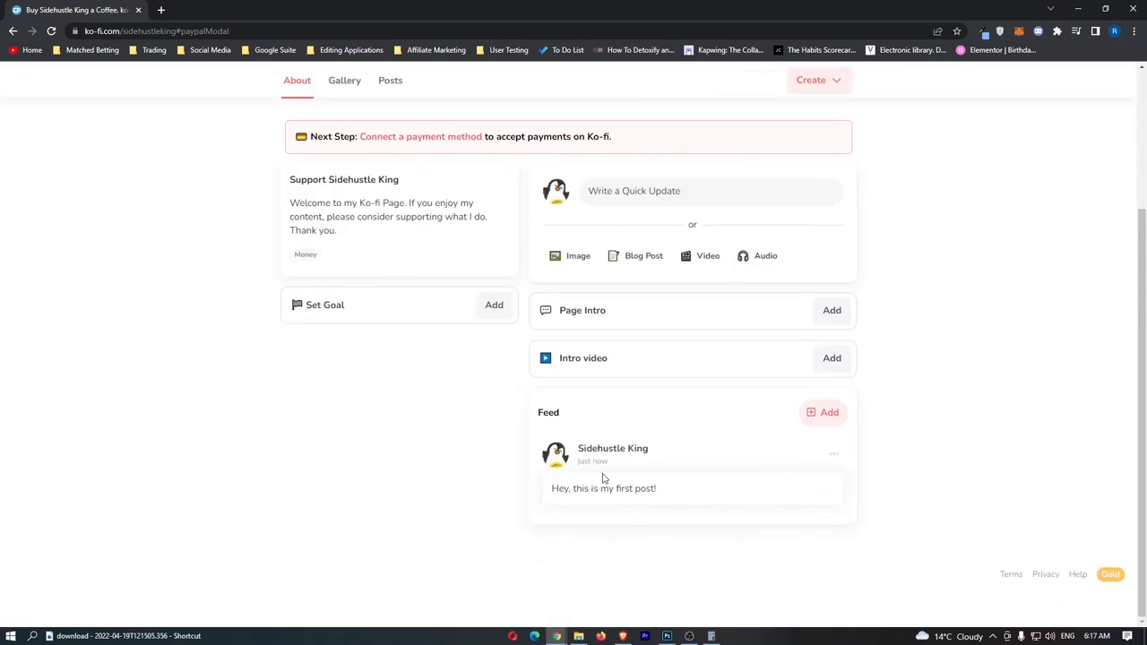
mouse_move(788, 500)
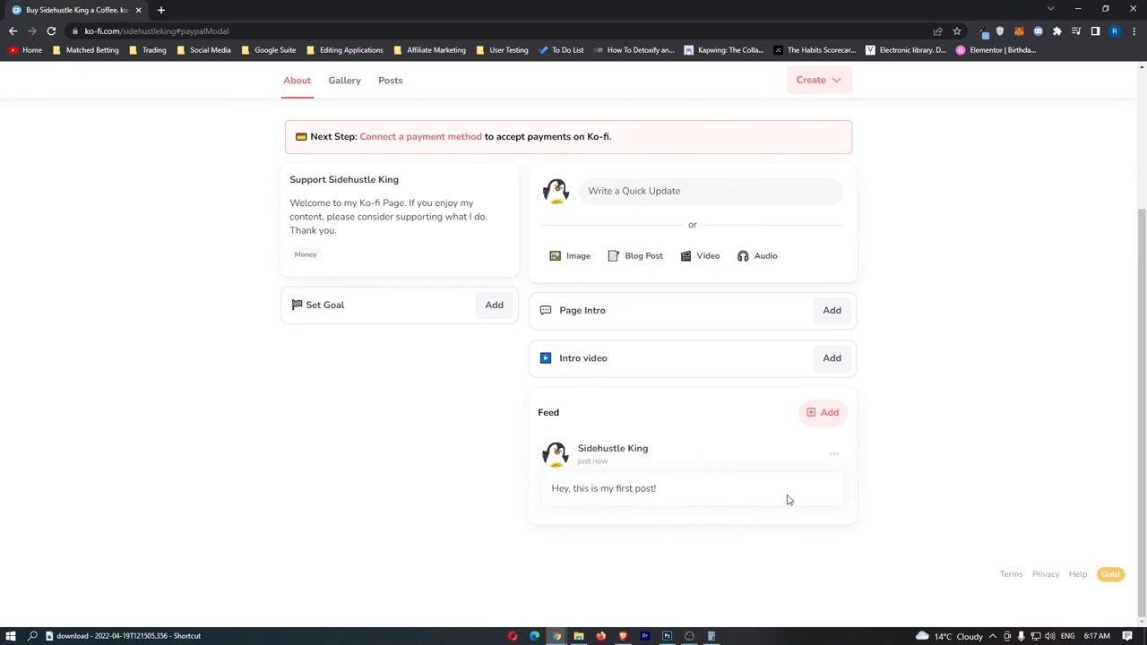
mouse_move(508, 434)
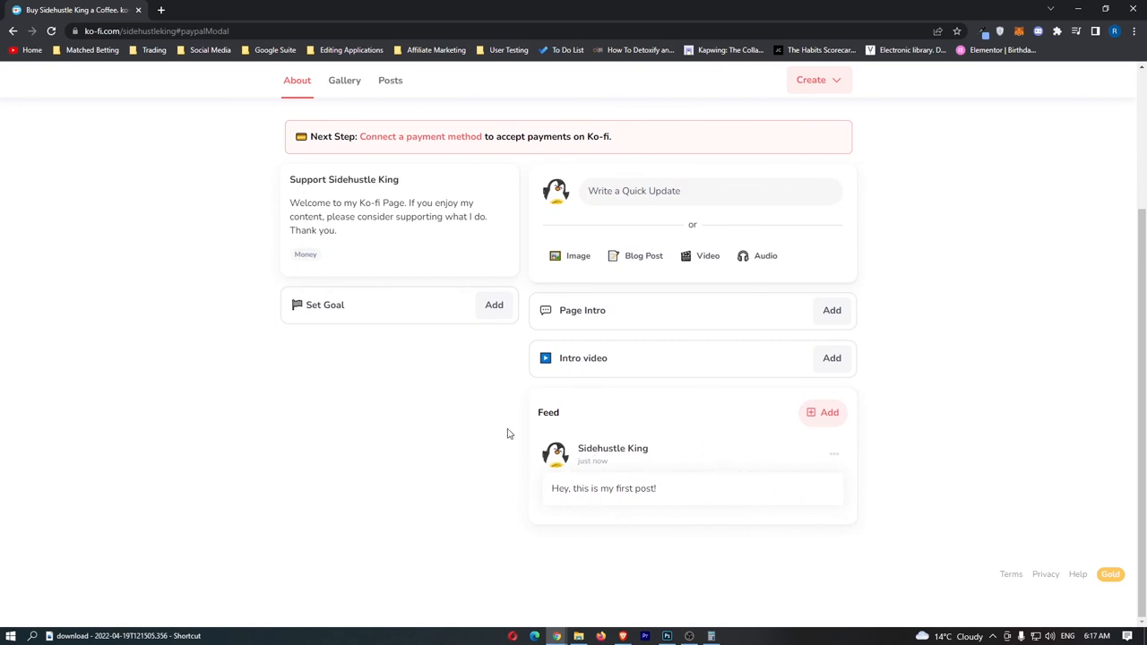
scroll("up", 3)
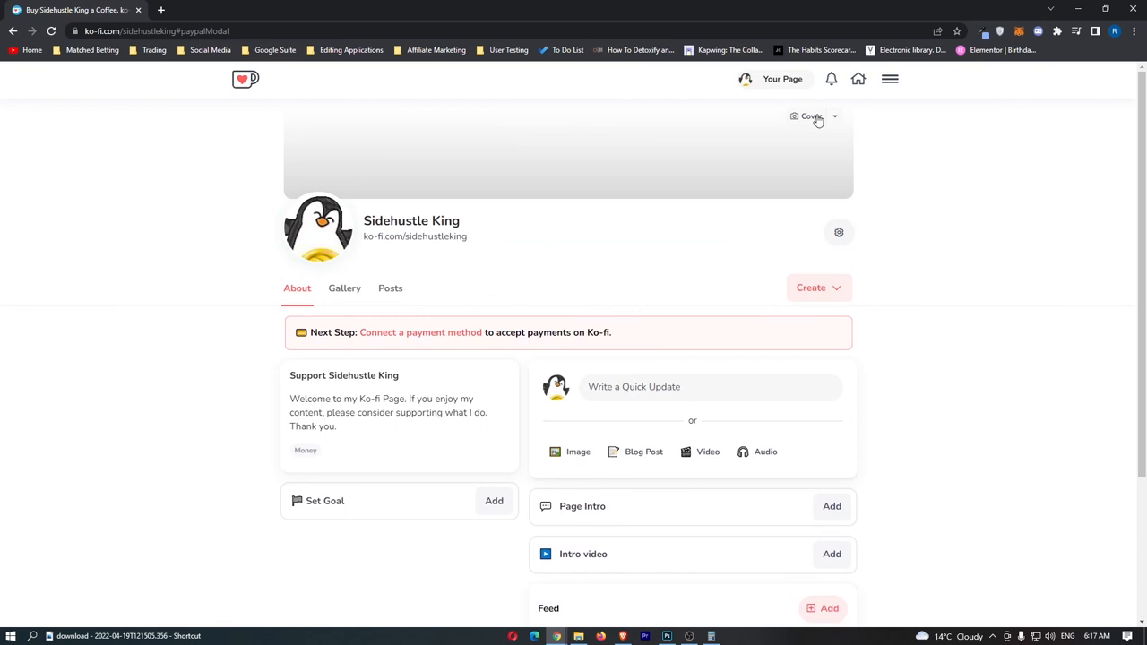
mouse_move(922, 136)
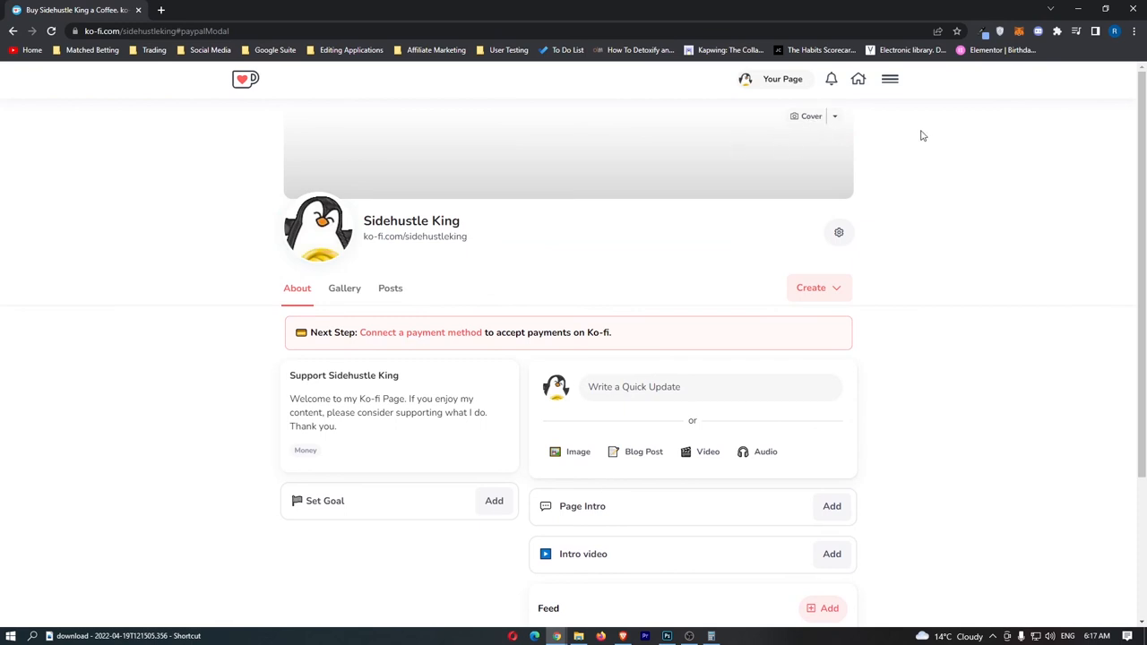